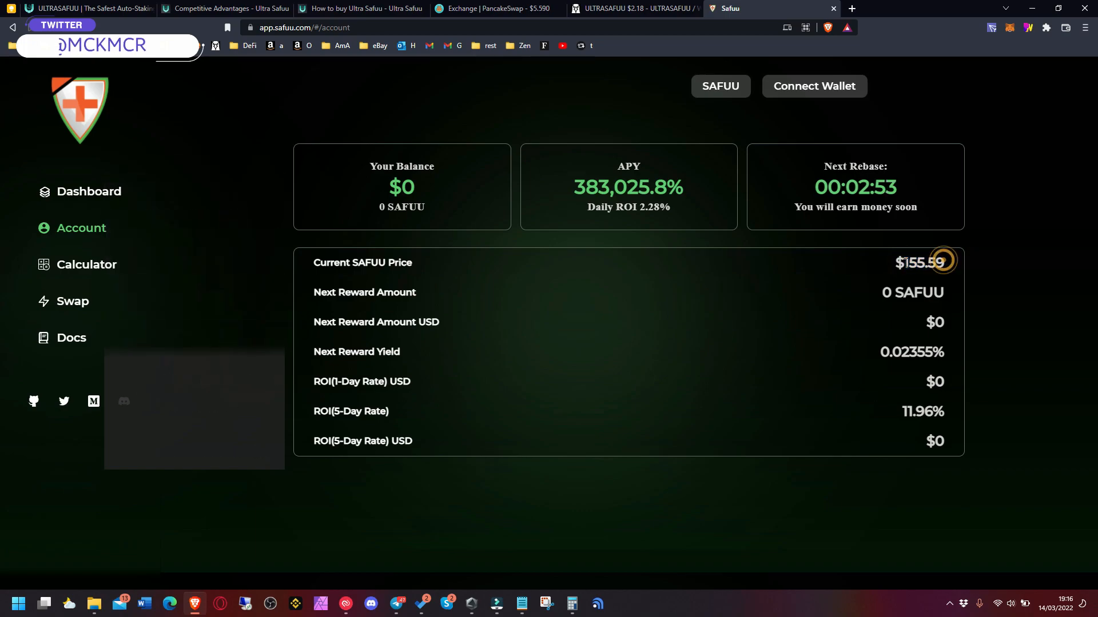
Highlight the ULTRASAFUU homepage title, then view the ULTRASAFUU/WBNB DexScreener price chart.
double_click(920, 263)
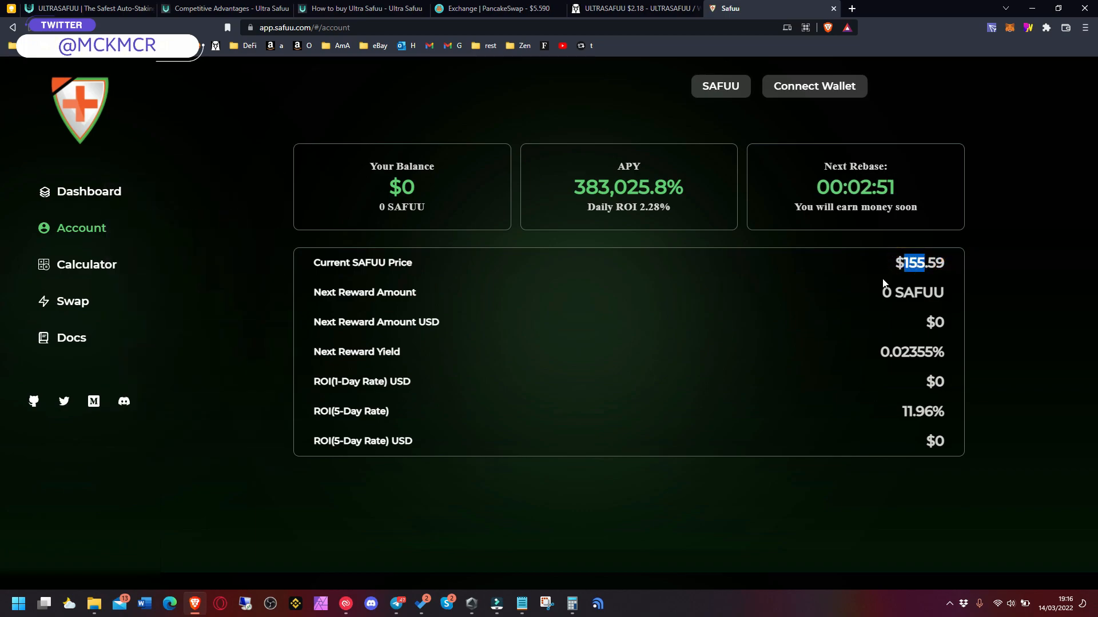
mouse_move(184, 87)
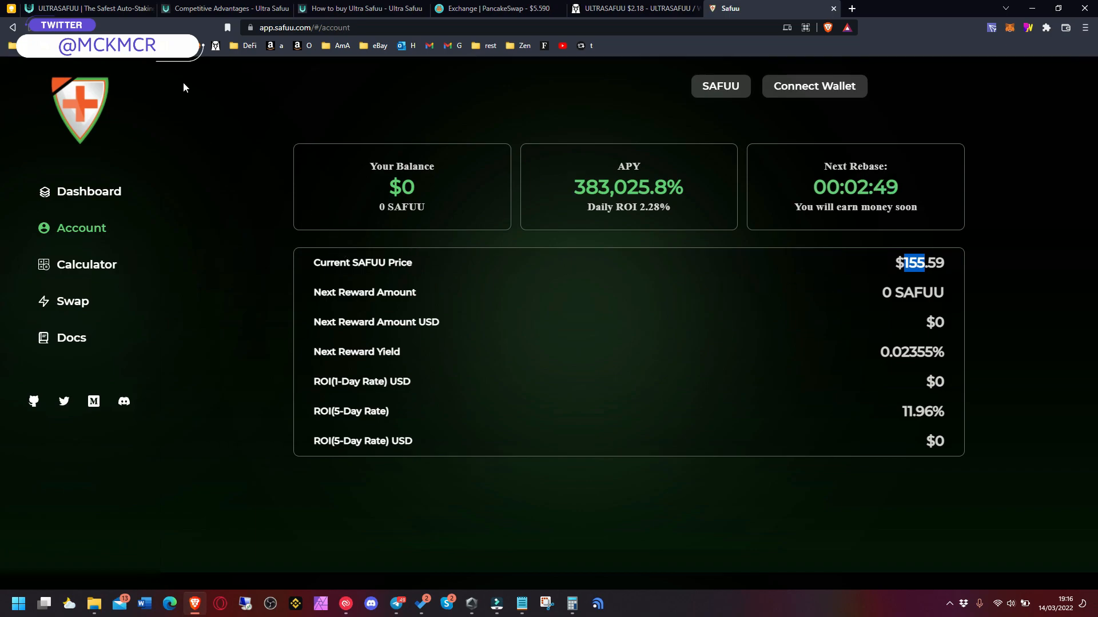
left_click(86, 10)
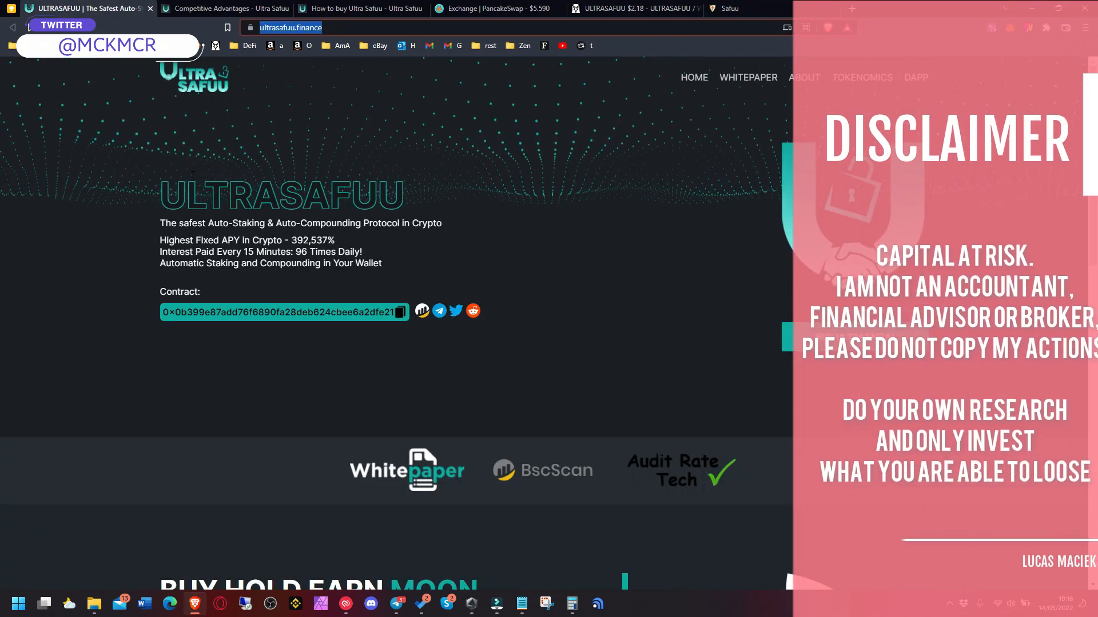
double_click(279, 195)
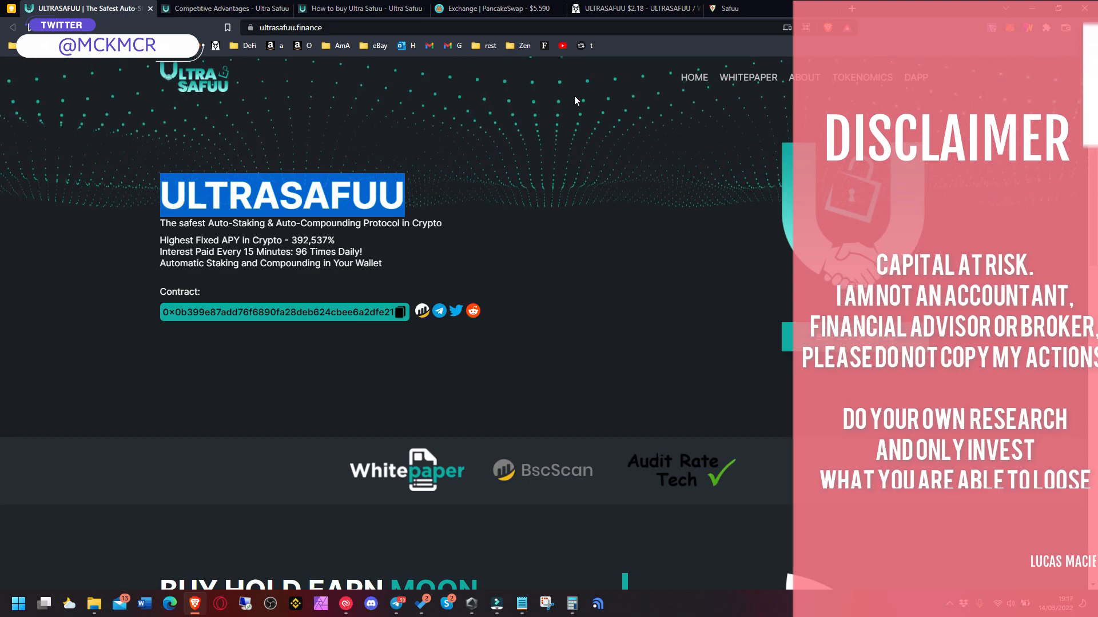
left_click(636, 8)
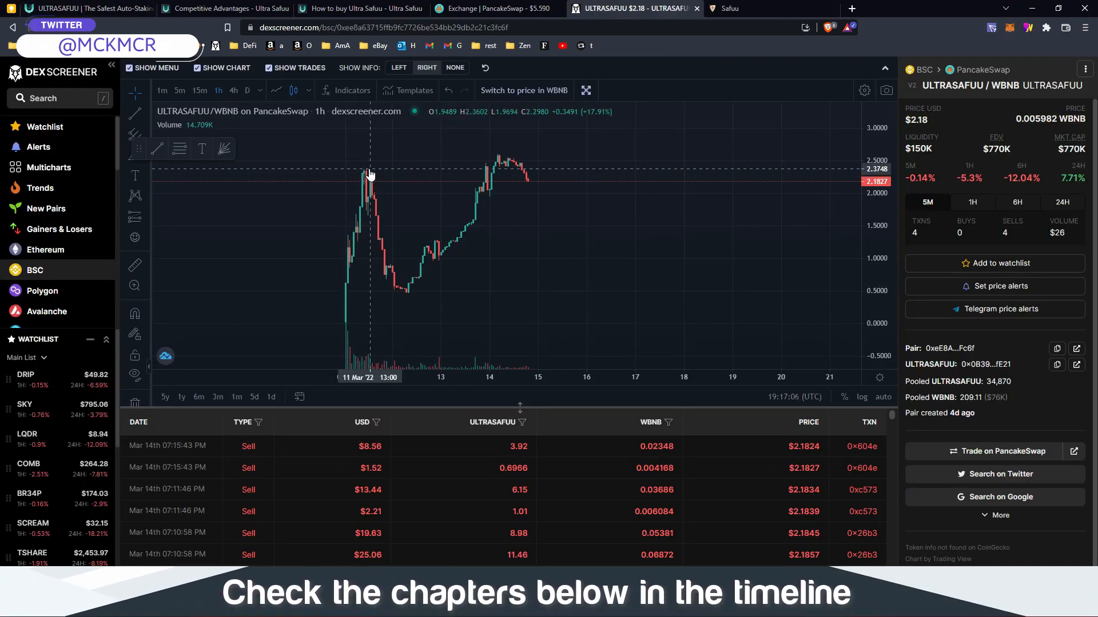
mouse_move(402, 296)
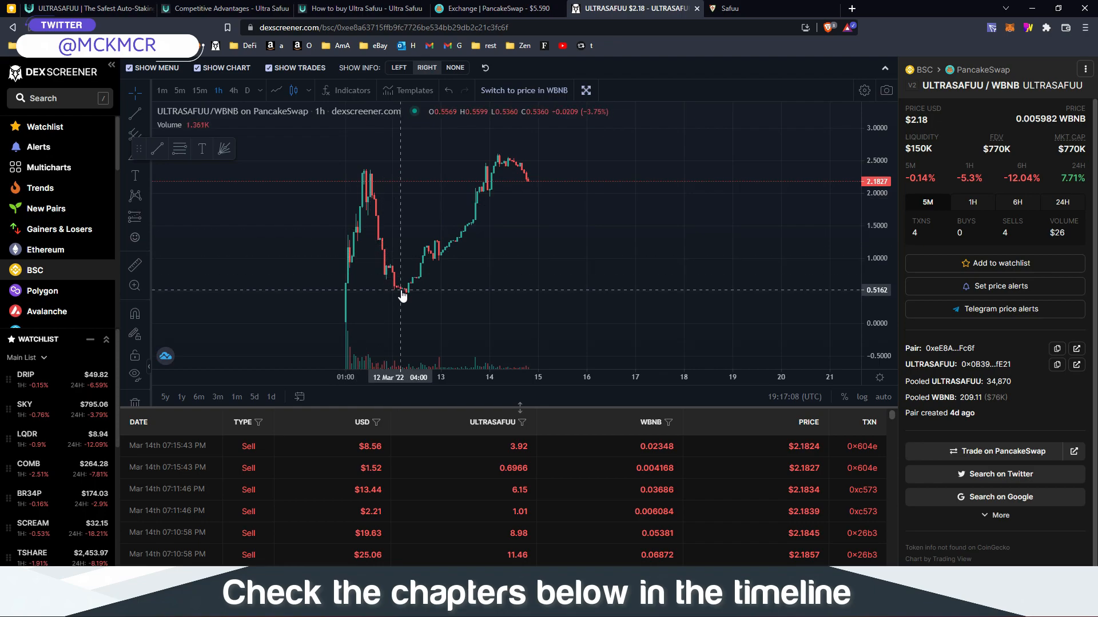
mouse_move(527, 184)
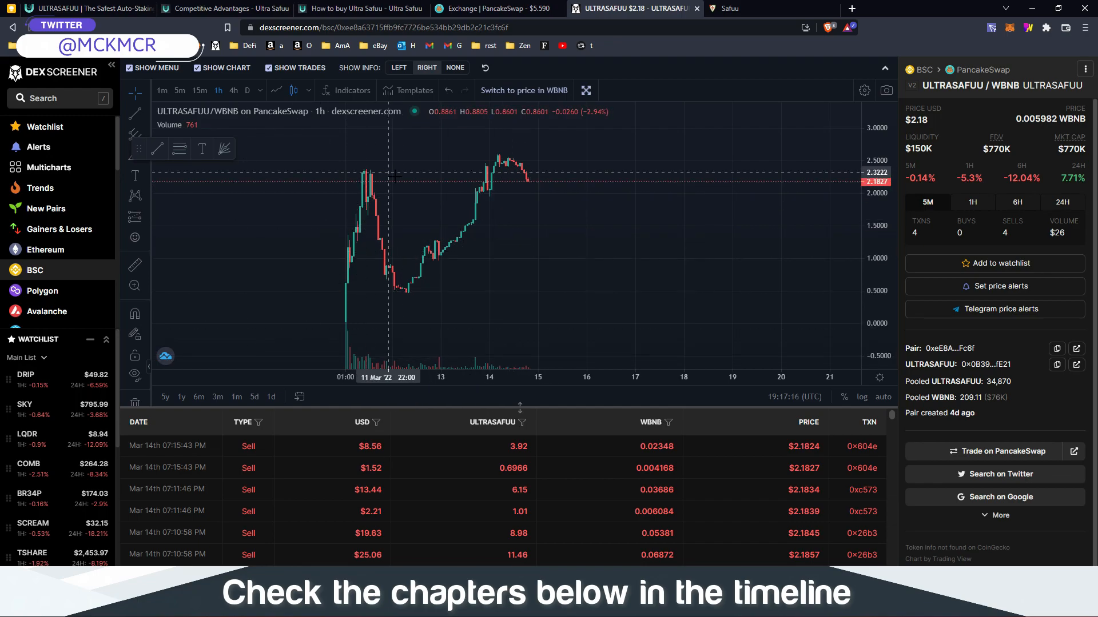
mouse_move(454, 208)
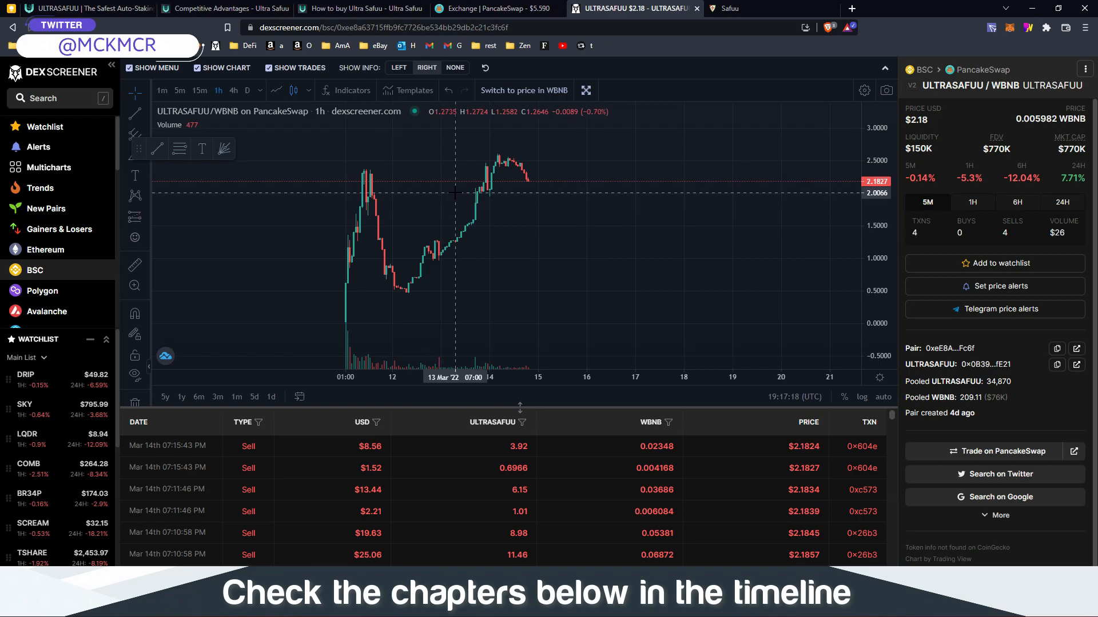
left_click(80, 10)
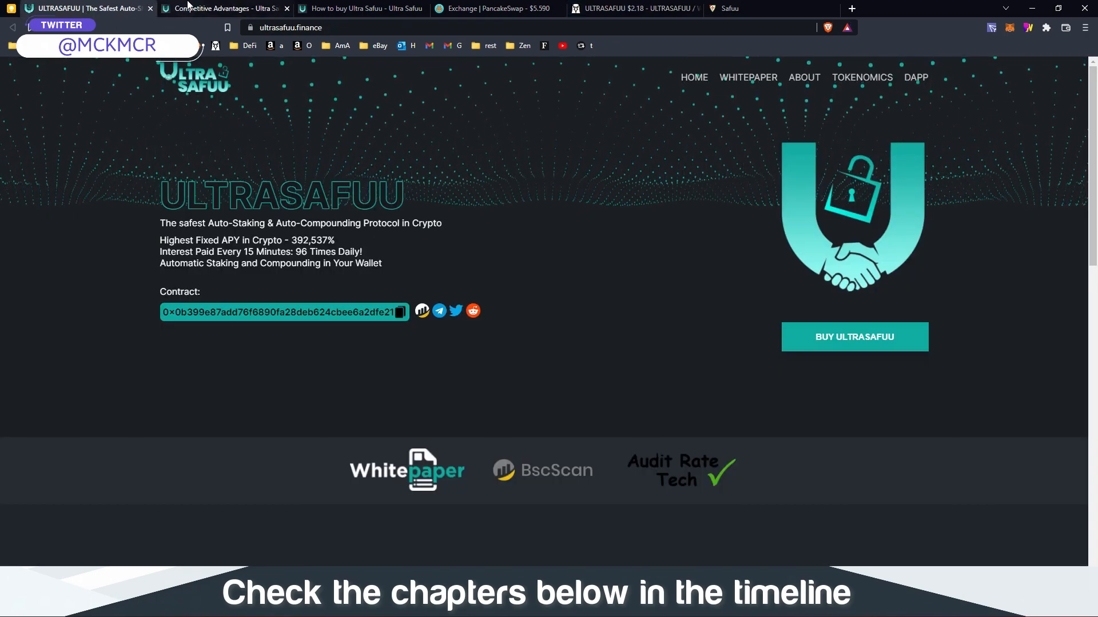
Read the how-to-buy docs, then copy the ULTRASAFUU contract address from the homepage.
left_click(366, 8)
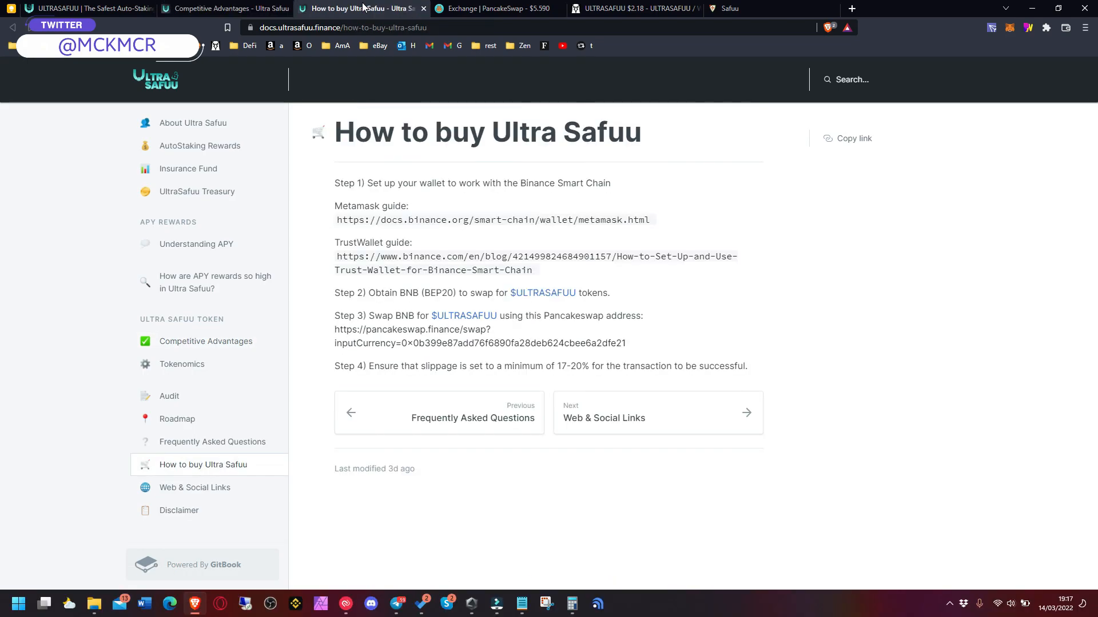
left_click(86, 10)
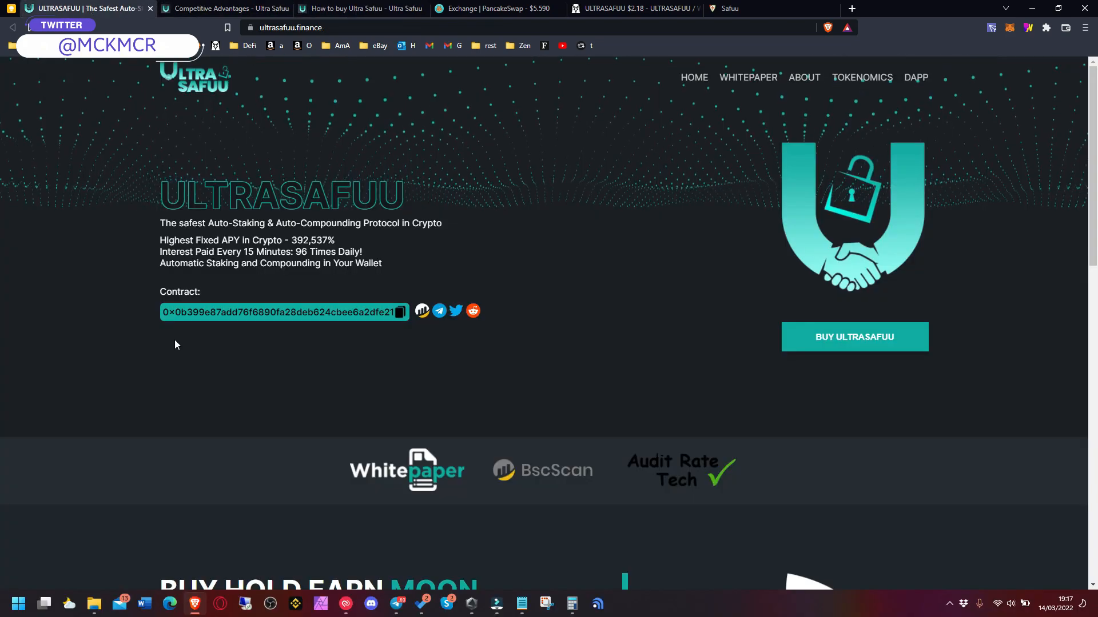
mouse_move(151, 348)
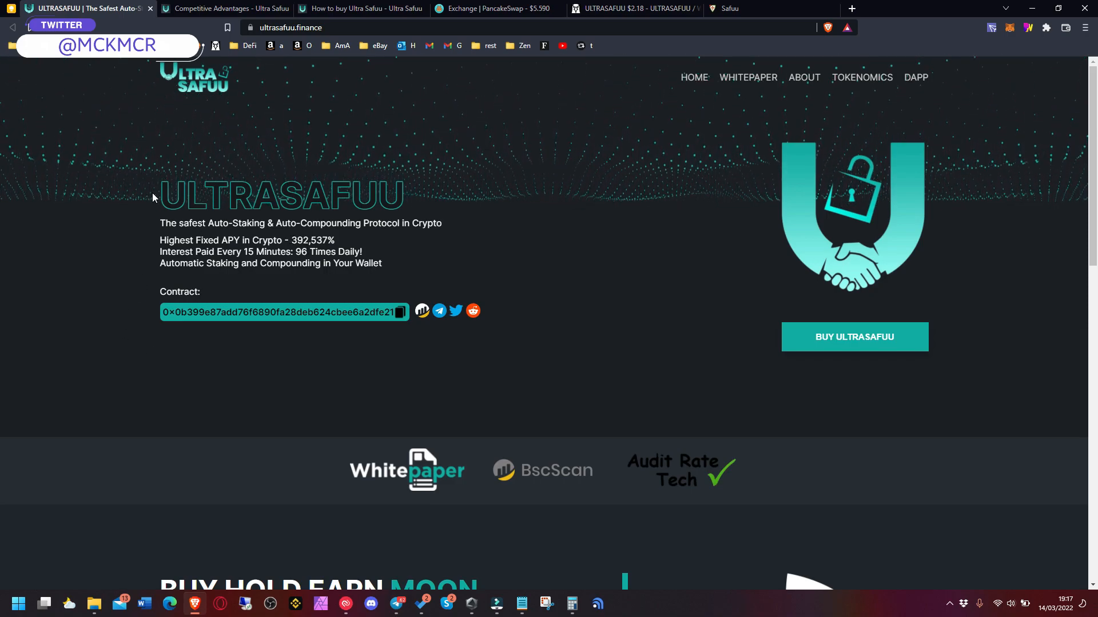
double_click(280, 194)
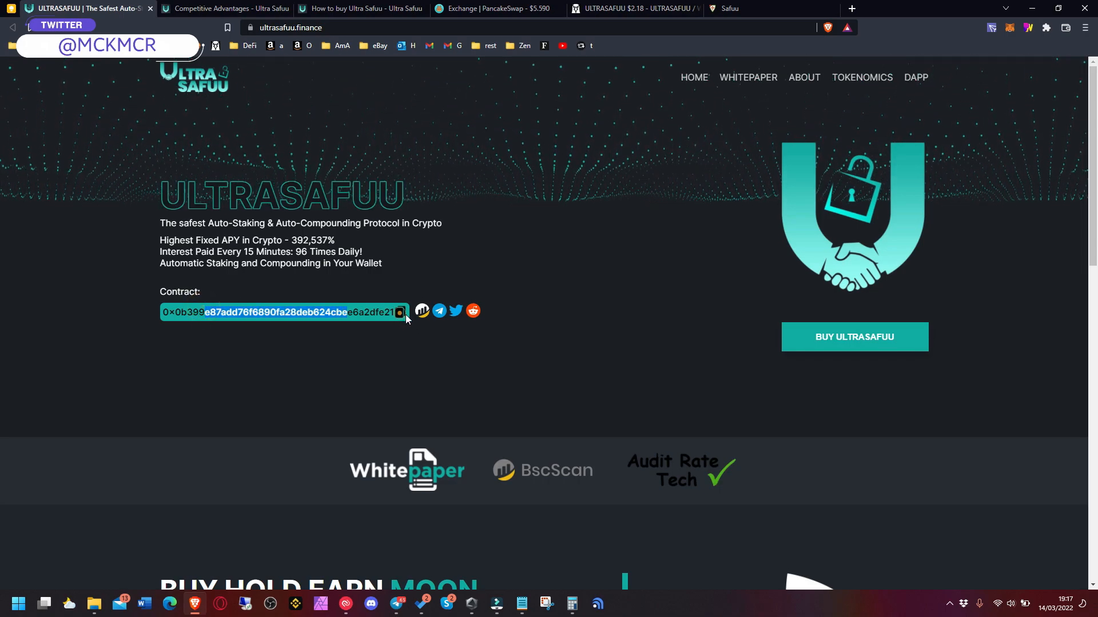
left_click(508, 8)
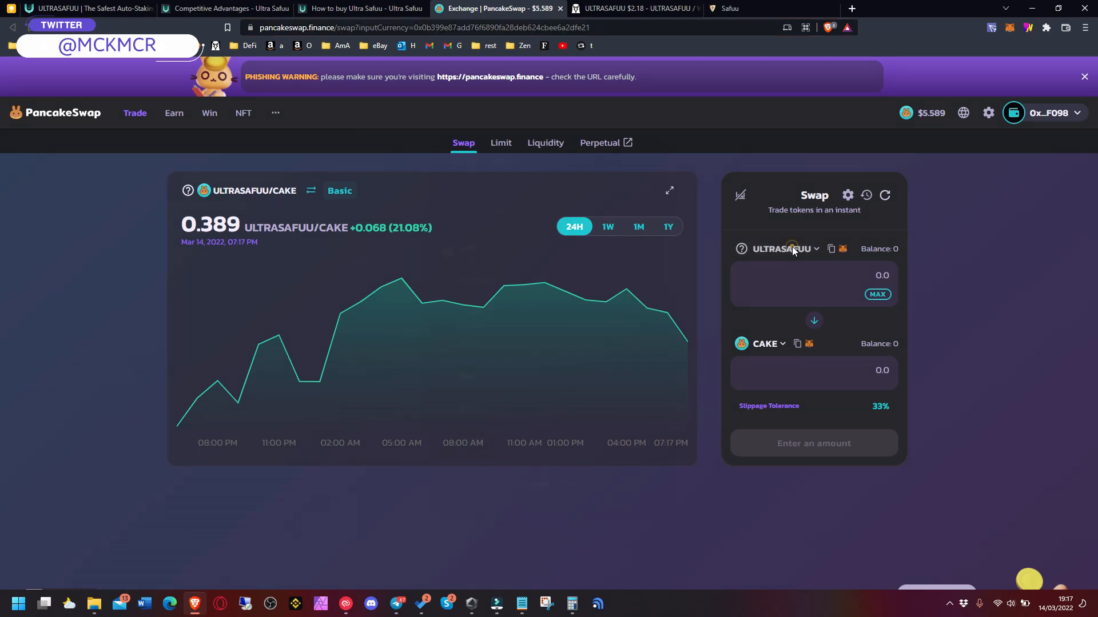
Confirm ULTRASAFUU in PancakeSwap's token selector, then return to the UltraSafuu homepage.
left_click(781, 249)
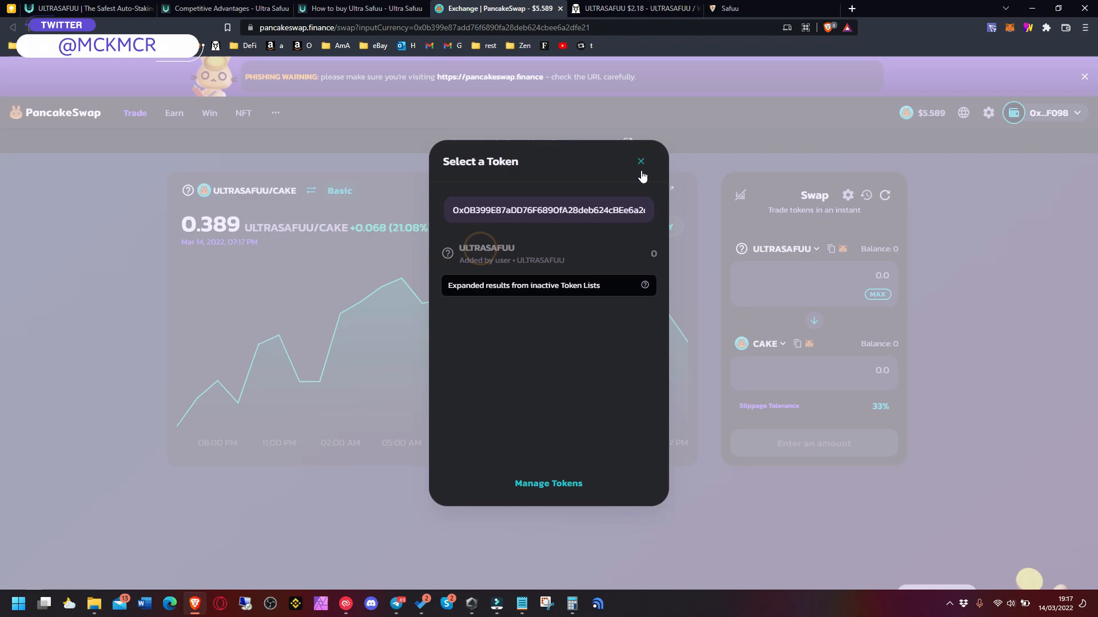
left_click(80, 8)
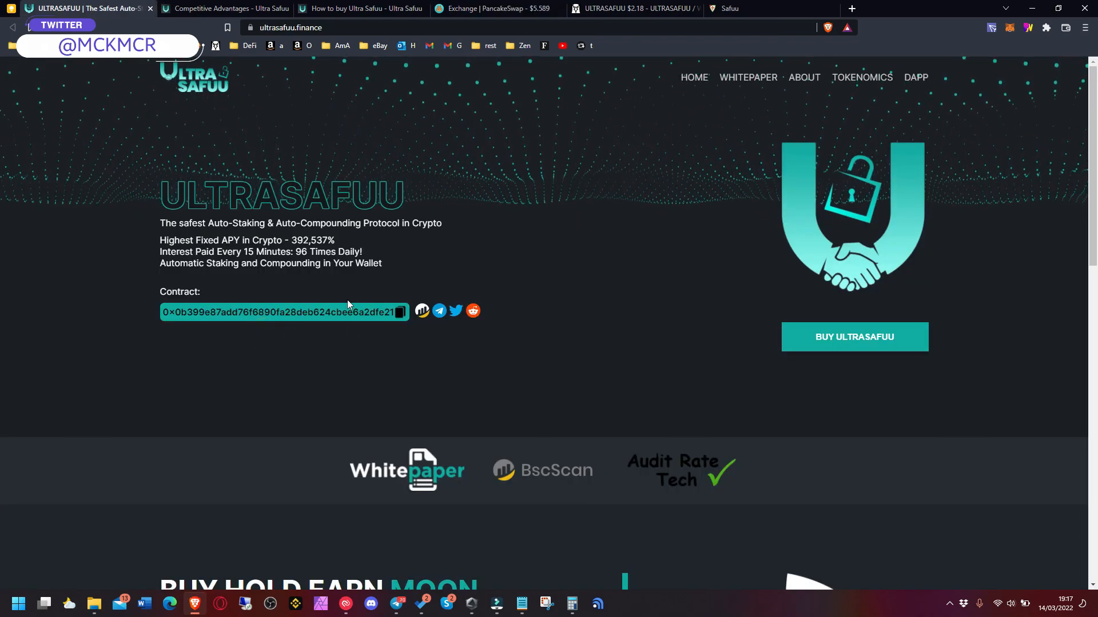
Open the DAPP dashboard showing 100% backed liquidity and the rebase timer.
left_click(362, 8)
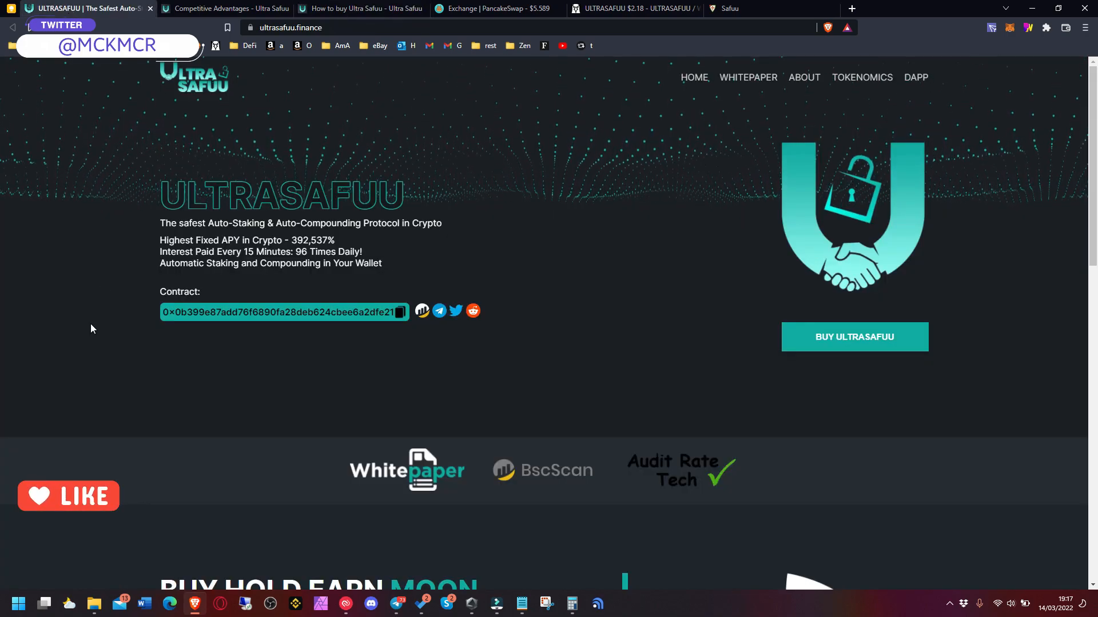
mouse_move(428, 184)
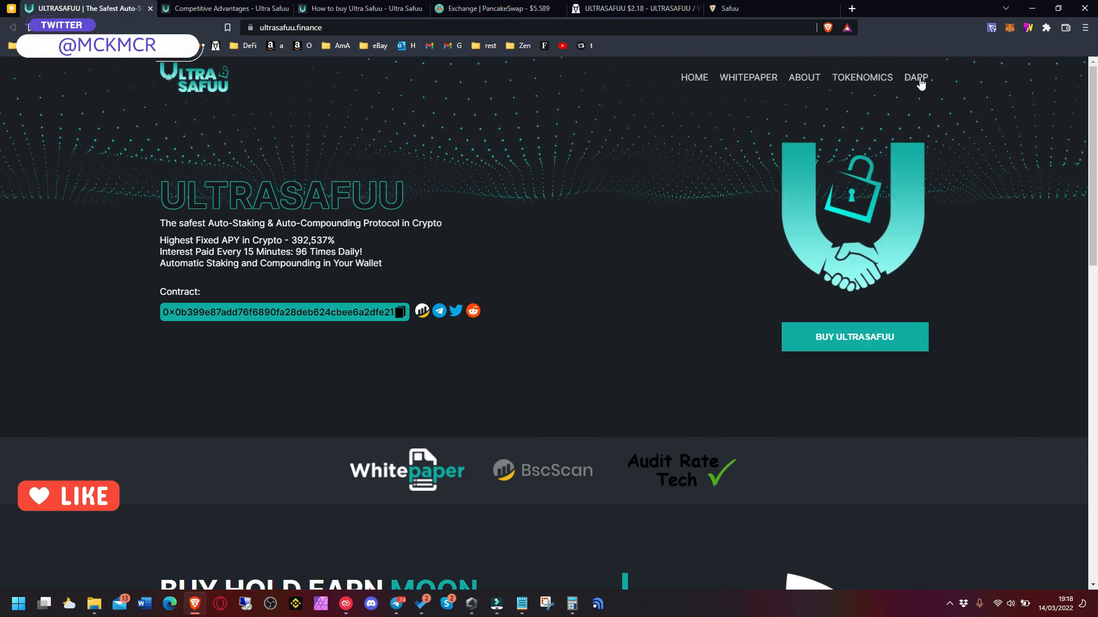
left_click(916, 77)
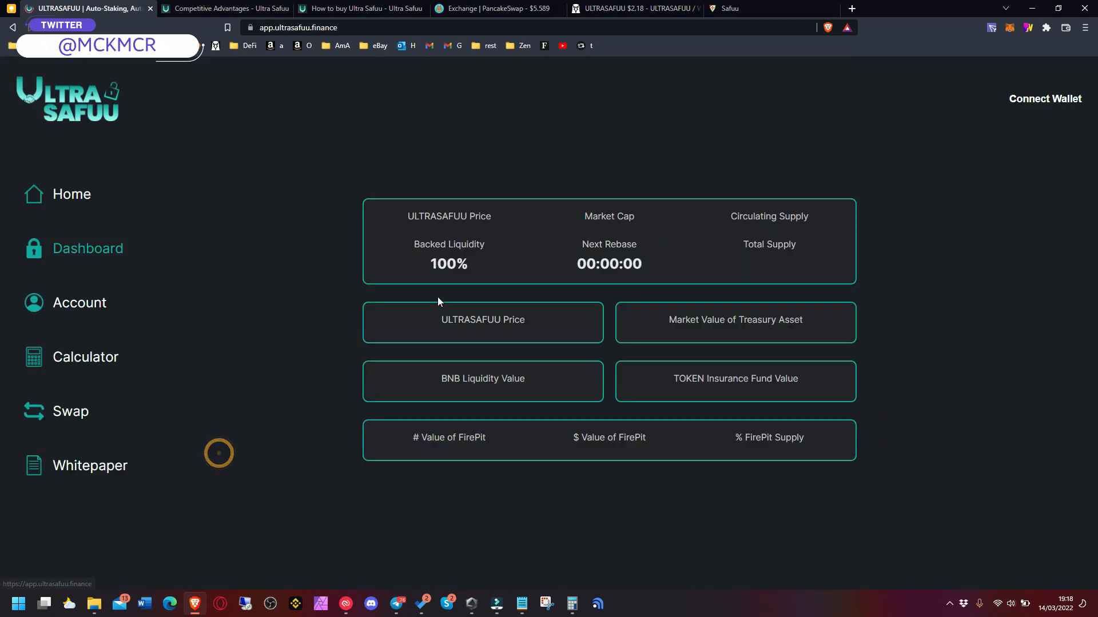
Connect the wallet and open Account, showing 0.0000 balance and 392,537% APY.
left_click(1044, 98)
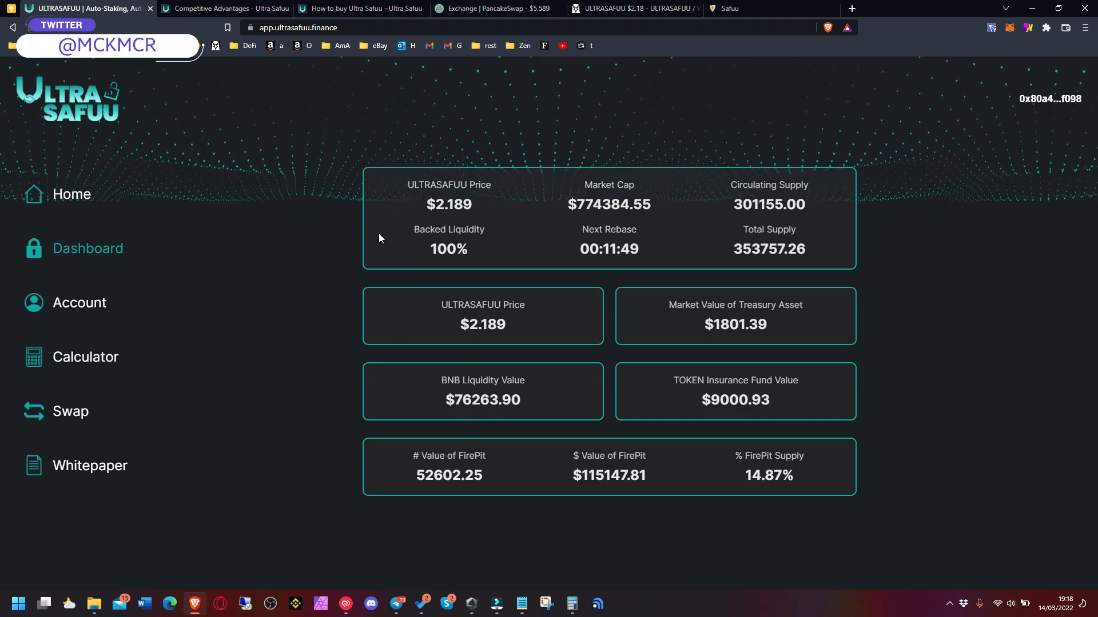
left_click(79, 302)
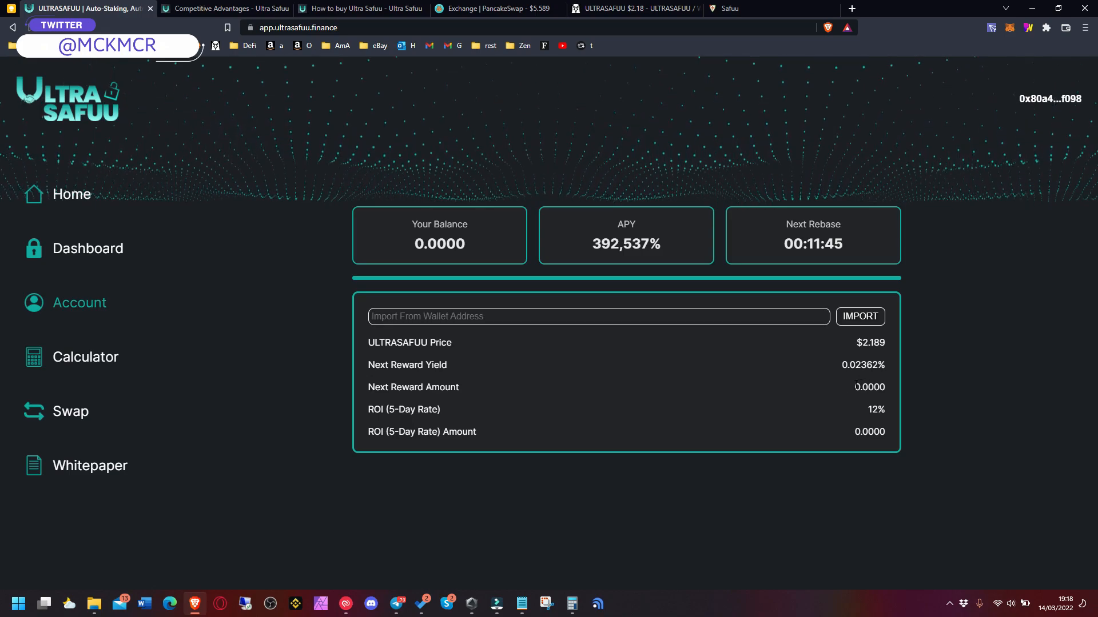
mouse_move(861, 417)
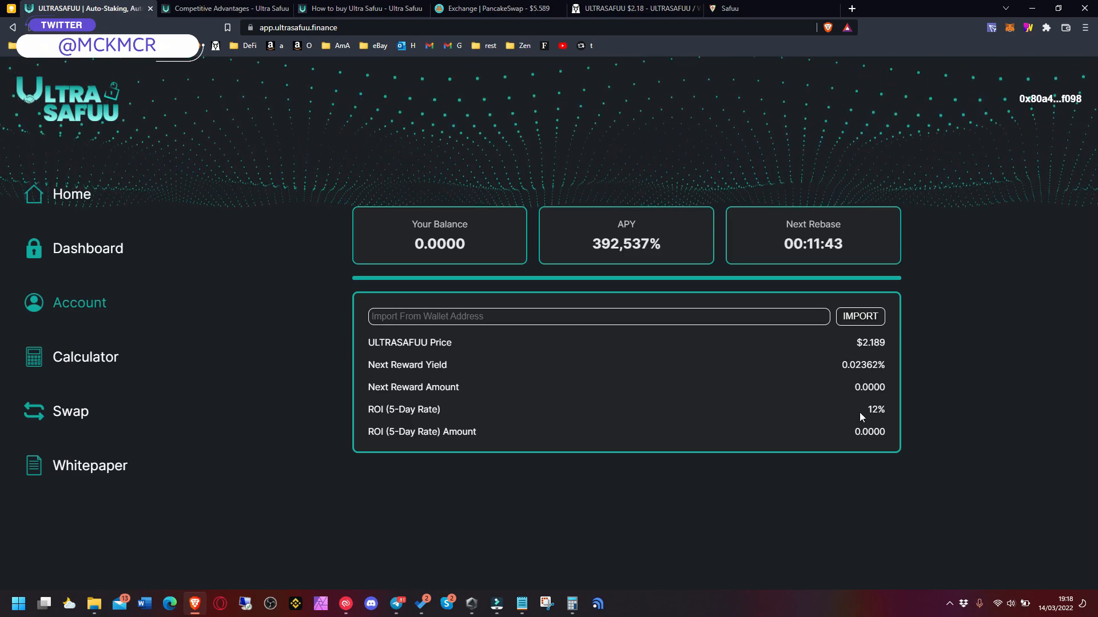
mouse_move(858, 357)
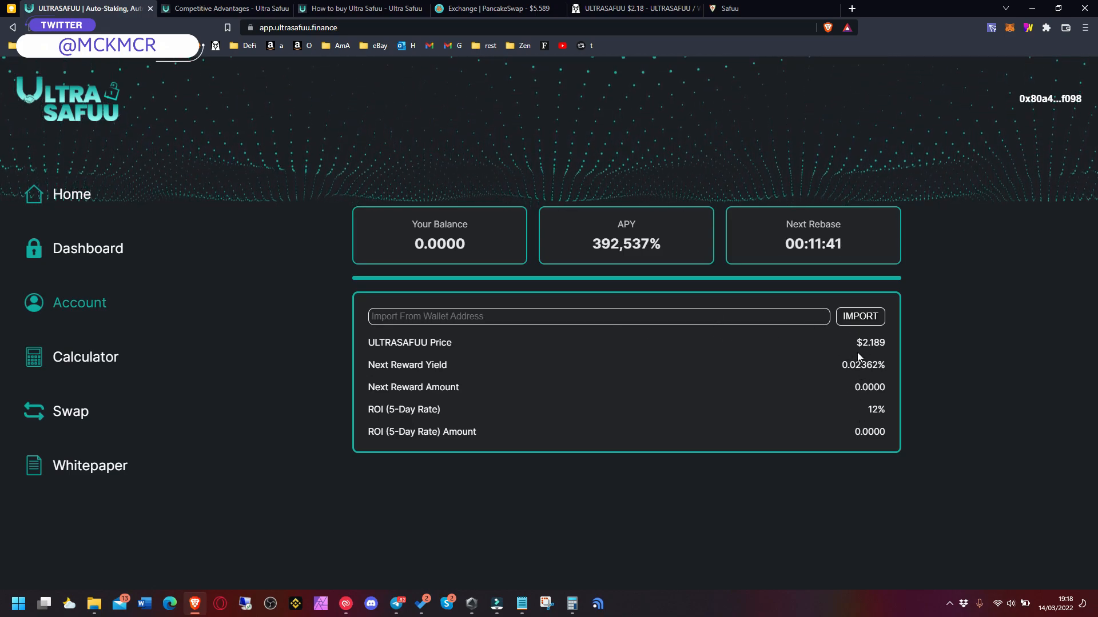
mouse_move(223, 128)
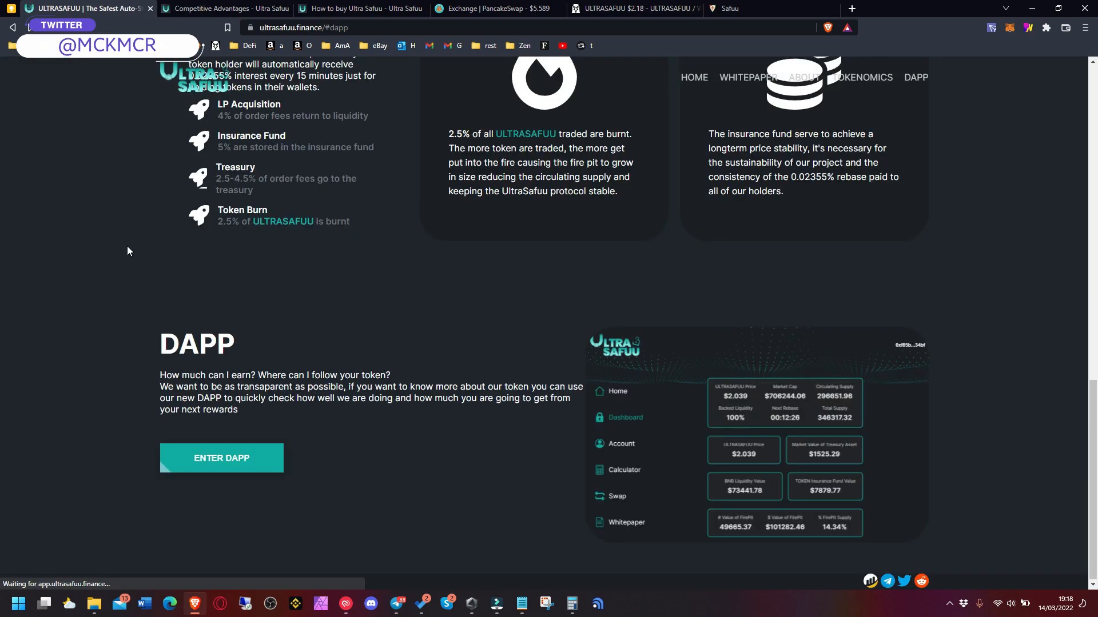
Scroll the homepage down to the Buy Hold Earn Moon auto-staking section.
scroll("up", 3)
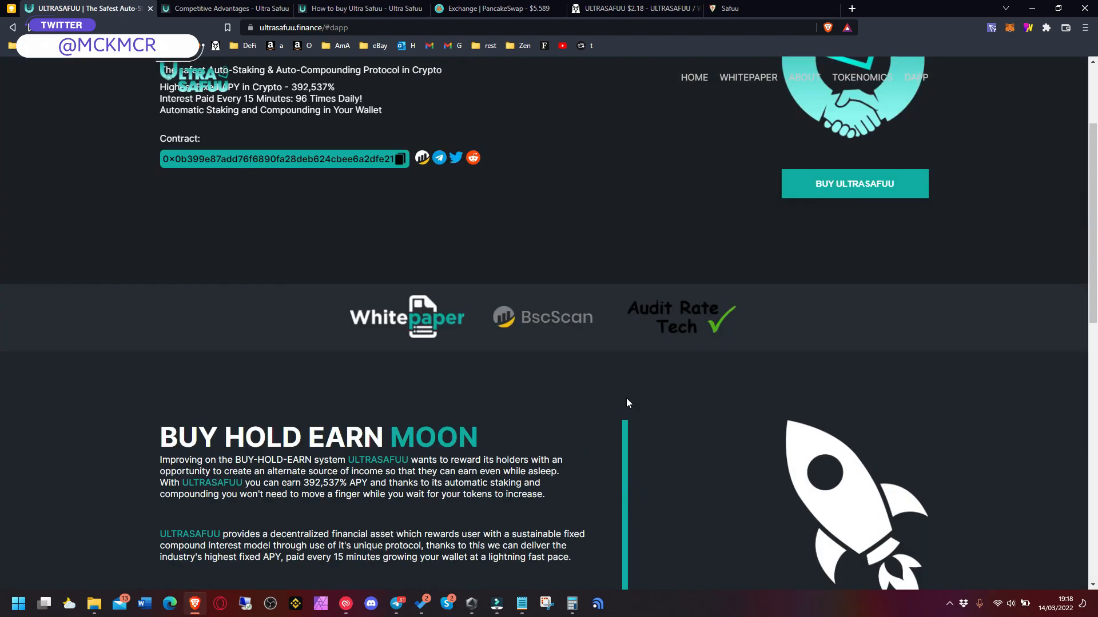
scroll("up", 3)
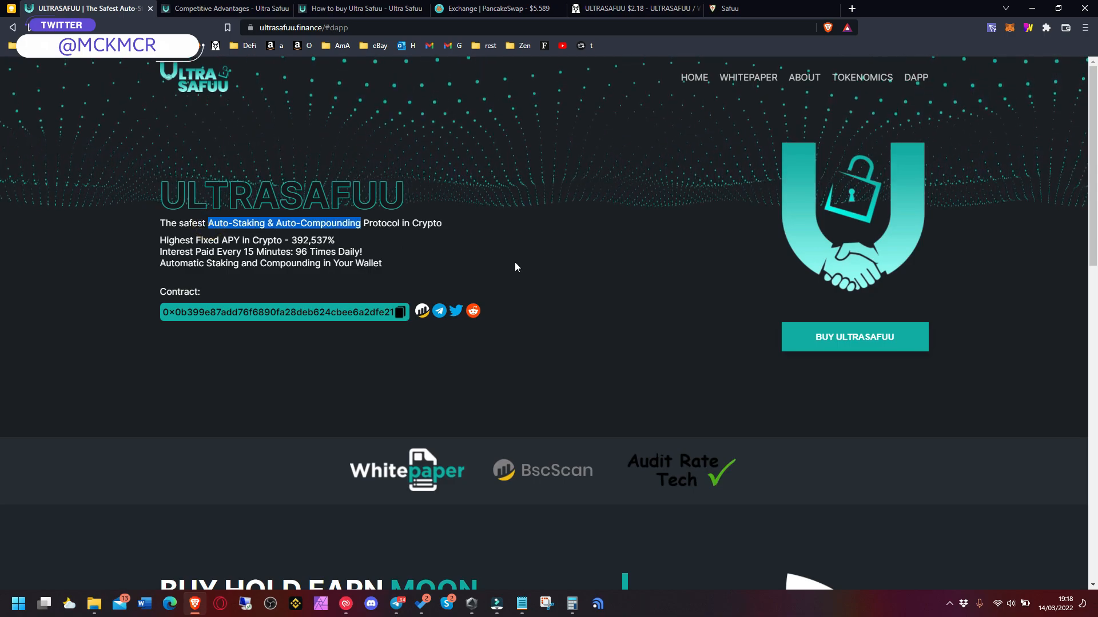
mouse_move(599, 259)
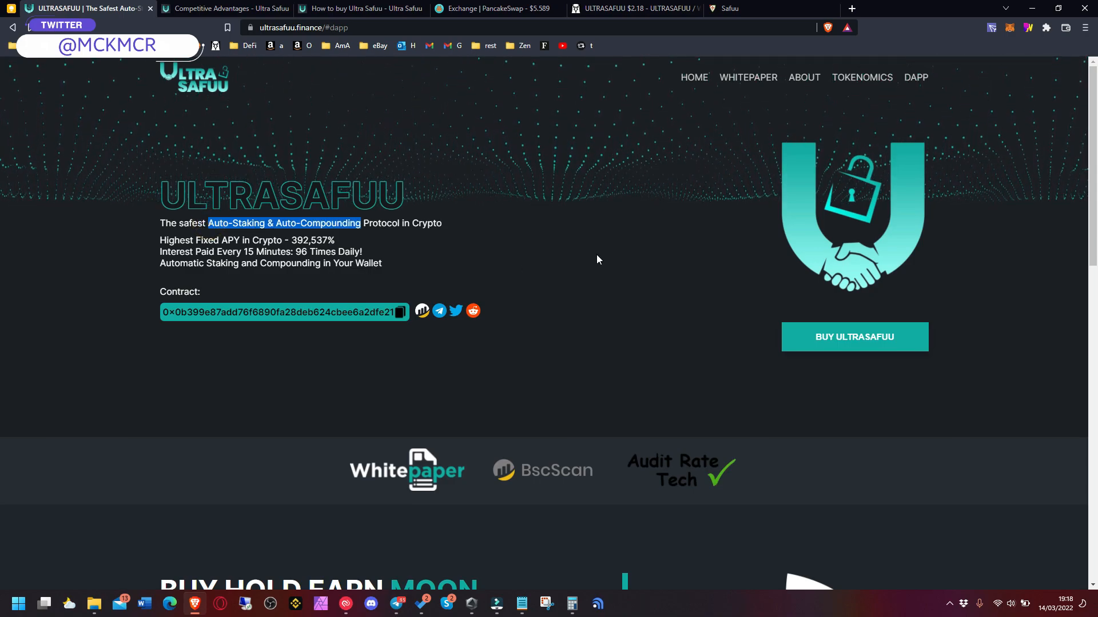
mouse_move(591, 272)
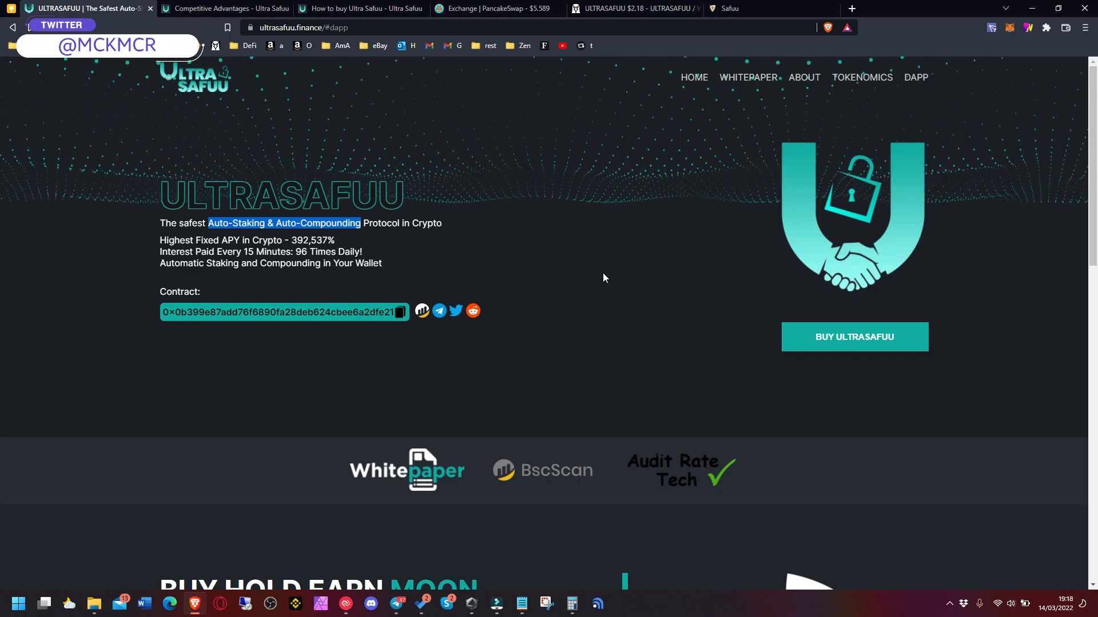
mouse_move(848, 82)
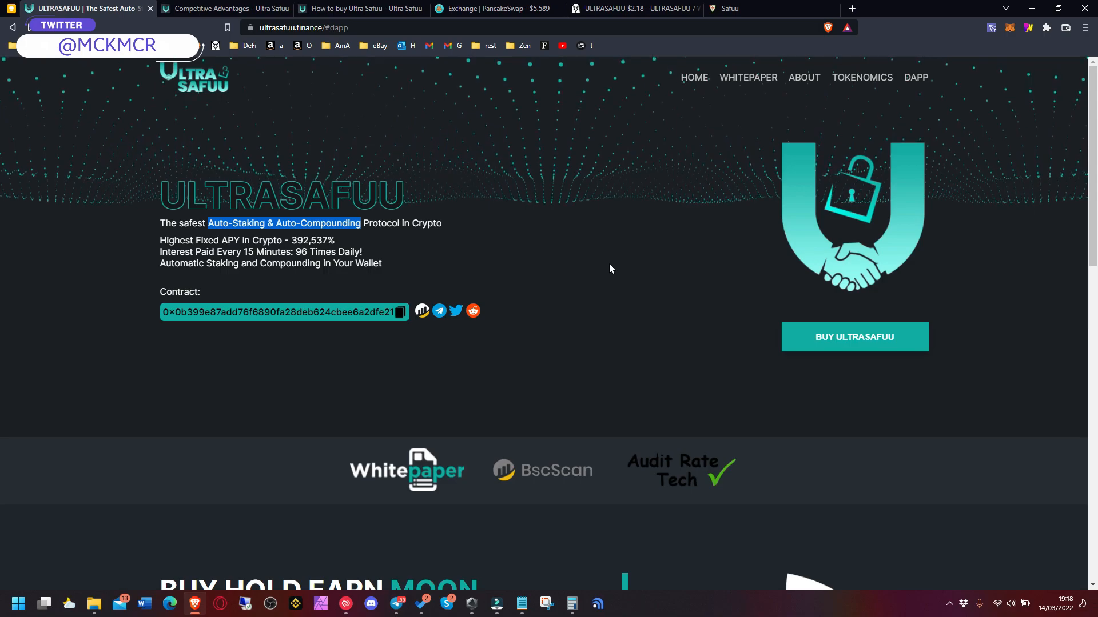
mouse_move(597, 289)
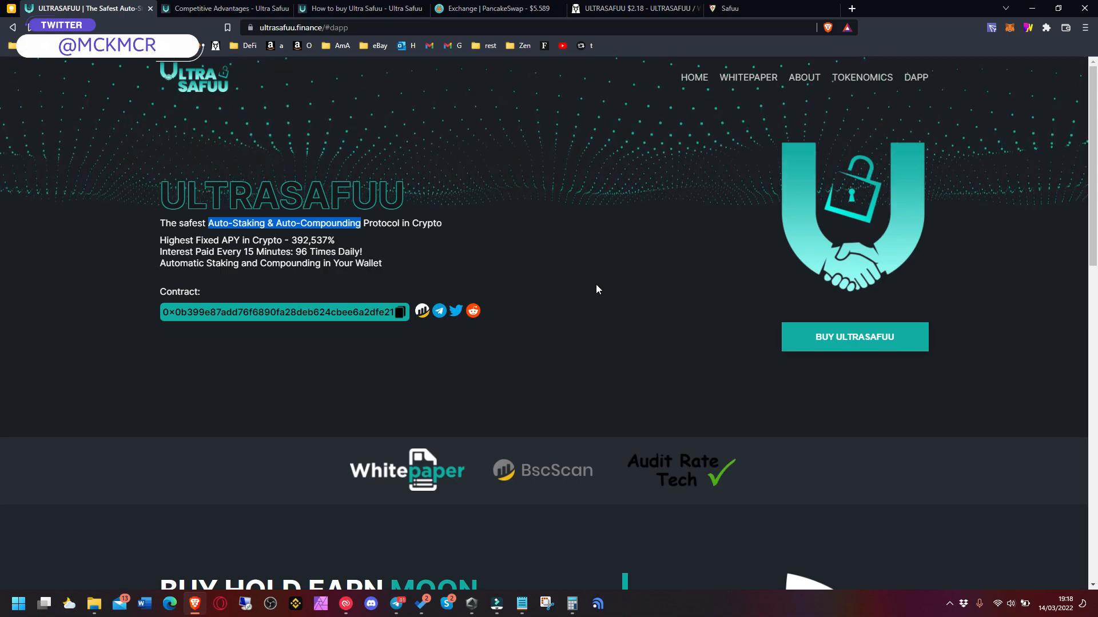
mouse_move(267, 431)
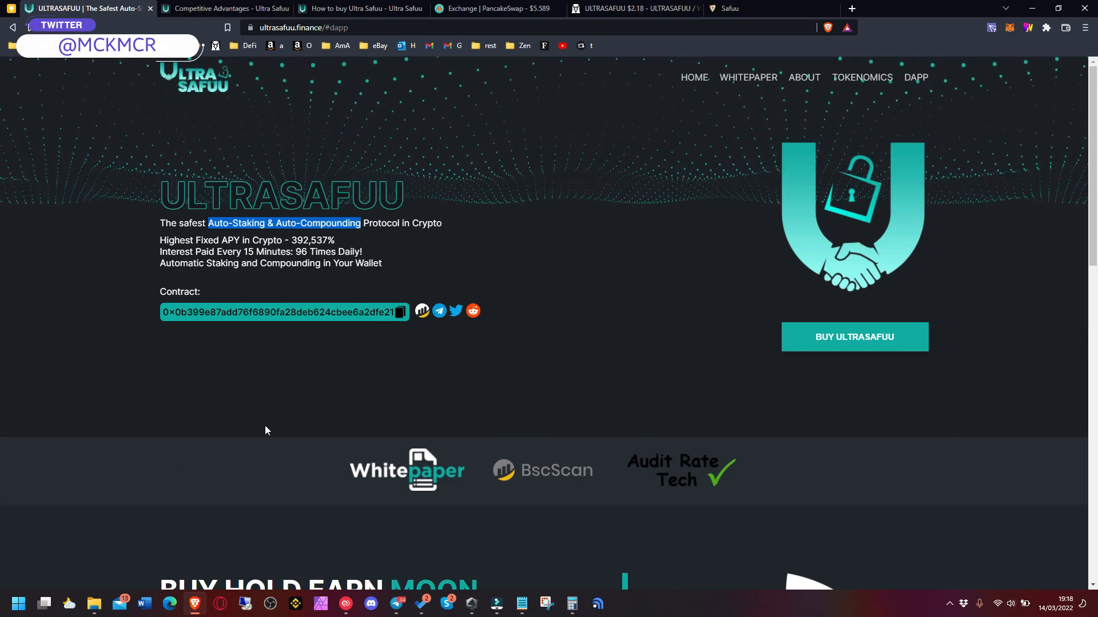
mouse_move(556, 374)
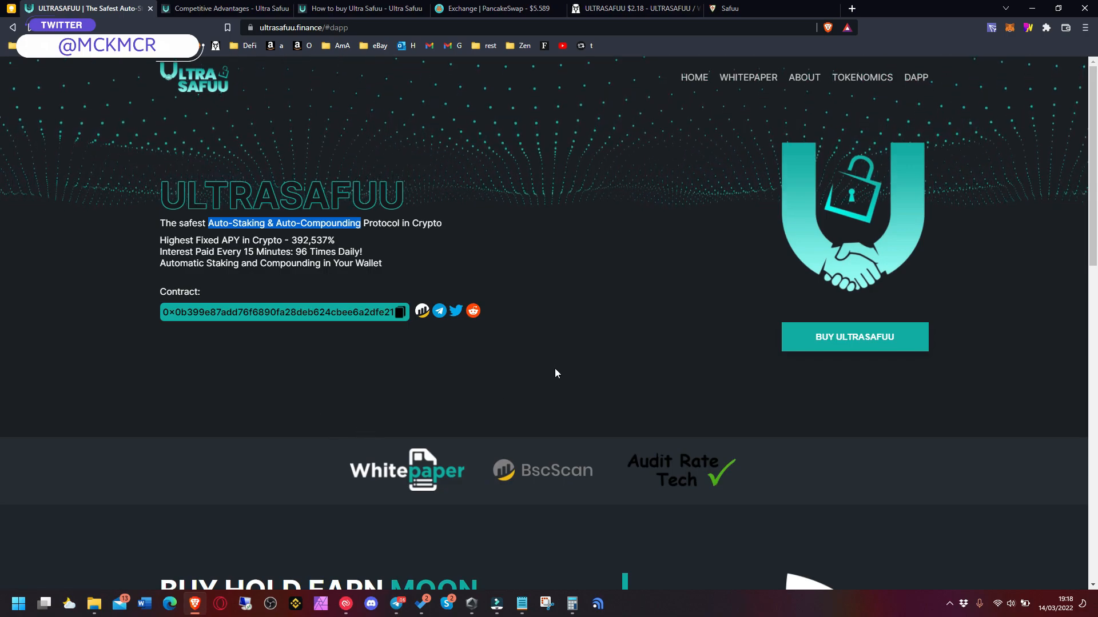
scroll("down", 3)
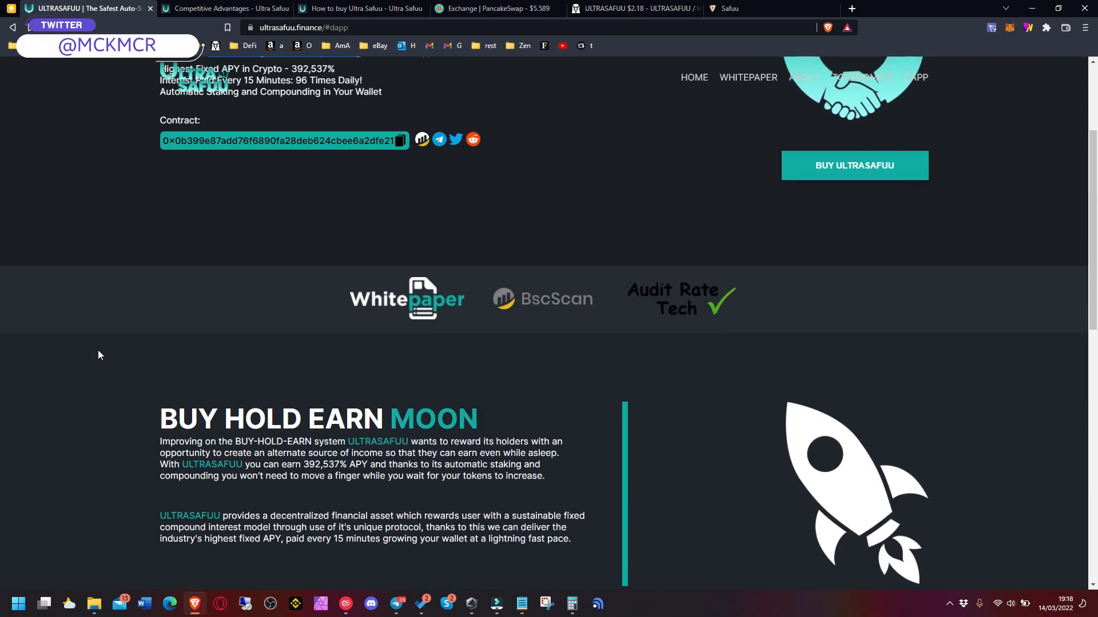
scroll("down", 3)
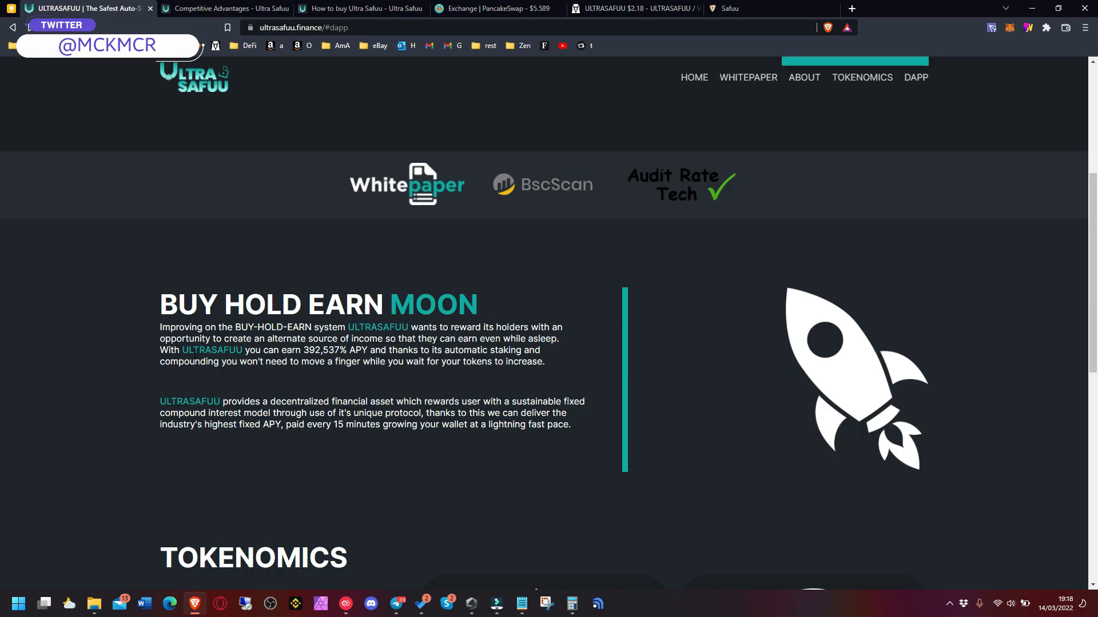
double_click(316, 351)
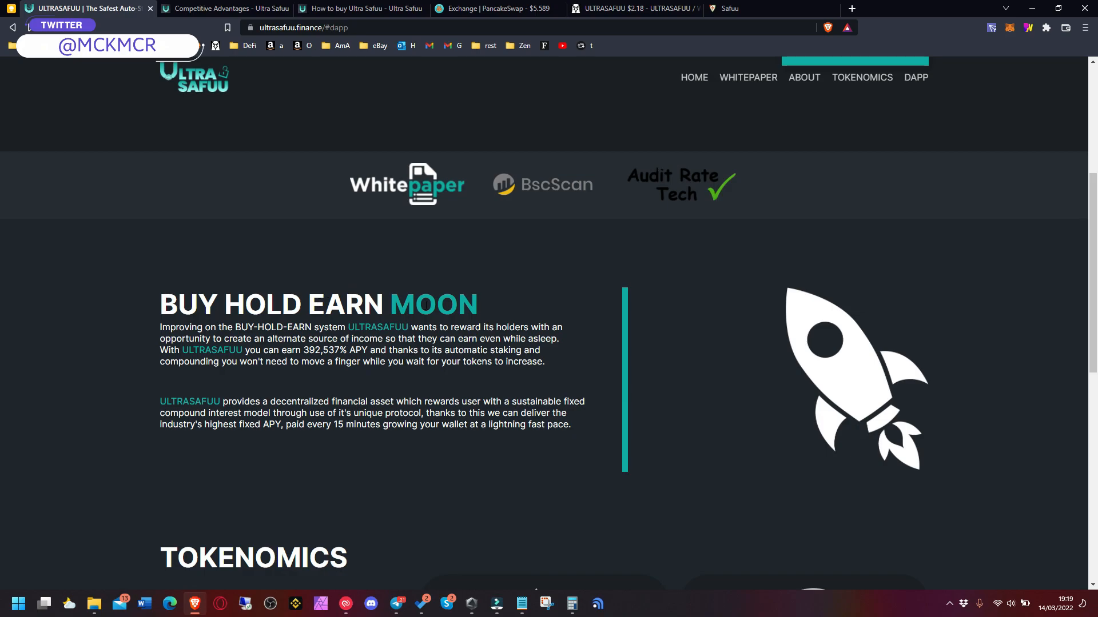
mouse_move(418, 187)
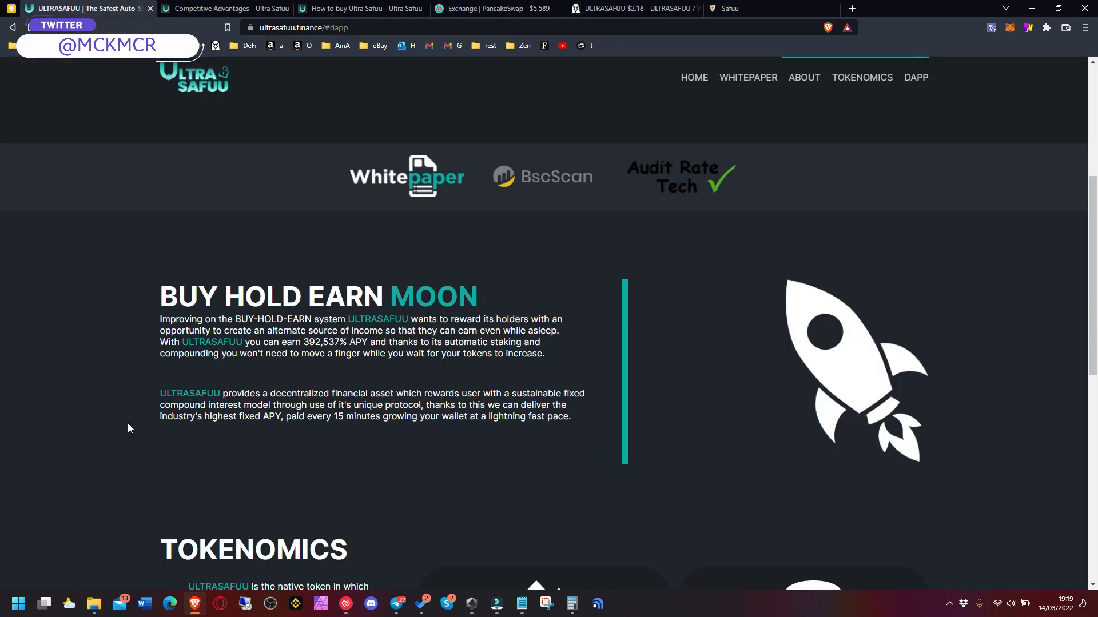
scroll("down", 3)
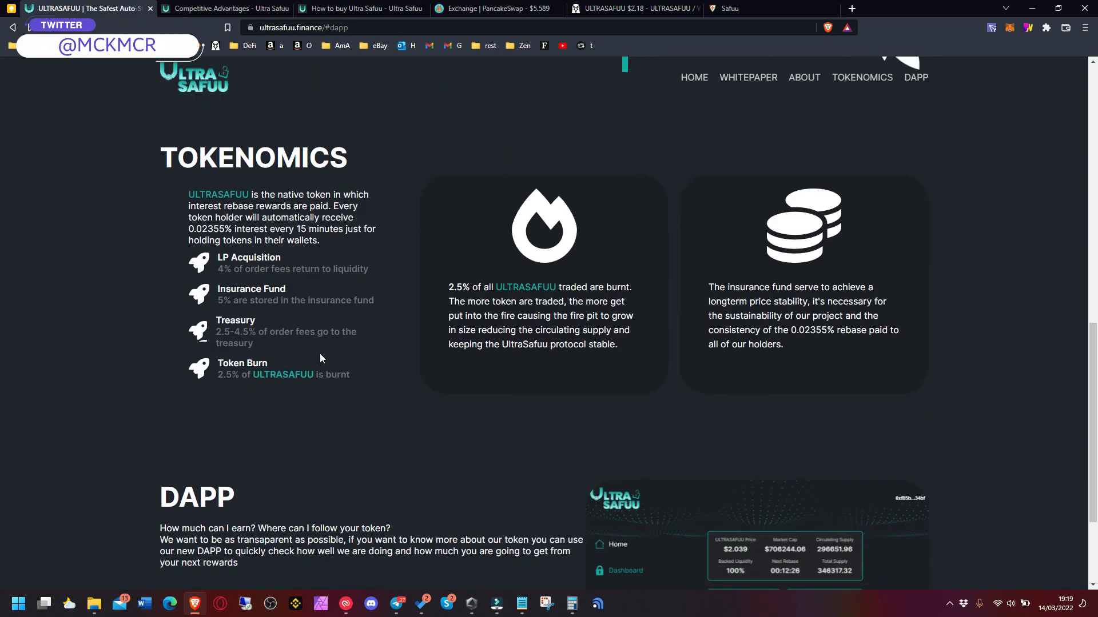
mouse_move(163, 308)
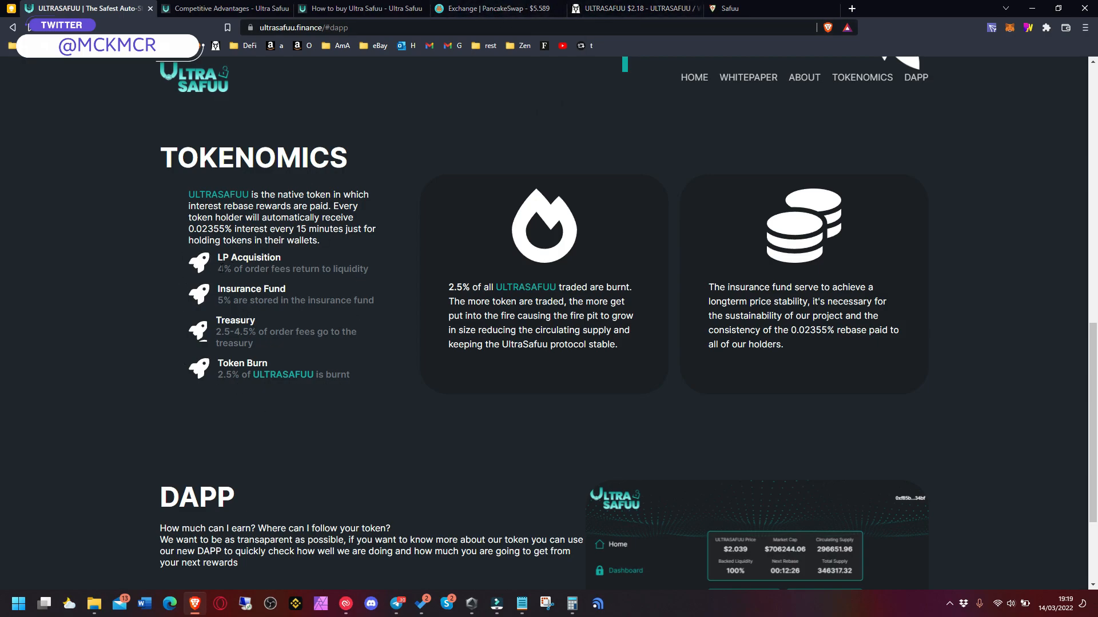
left_click_drag(217, 269, 353, 268)
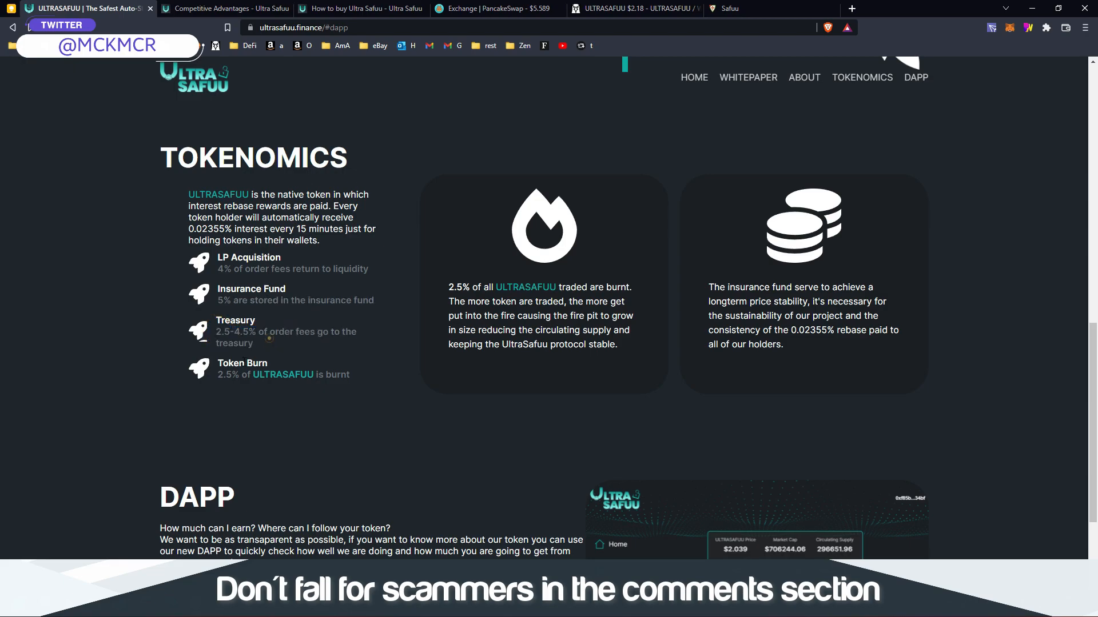
left_click_drag(218, 375, 350, 374)
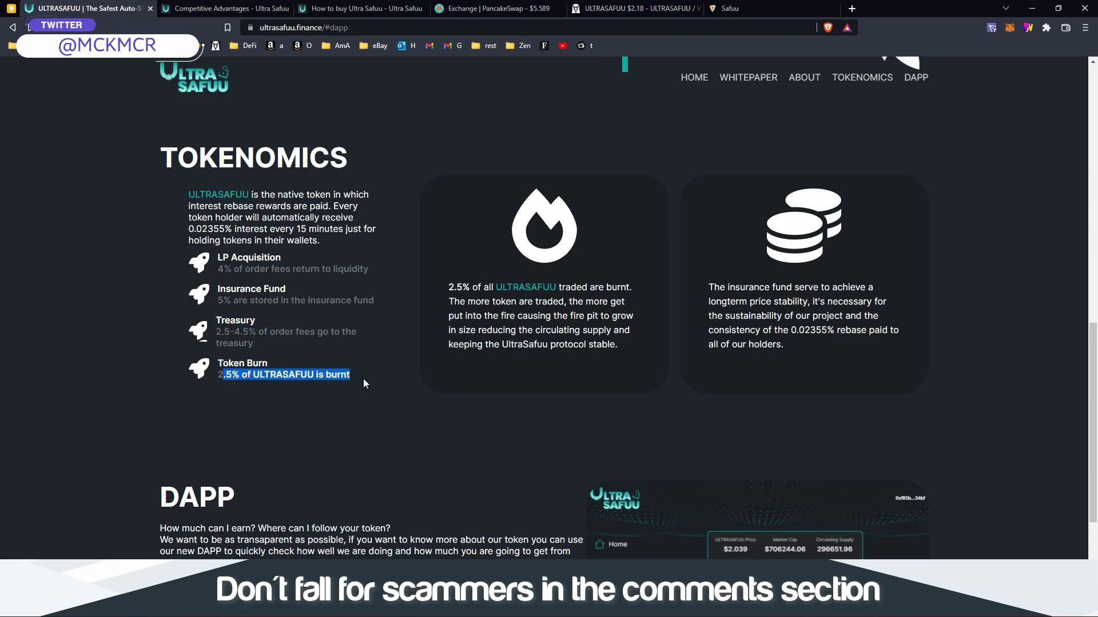
scroll("down", 3)
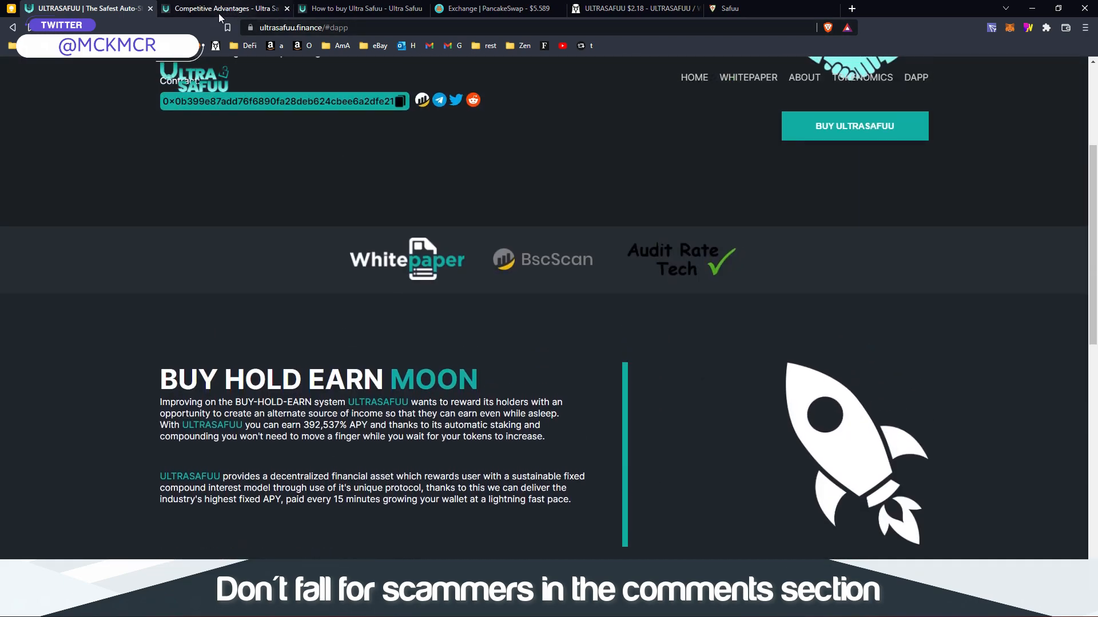
Read the Competitive Advantages table versus Safuu, Libero and Titano, highlighting Periodic Buyback System.
left_click(220, 9)
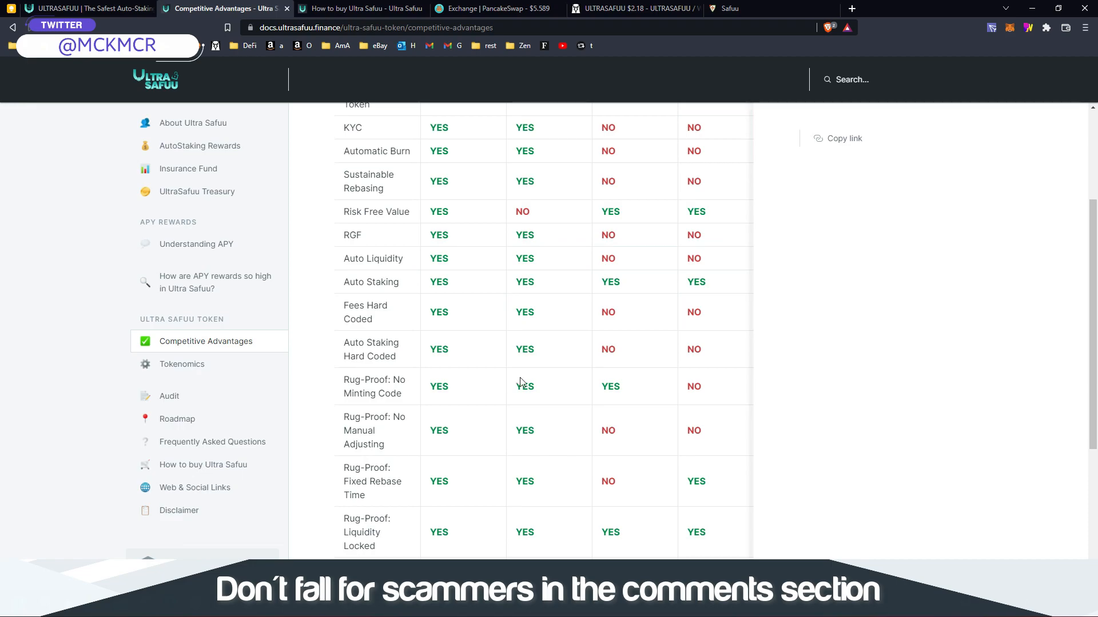
scroll("up", 3)
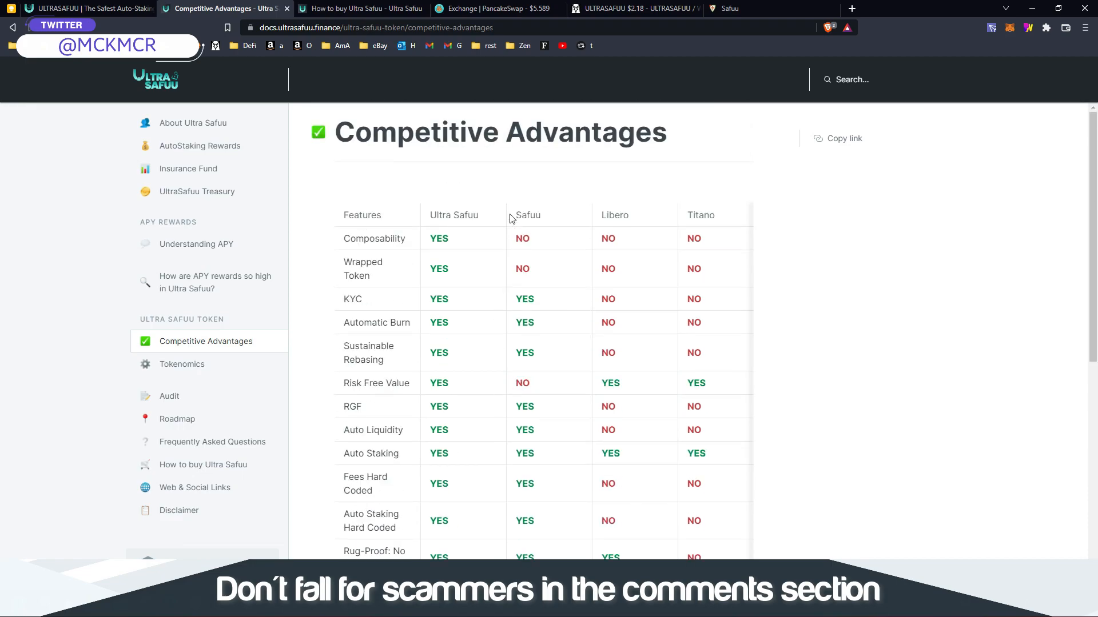
double_click(614, 215)
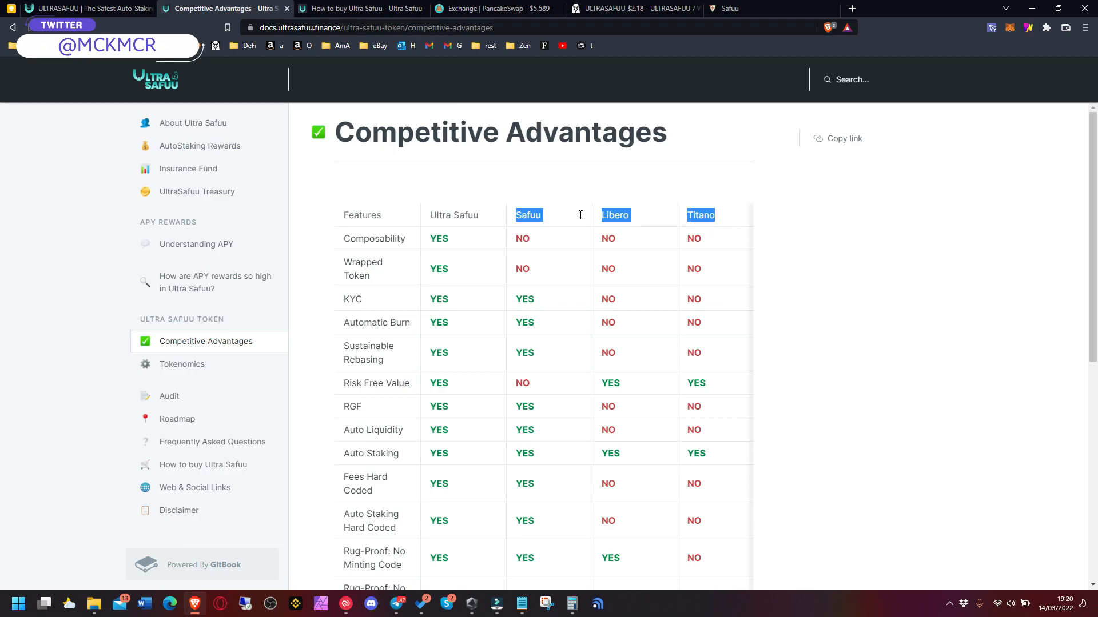
mouse_move(492, 204)
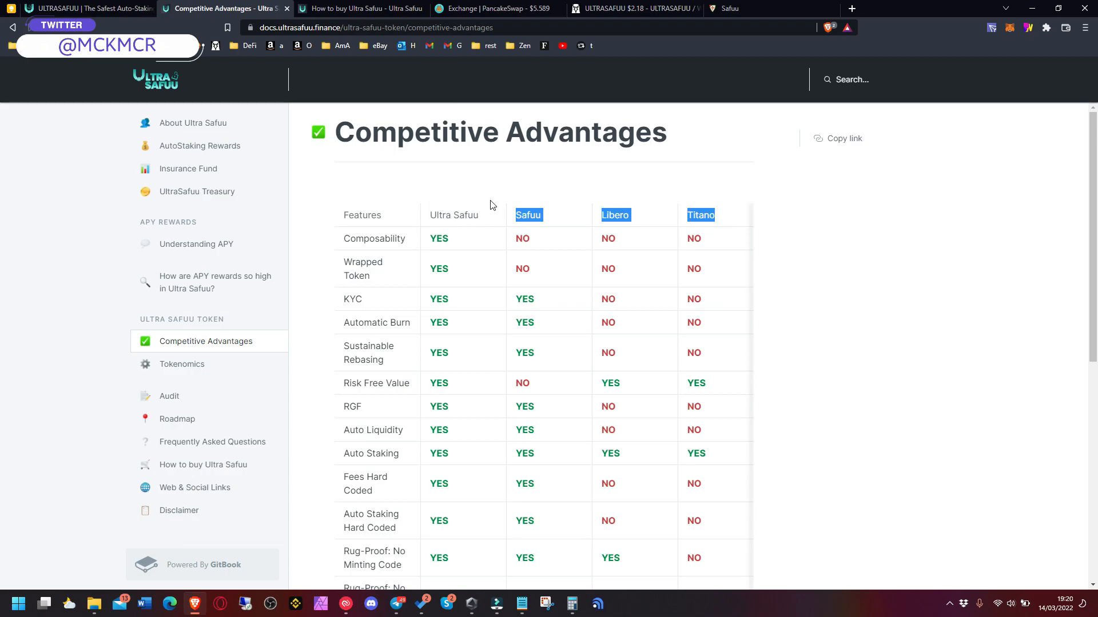
mouse_move(453, 226)
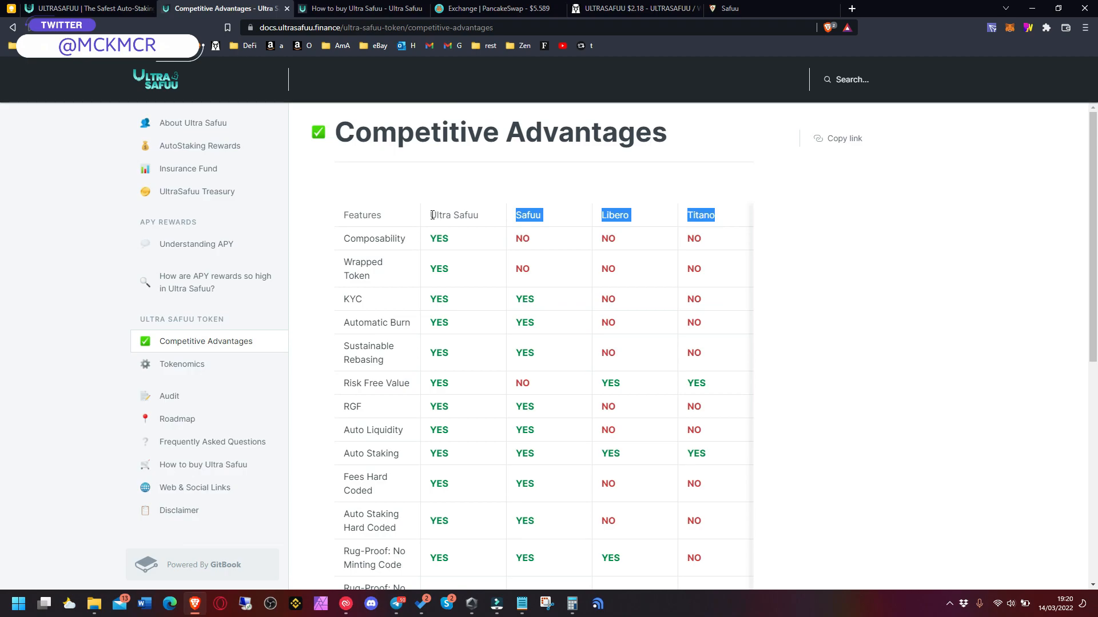
mouse_move(452, 281)
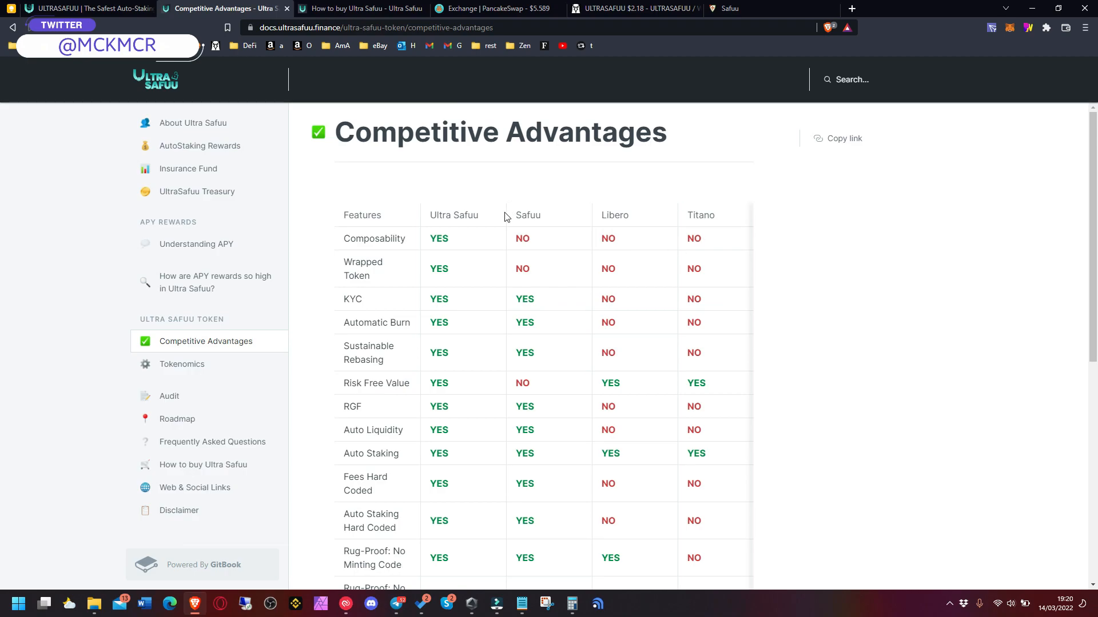
mouse_move(587, 205)
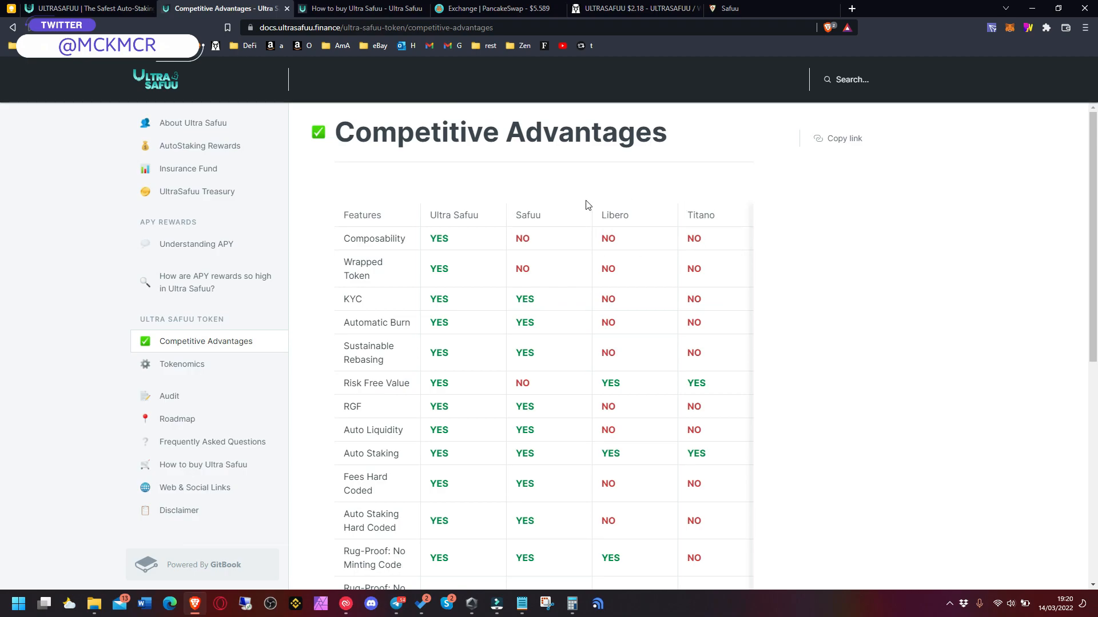
mouse_move(565, 194)
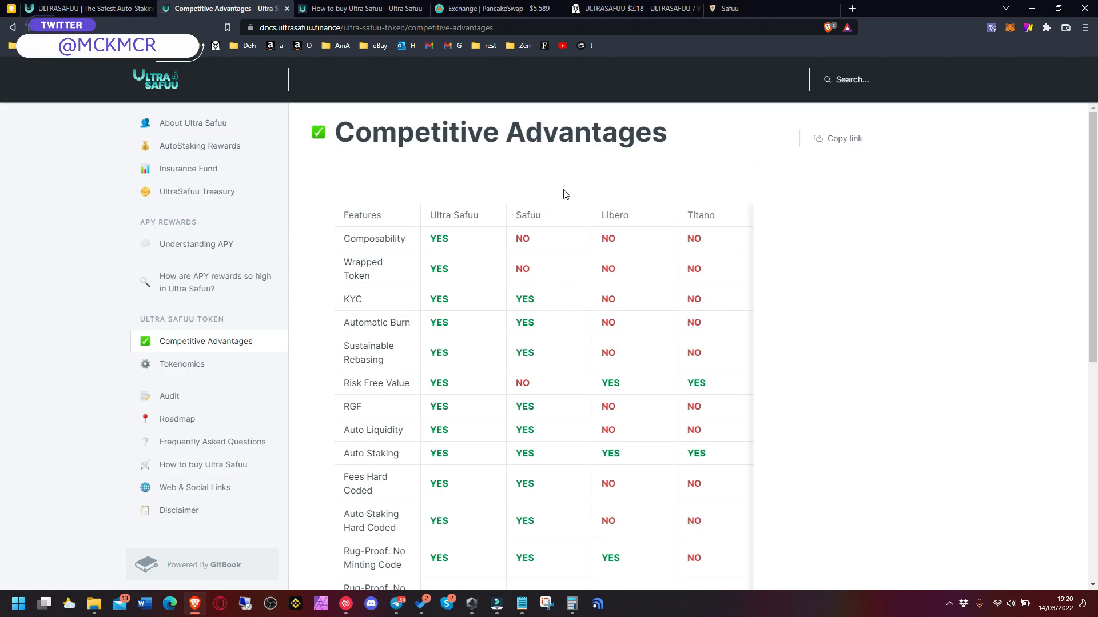
mouse_move(557, 201)
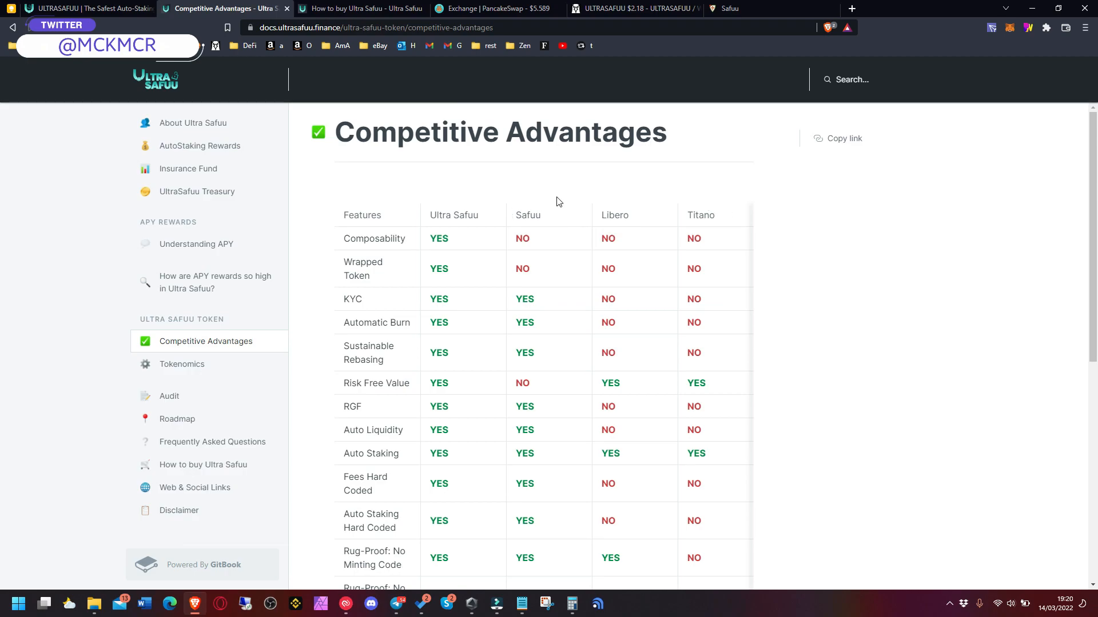
mouse_move(694, 238)
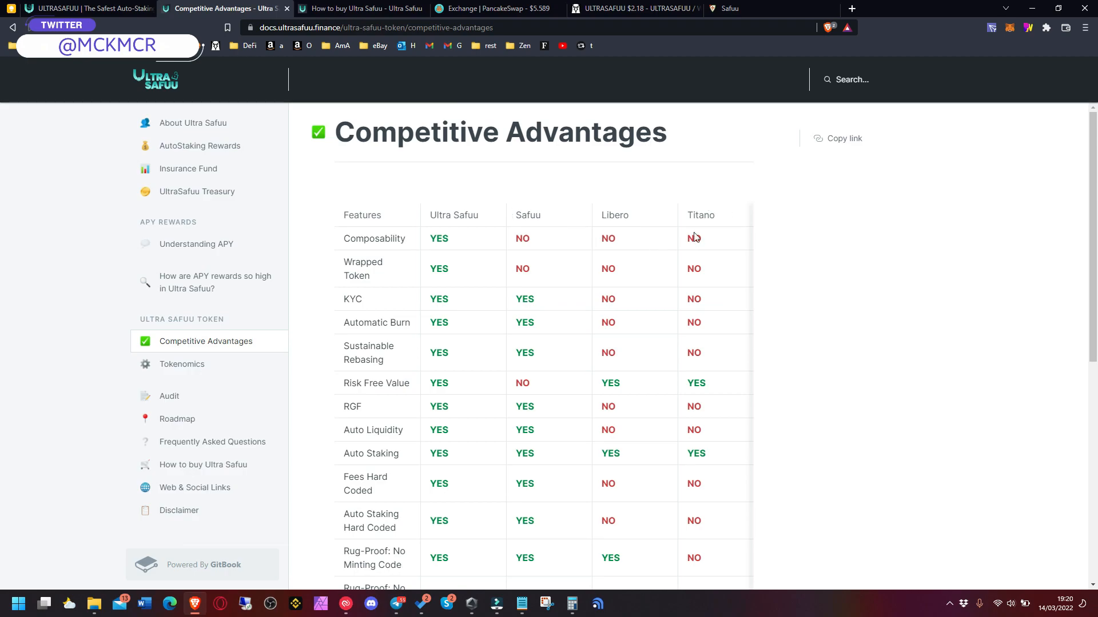
mouse_move(692, 254)
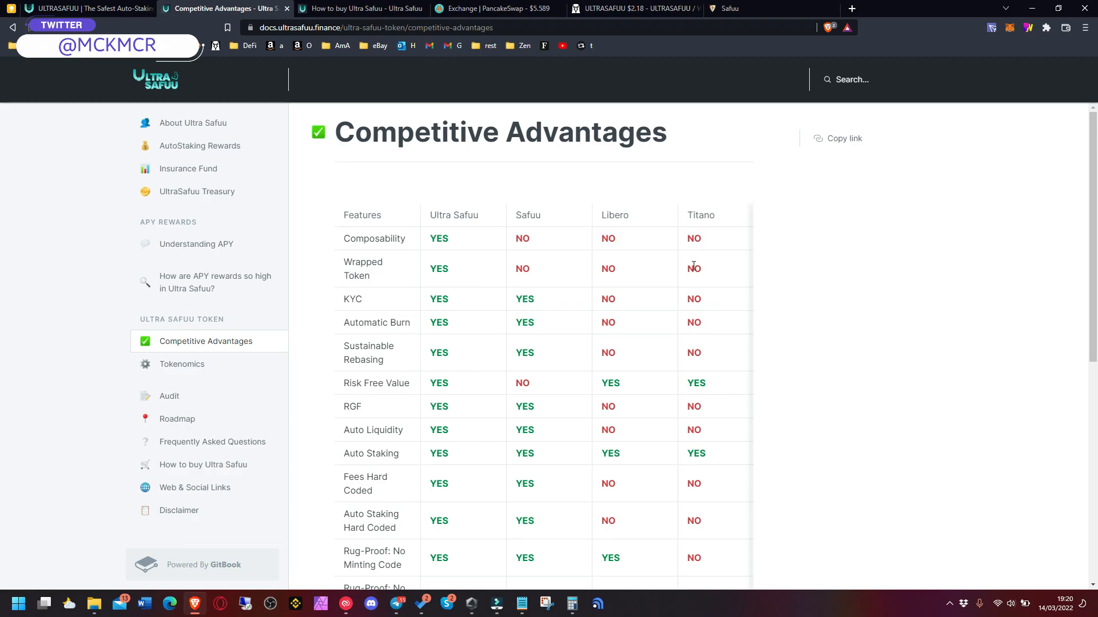
mouse_move(479, 386)
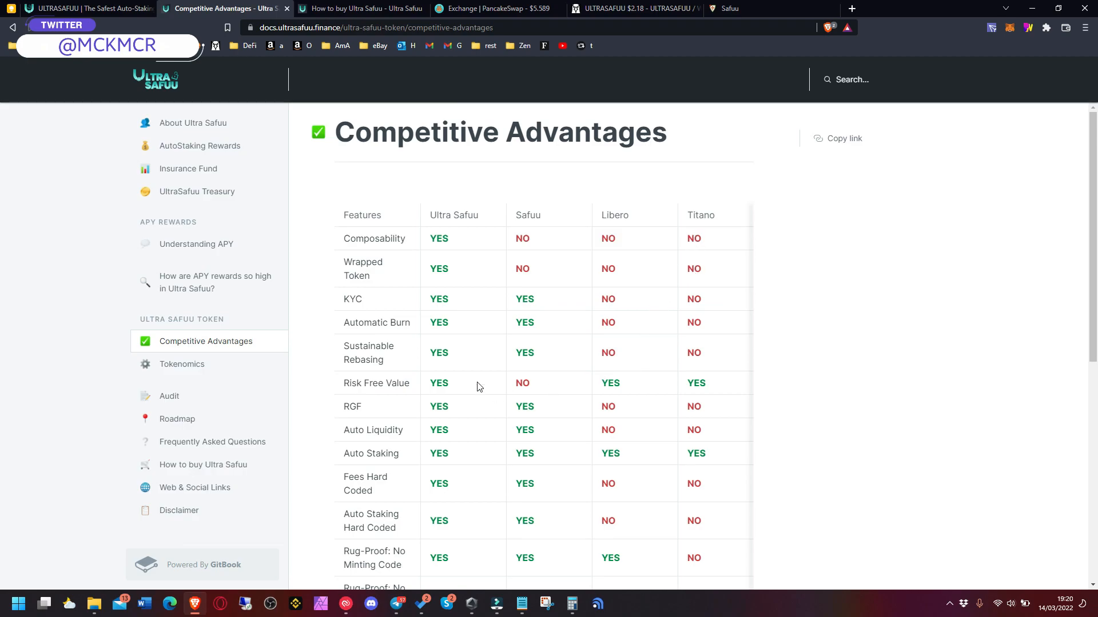
scroll("down", 3)
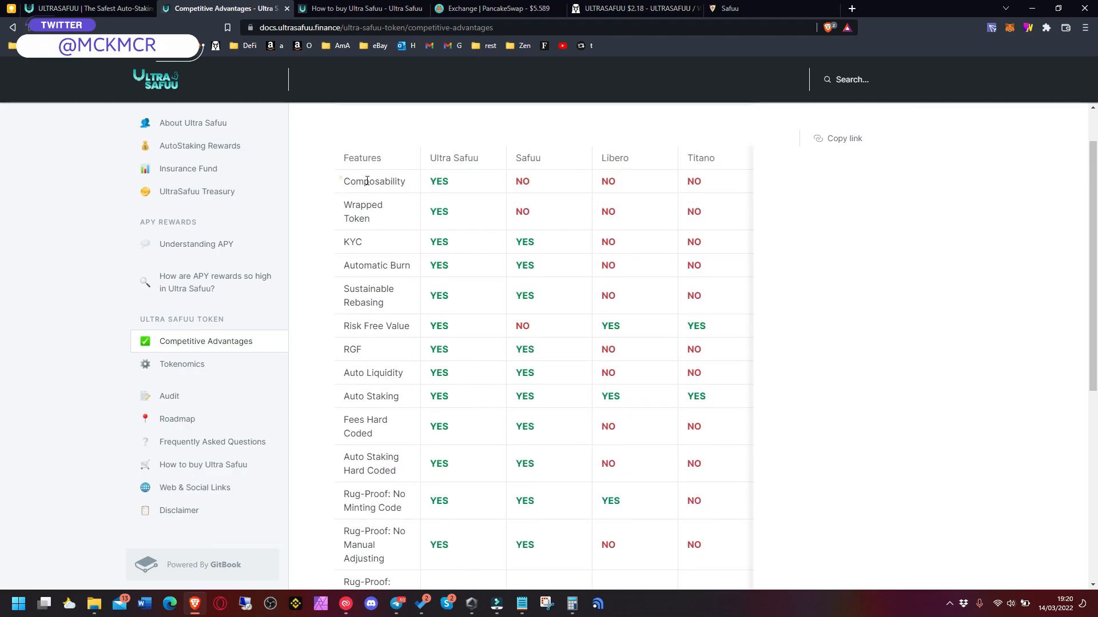
mouse_move(416, 200)
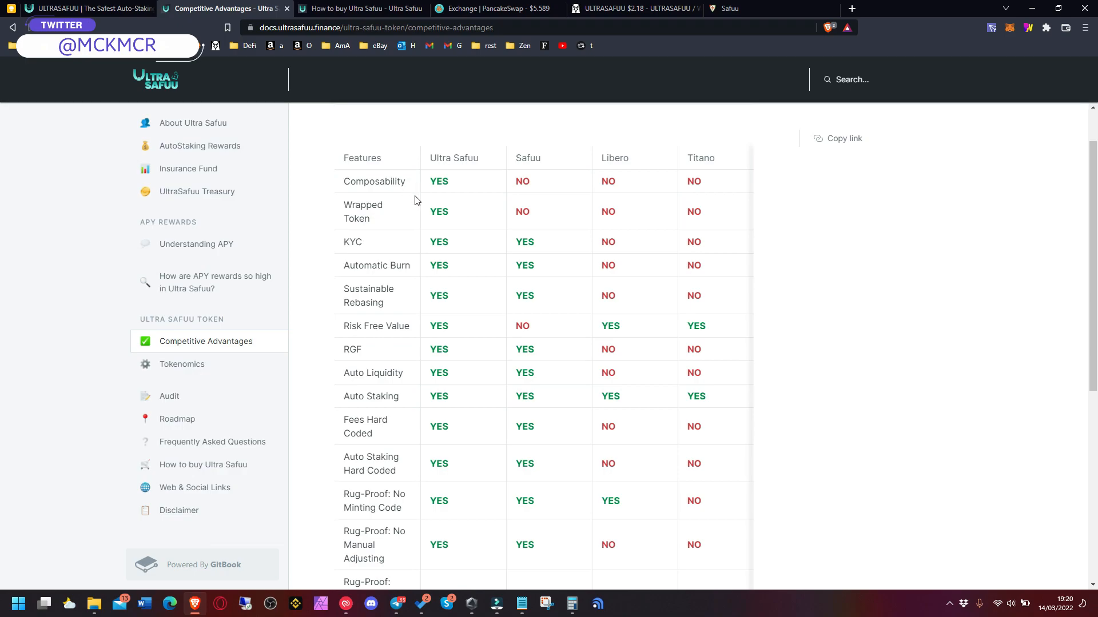
mouse_move(429, 272)
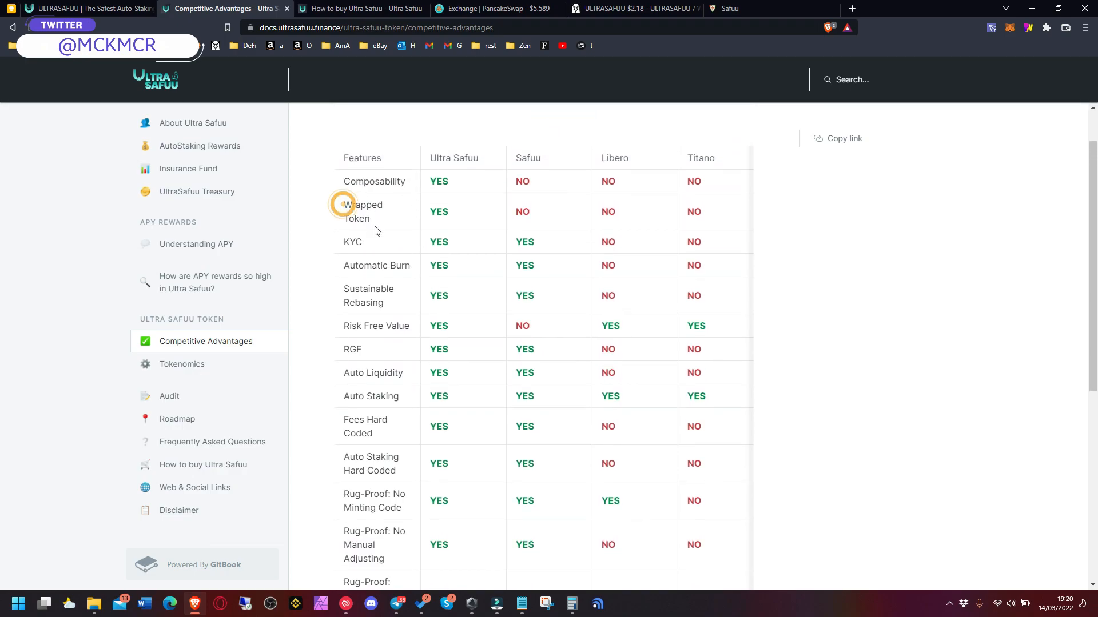
scroll("down", 3)
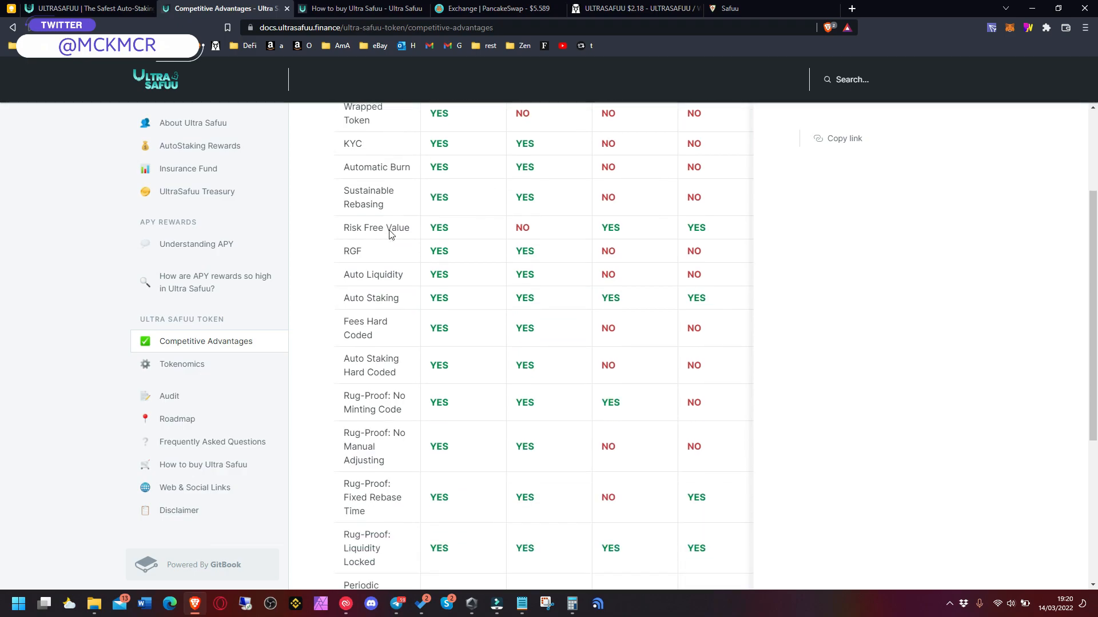
scroll("down", 3)
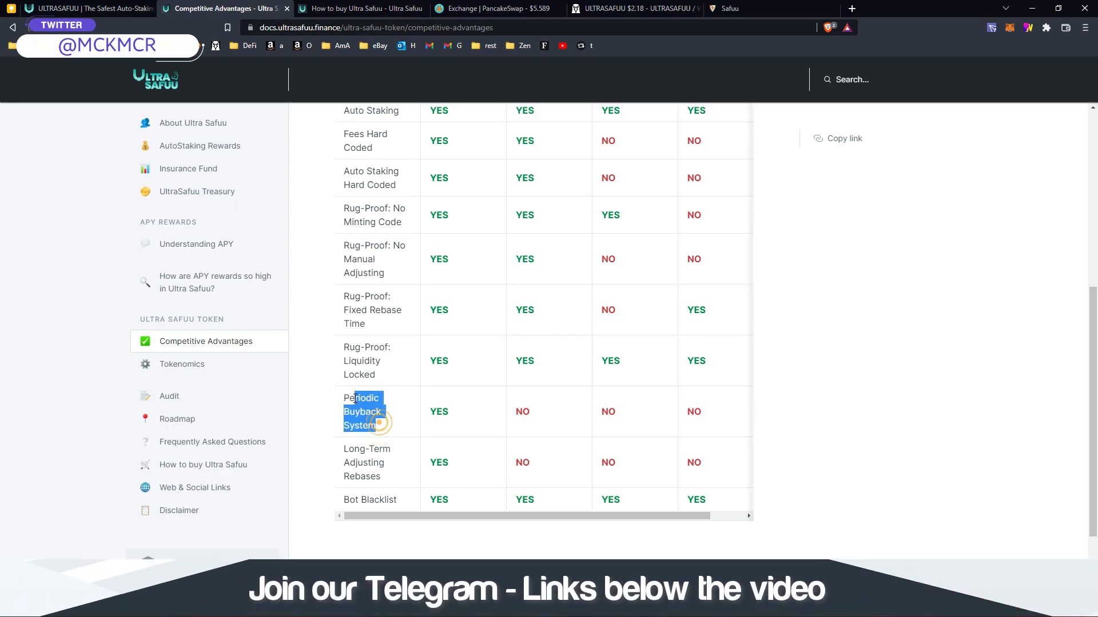
left_click(348, 449)
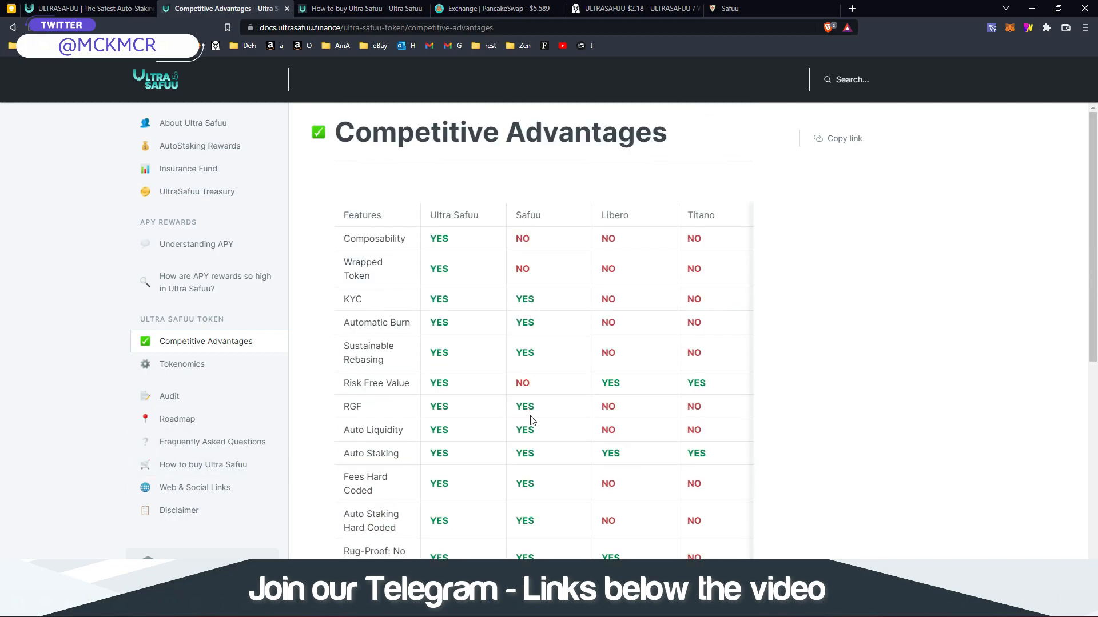
mouse_move(494, 278)
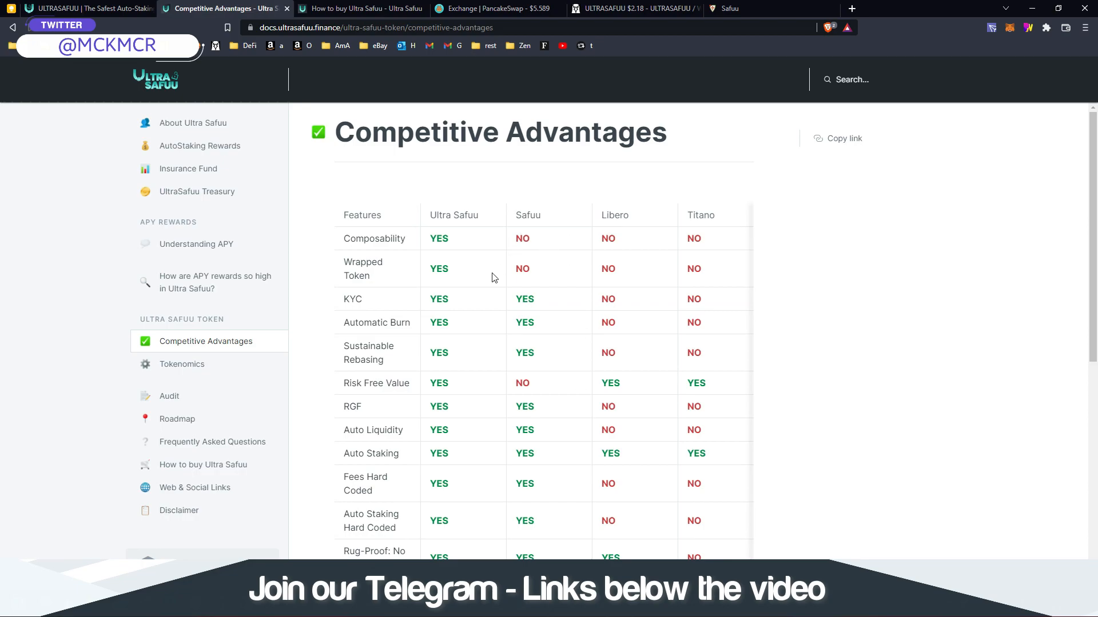
mouse_move(663, 407)
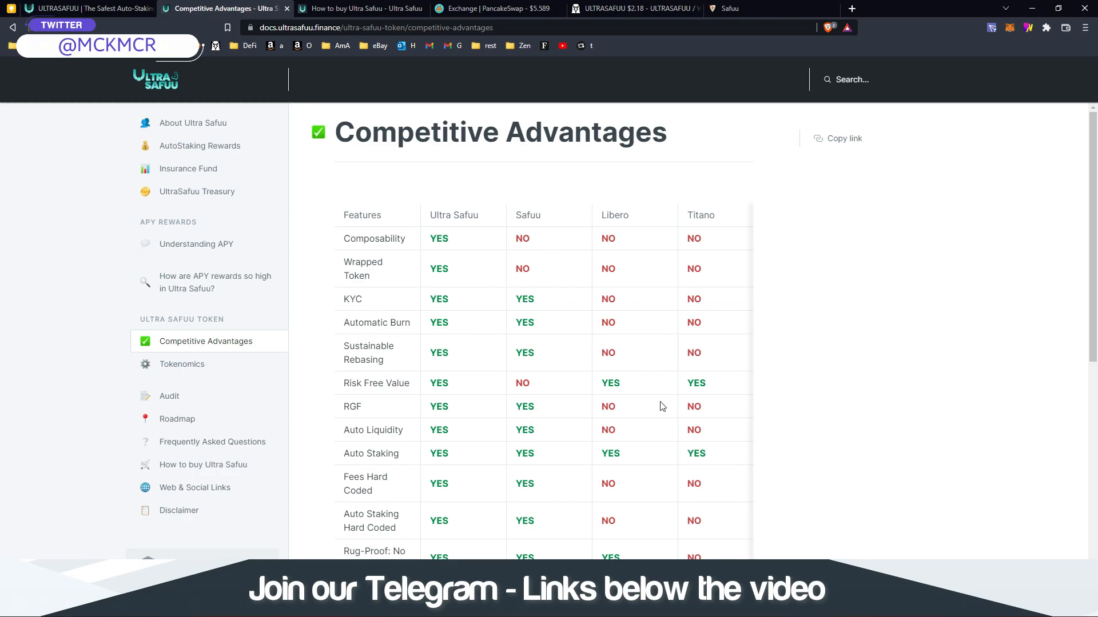
scroll("down", 3)
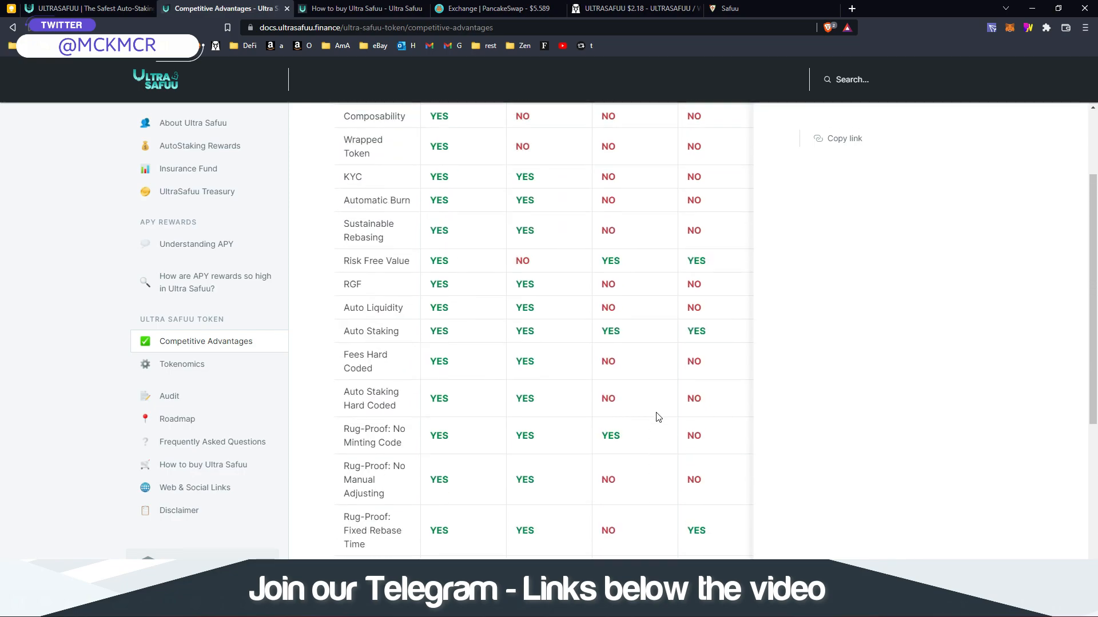
scroll("up", 3)
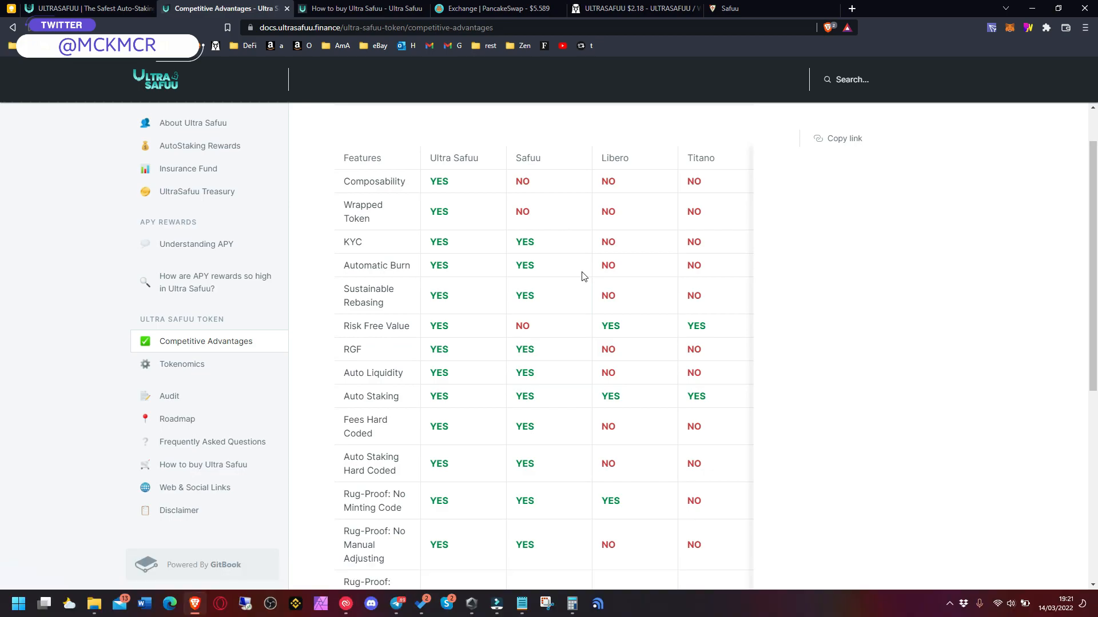
mouse_move(587, 302)
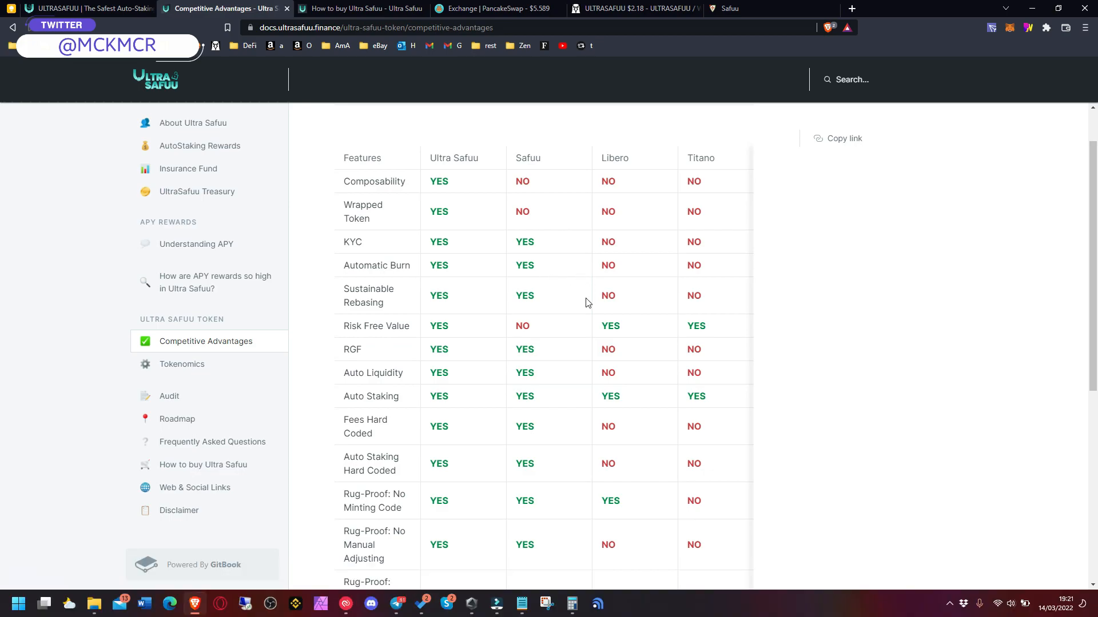
mouse_move(591, 288)
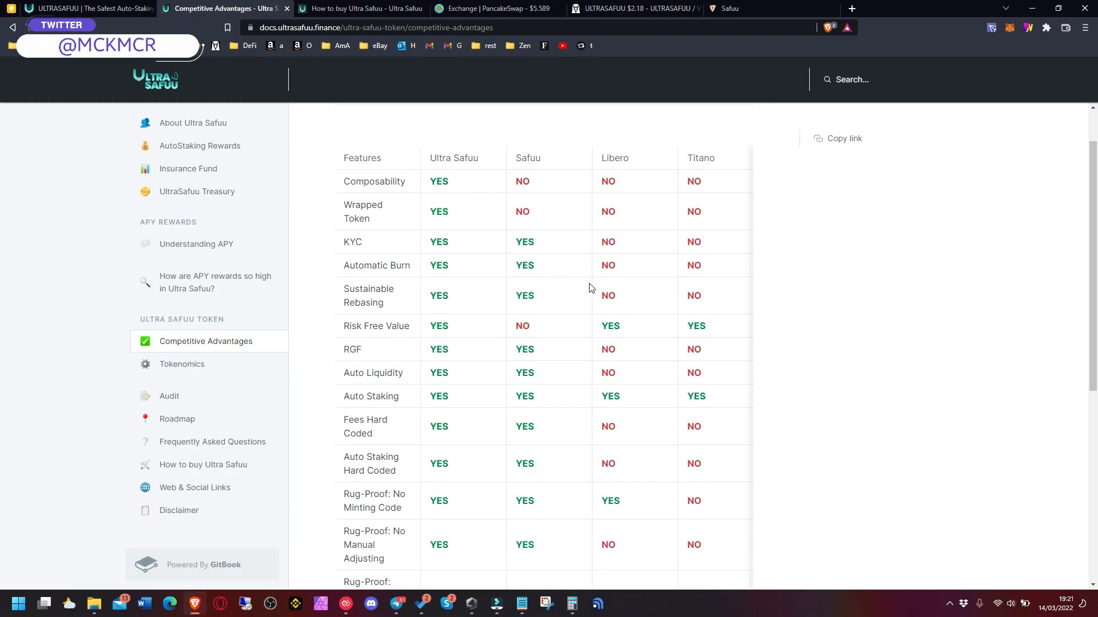
mouse_move(590, 301)
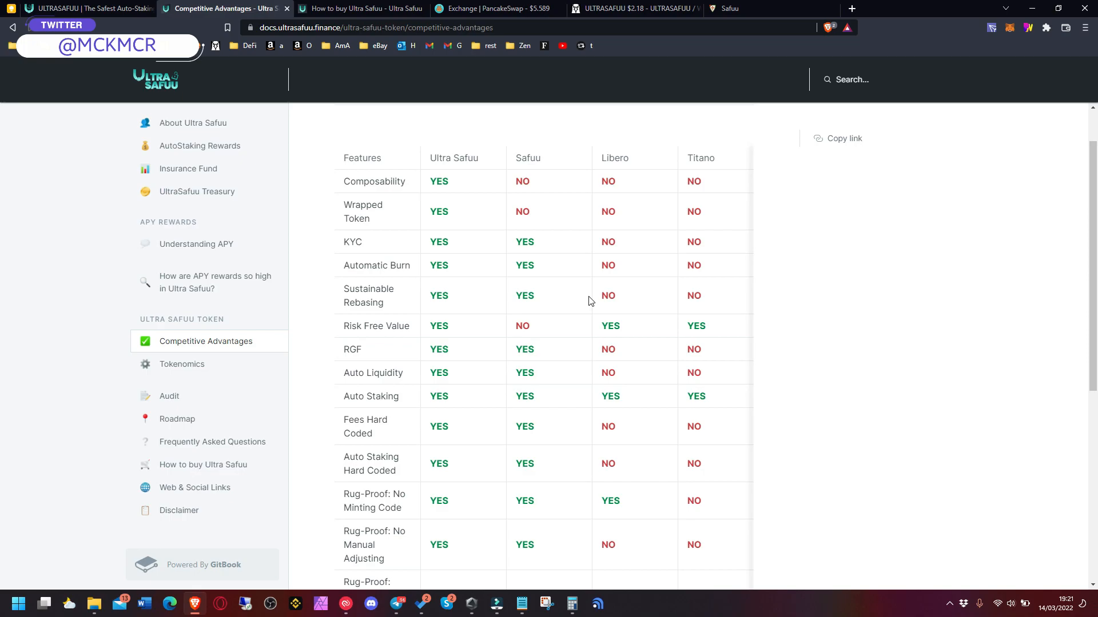
mouse_move(570, 297)
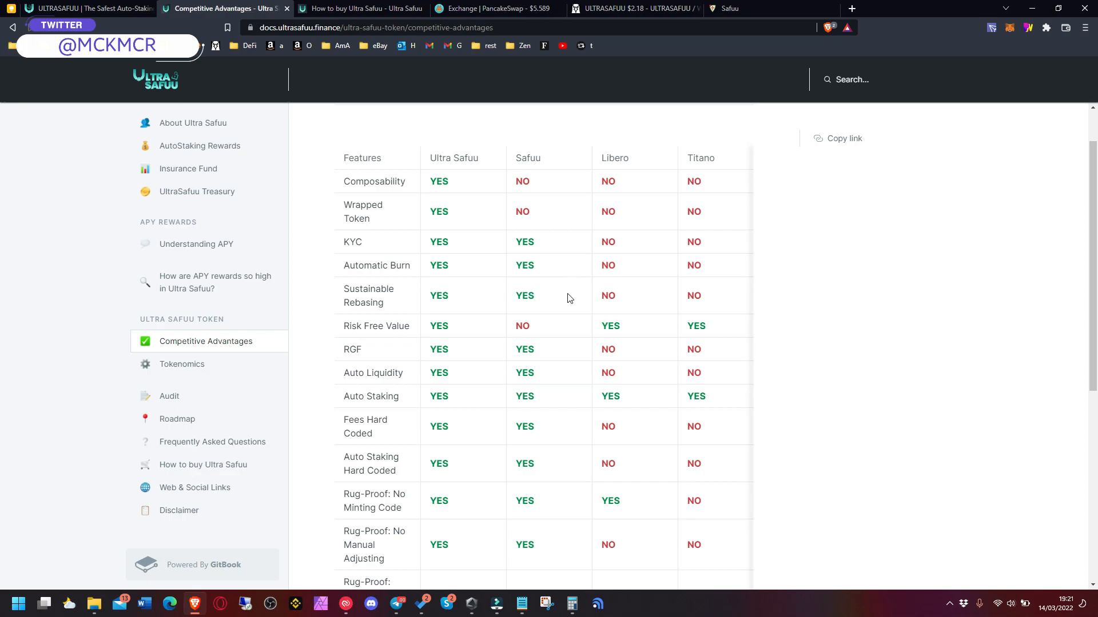
mouse_move(561, 272)
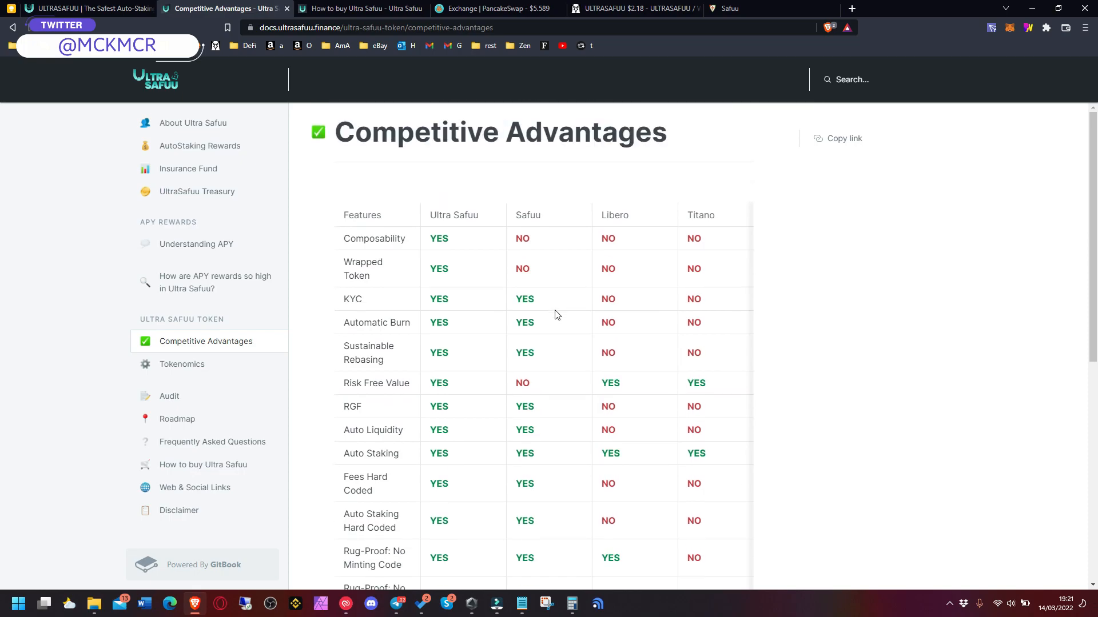
double_click(614, 215)
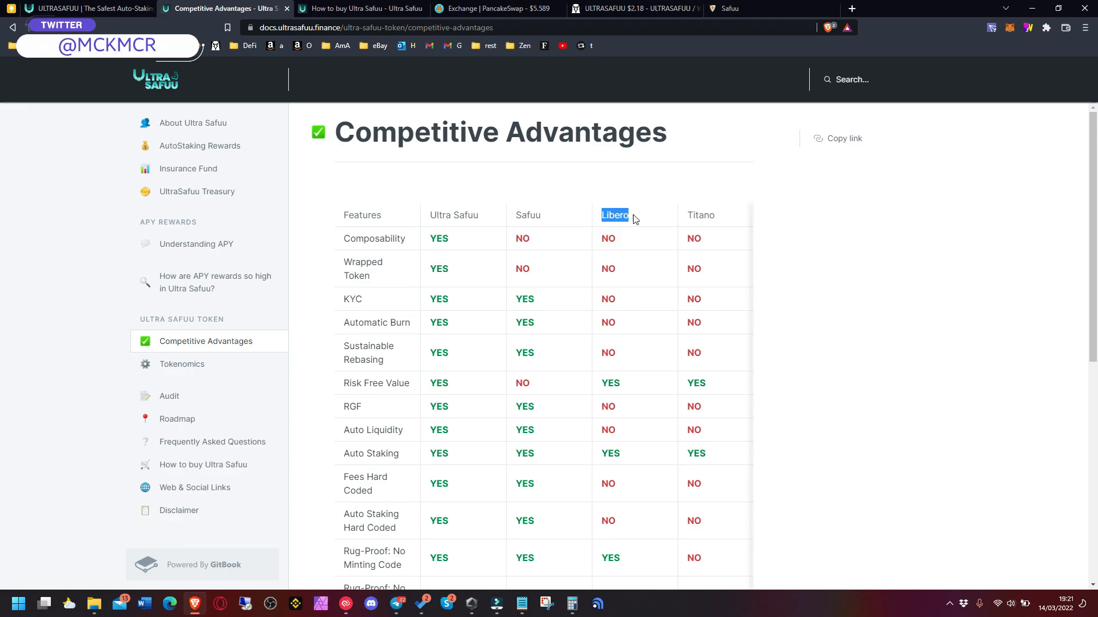
mouse_move(568, 235)
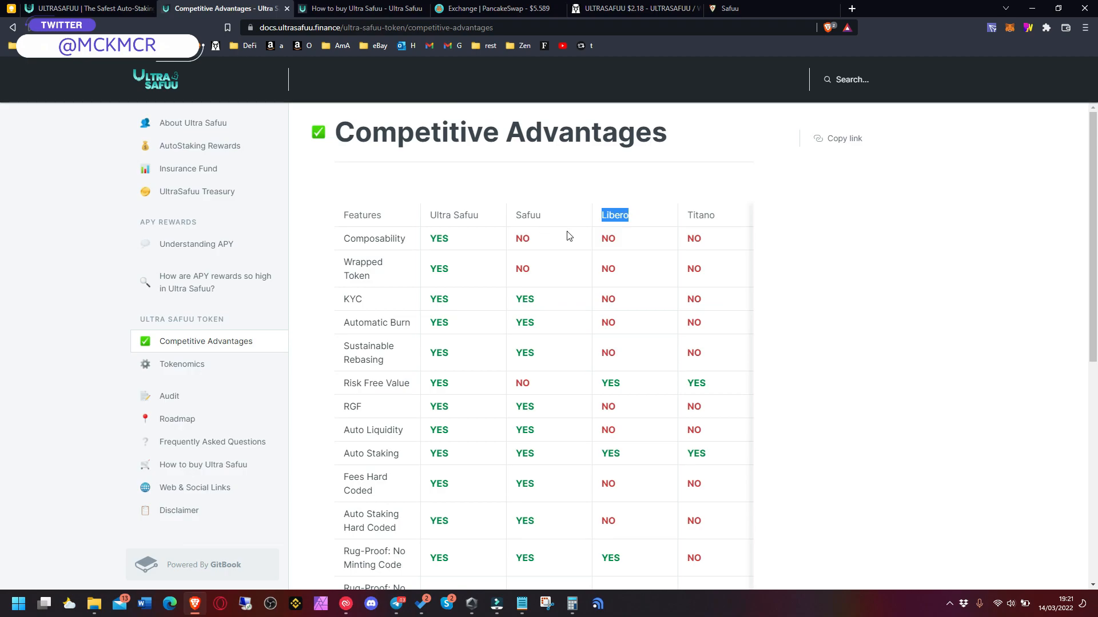
mouse_move(621, 249)
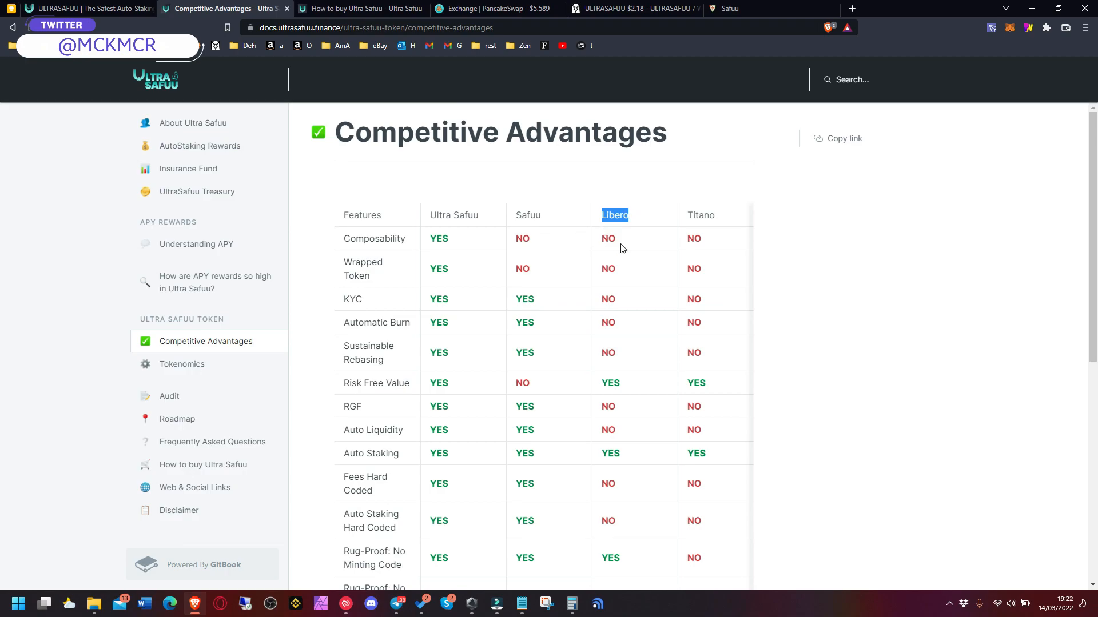
mouse_move(489, 218)
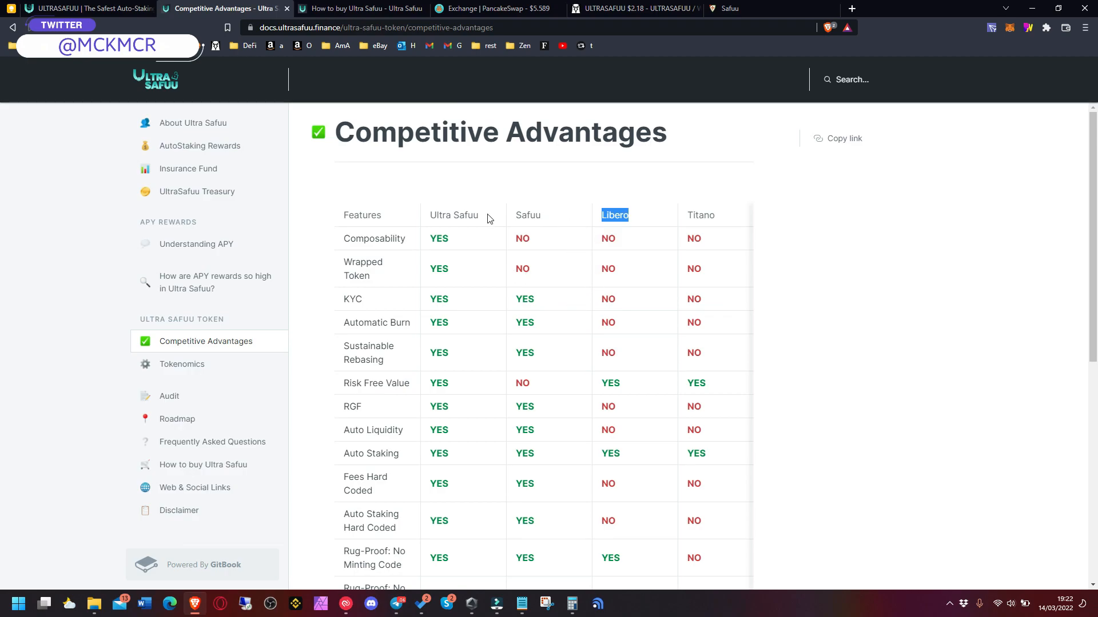
mouse_move(402, 400)
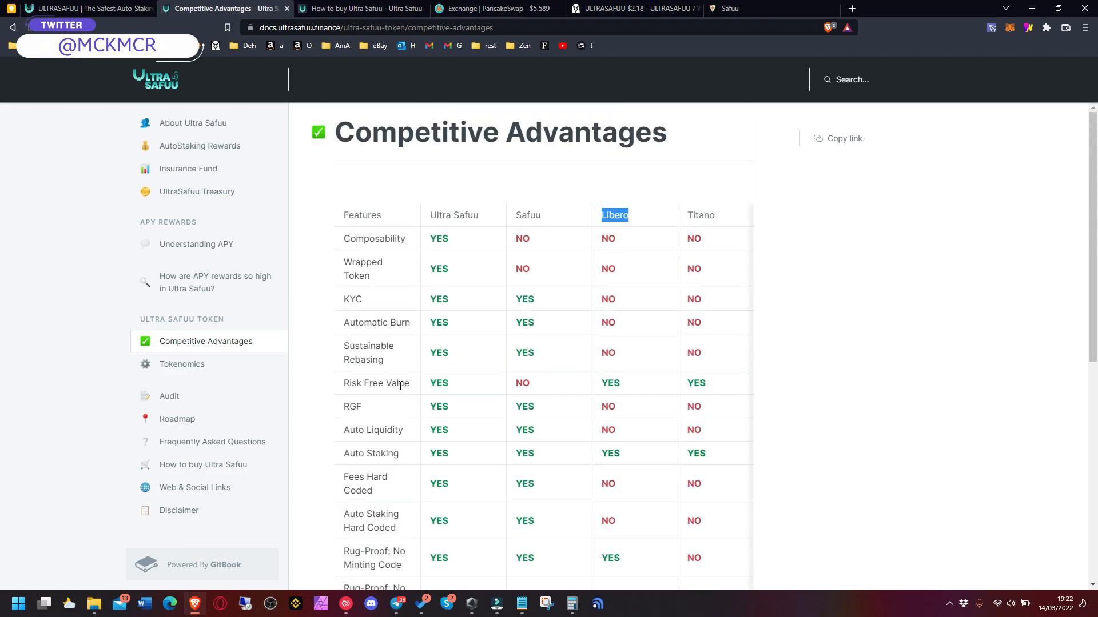
mouse_move(442, 215)
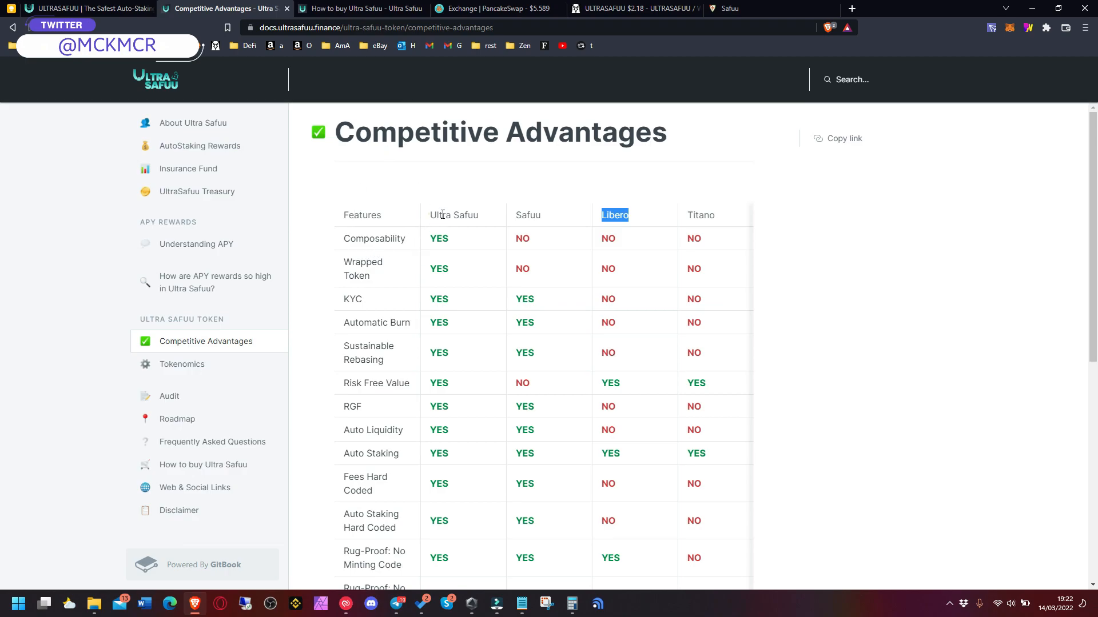
mouse_move(432, 261)
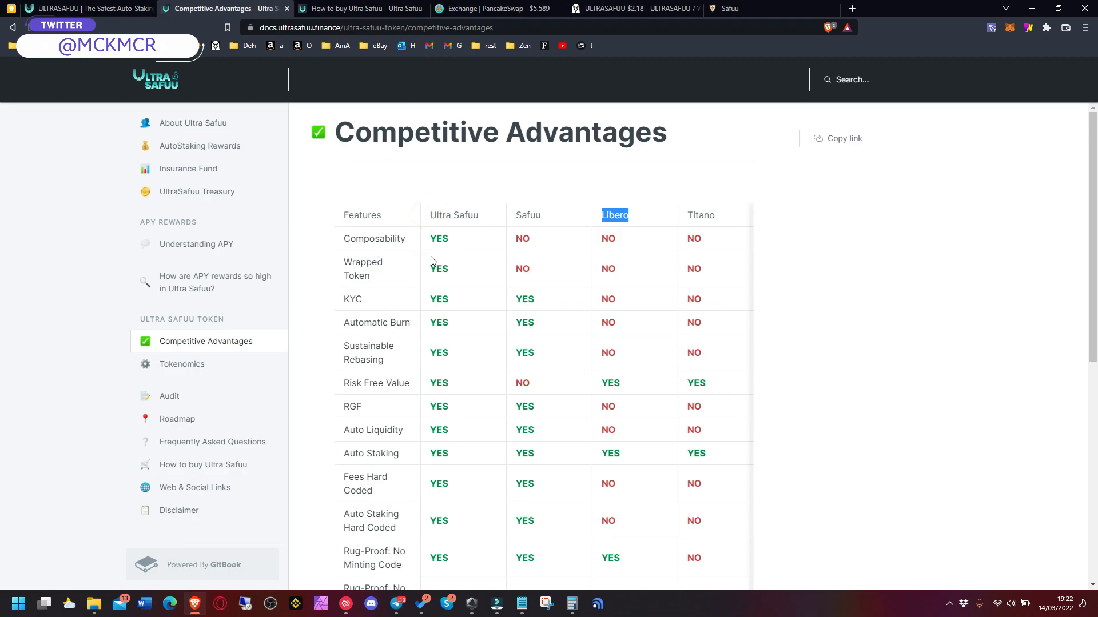
mouse_move(411, 341)
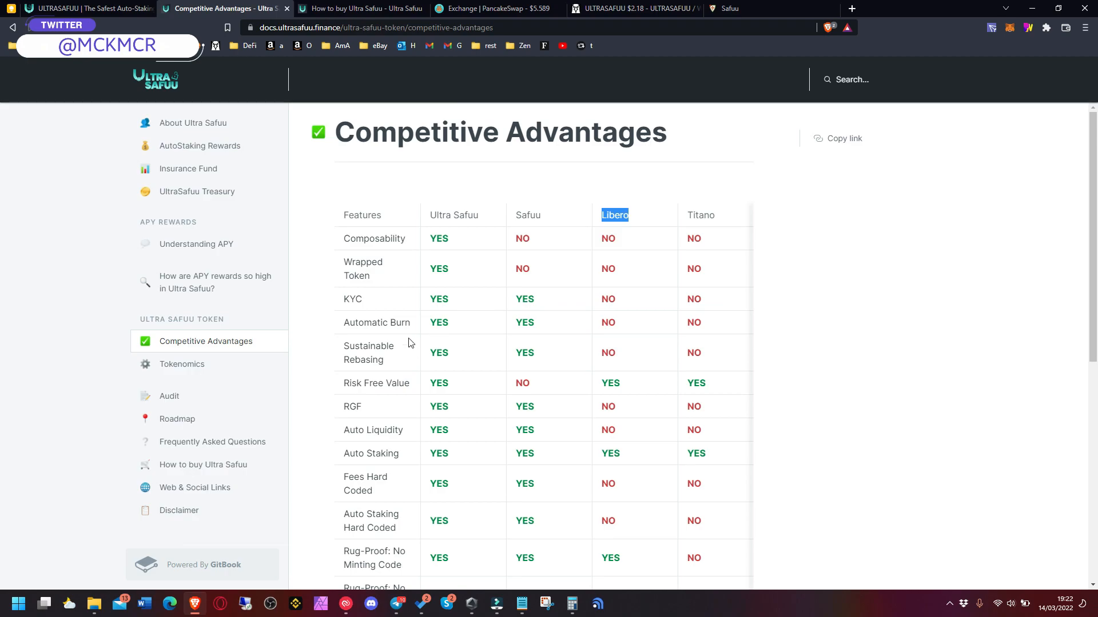
mouse_move(511, 313)
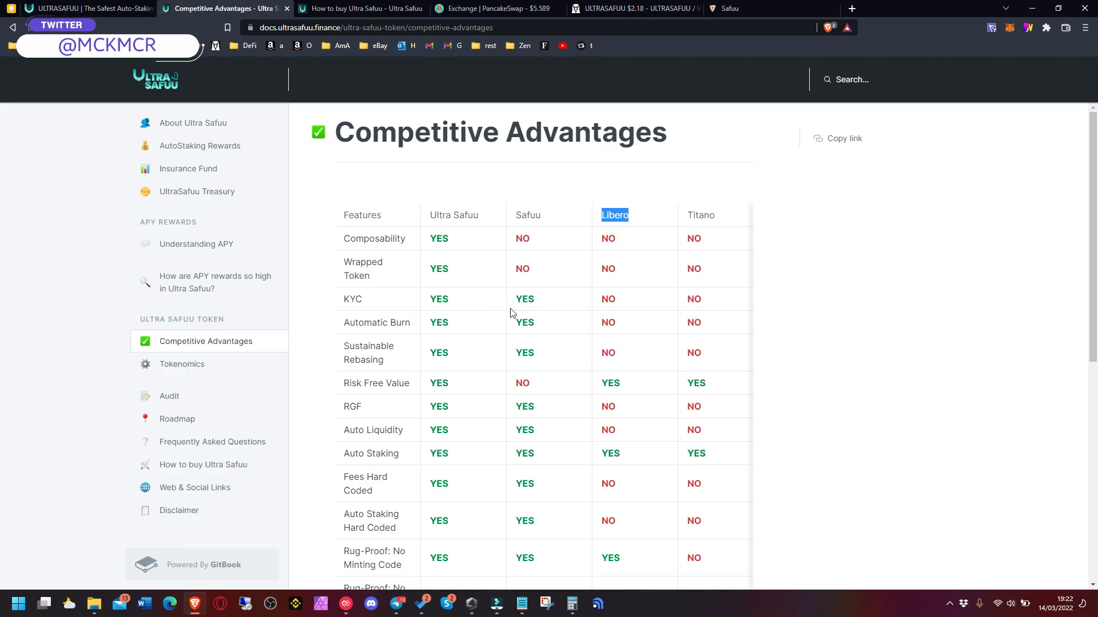
mouse_move(518, 270)
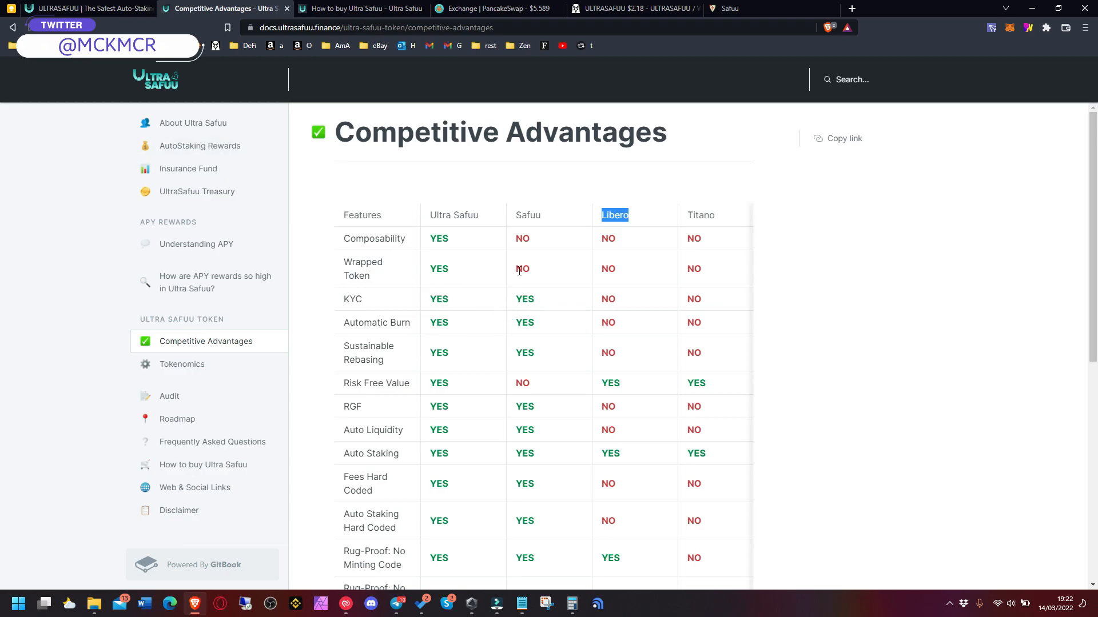
mouse_move(209, 153)
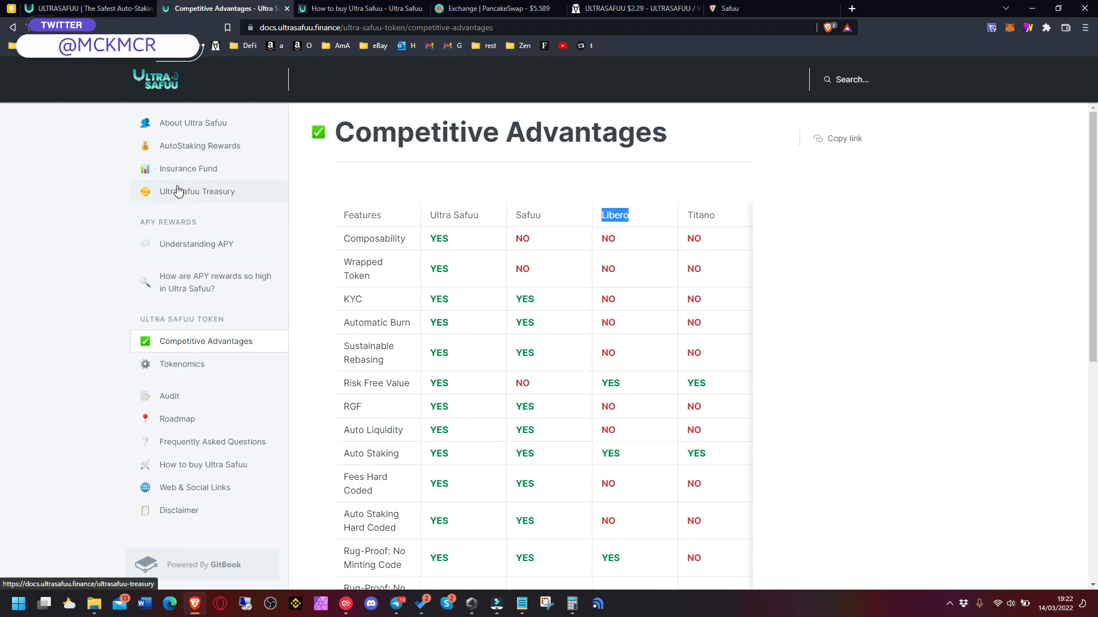
Read the Treasury and Insurance Fund pages, then return to AutoStaking Rewards.
left_click(196, 191)
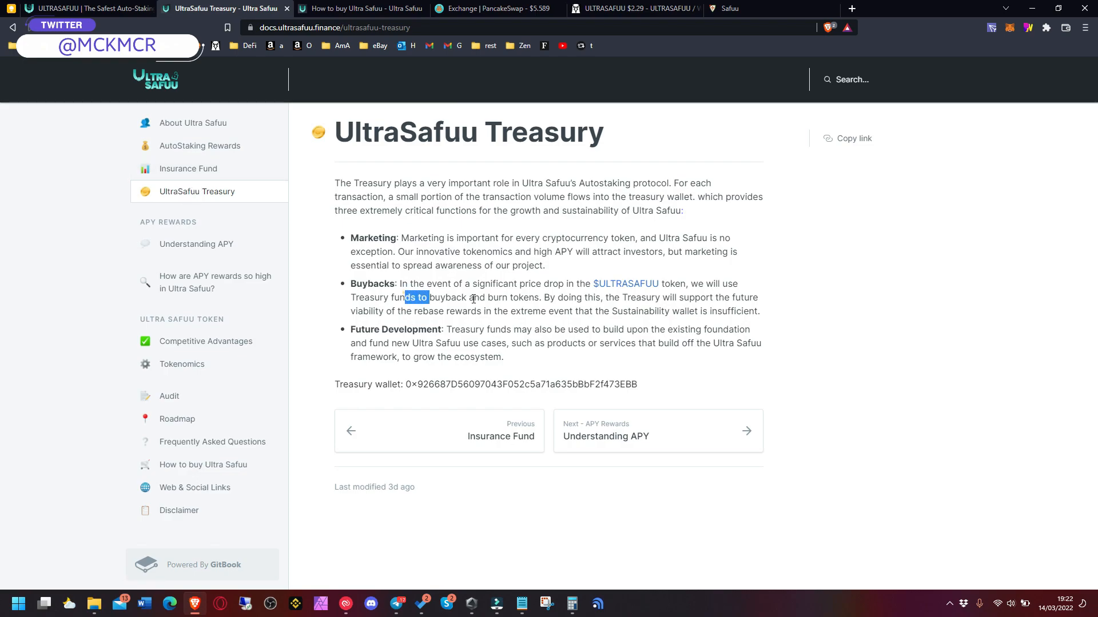
mouse_move(199, 181)
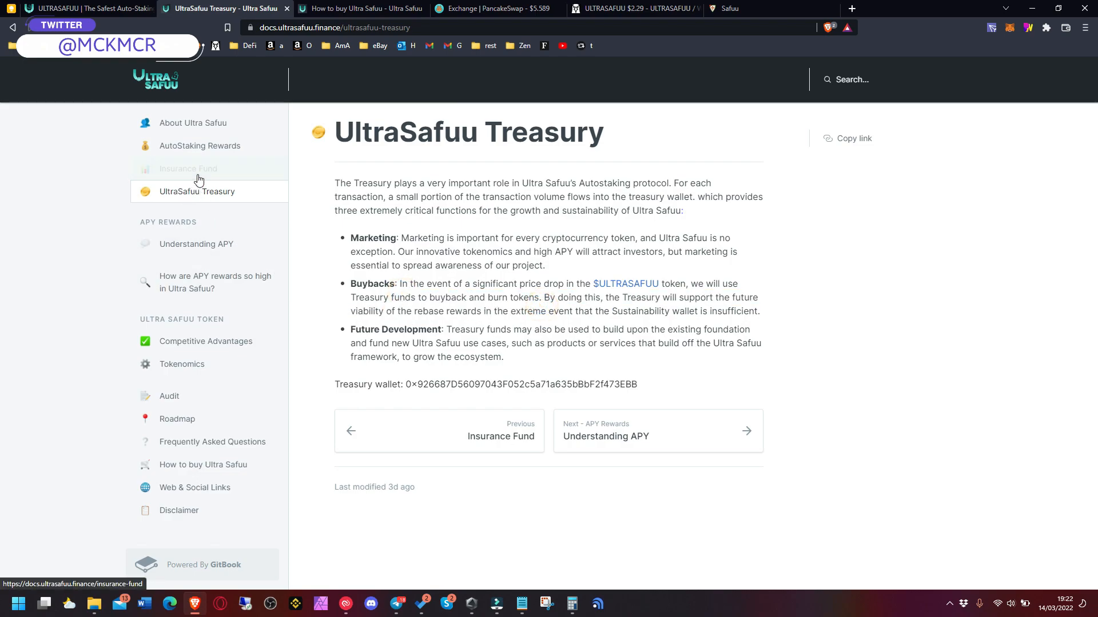
left_click(188, 169)
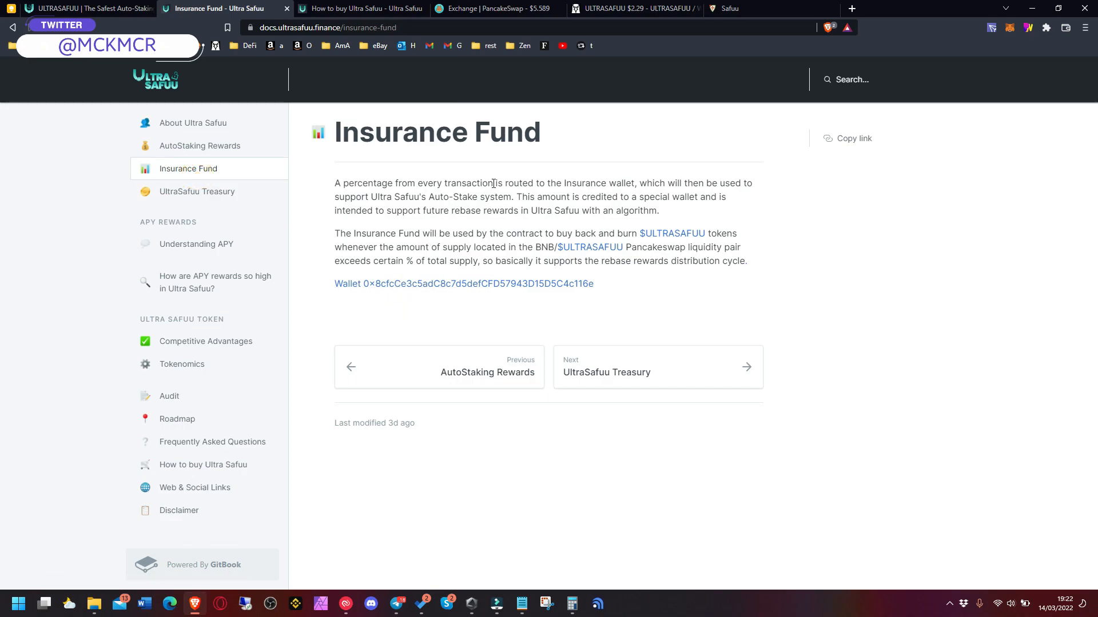
left_click_drag(493, 183, 512, 196)
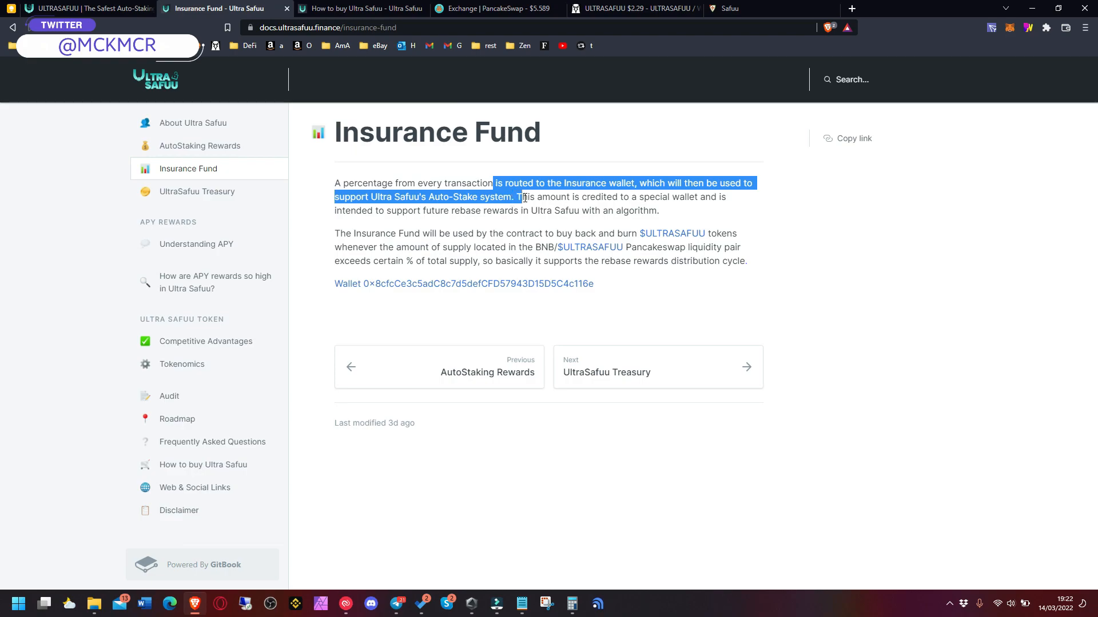
left_click_drag(518, 197, 531, 209)
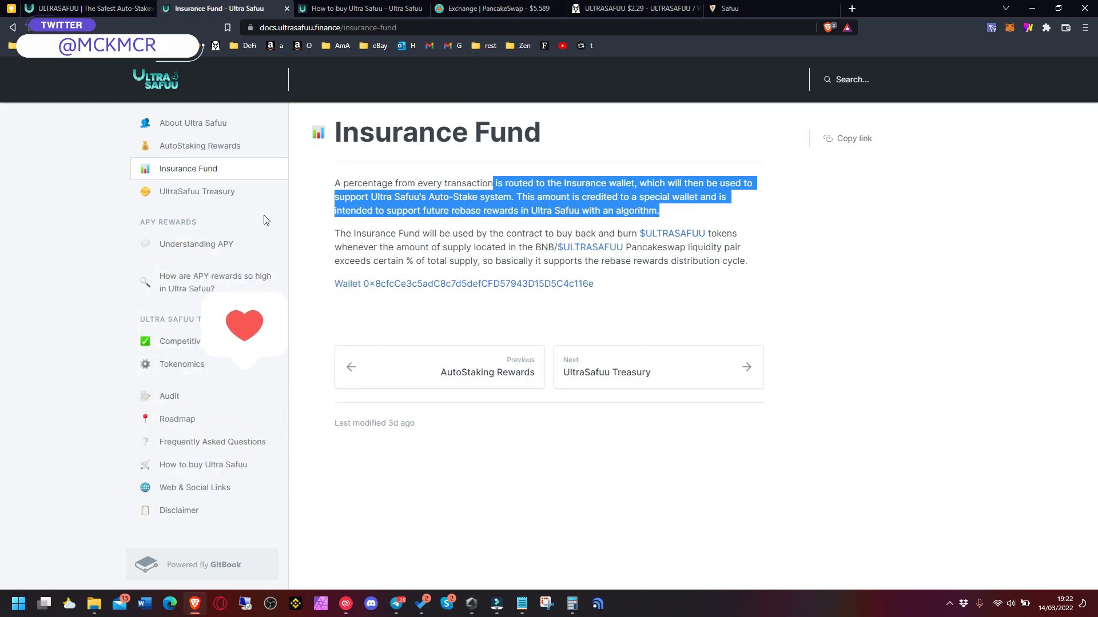
left_click(200, 146)
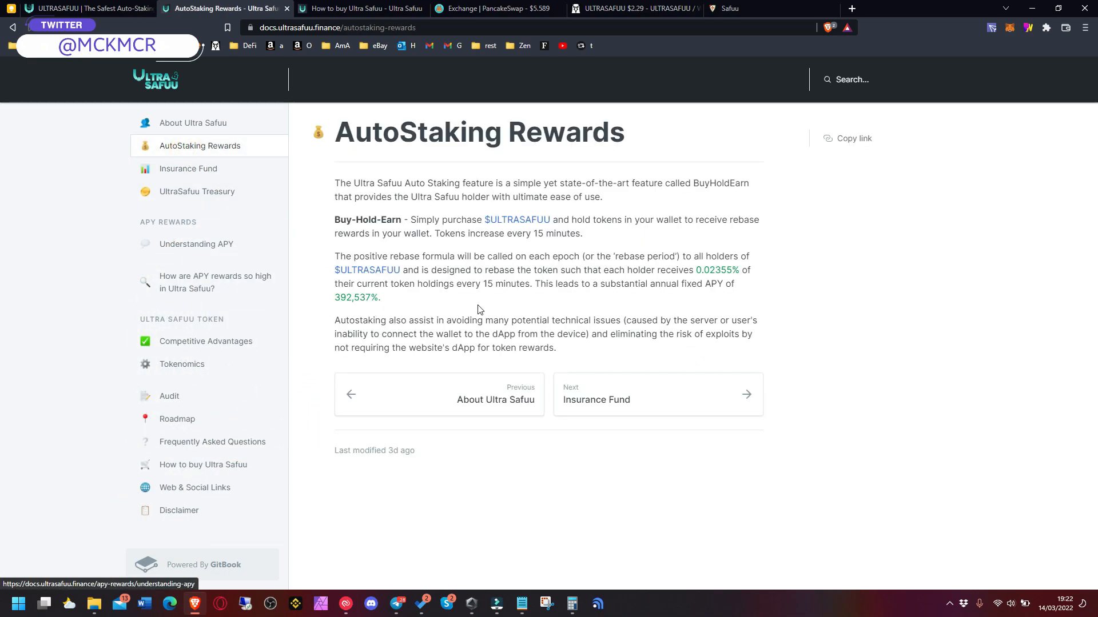
Highlight the 15-minute rebase interval, read About Ultra Safuu, then switch to How to buy.
double_click(556, 233)
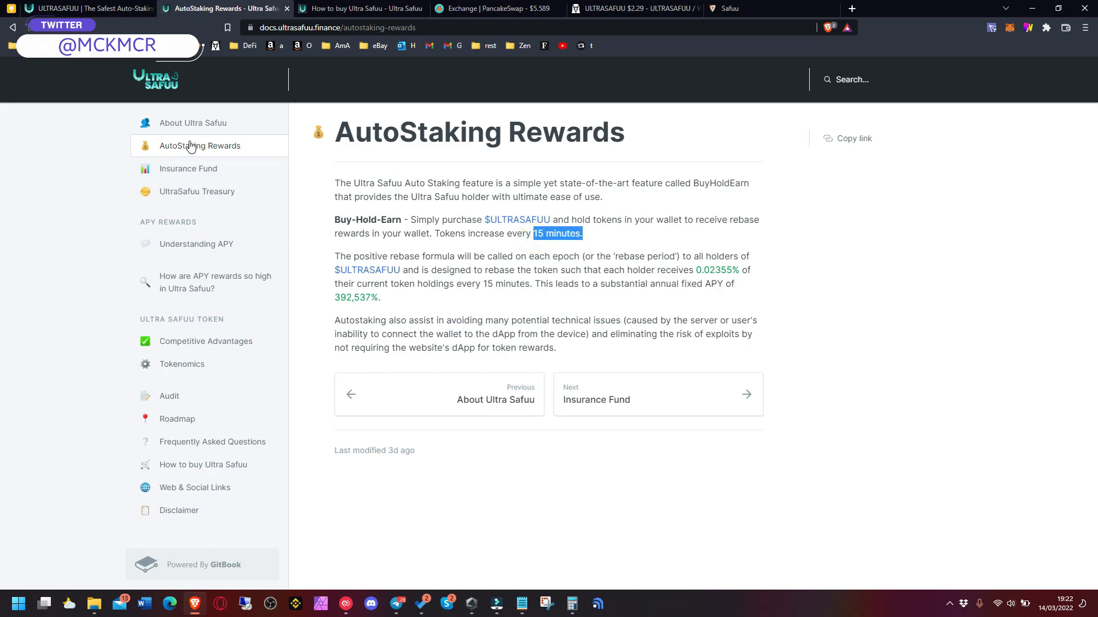
left_click(192, 123)
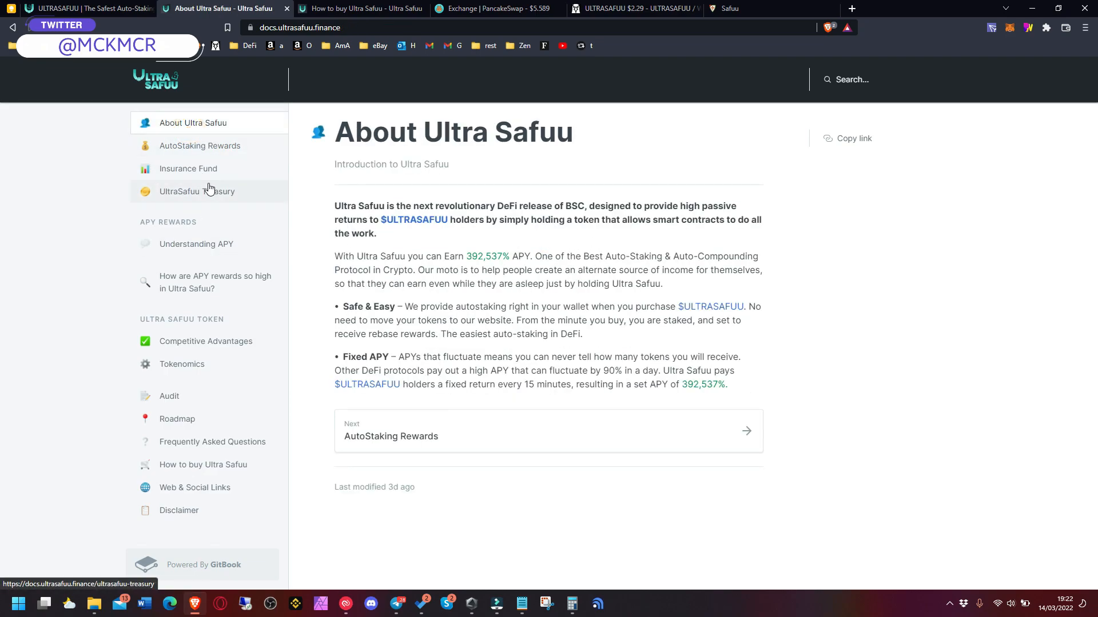
mouse_move(453, 284)
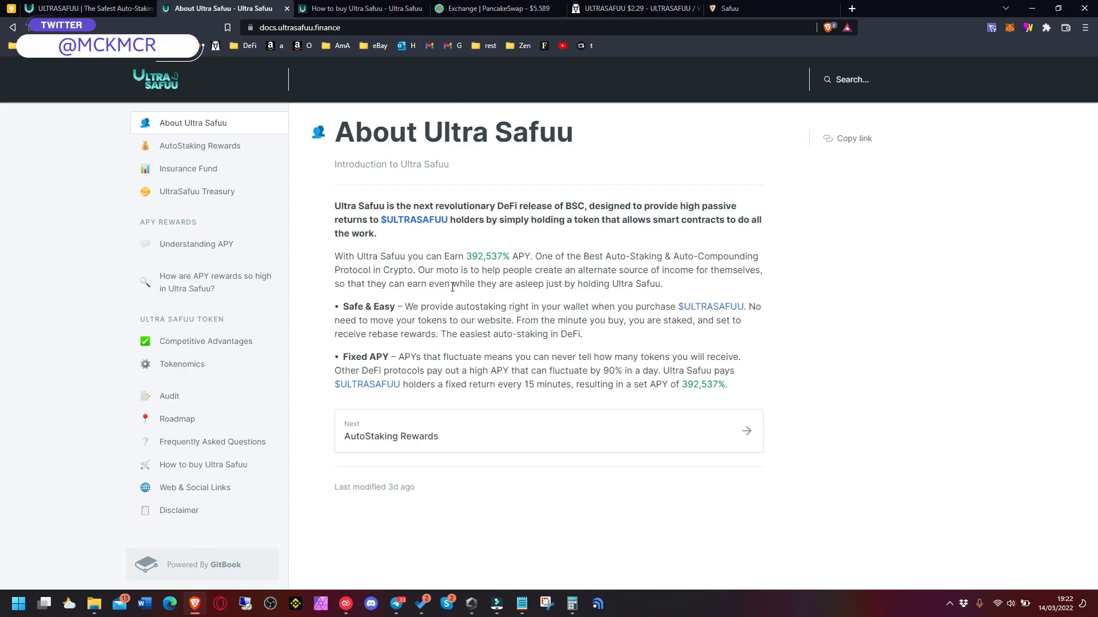
mouse_move(294, 302)
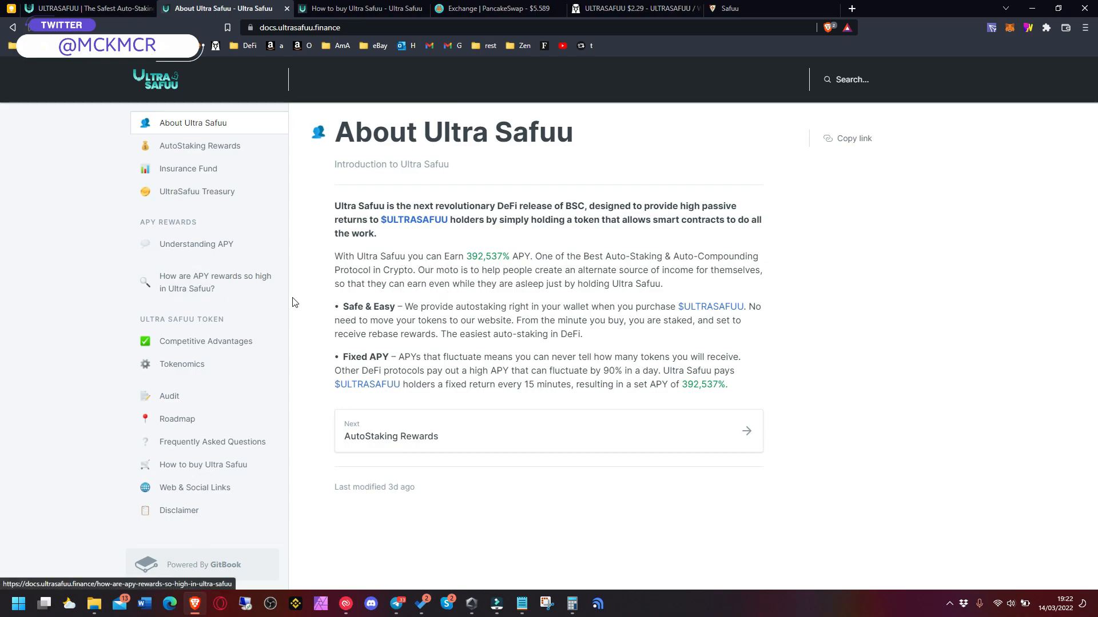
mouse_move(205, 295)
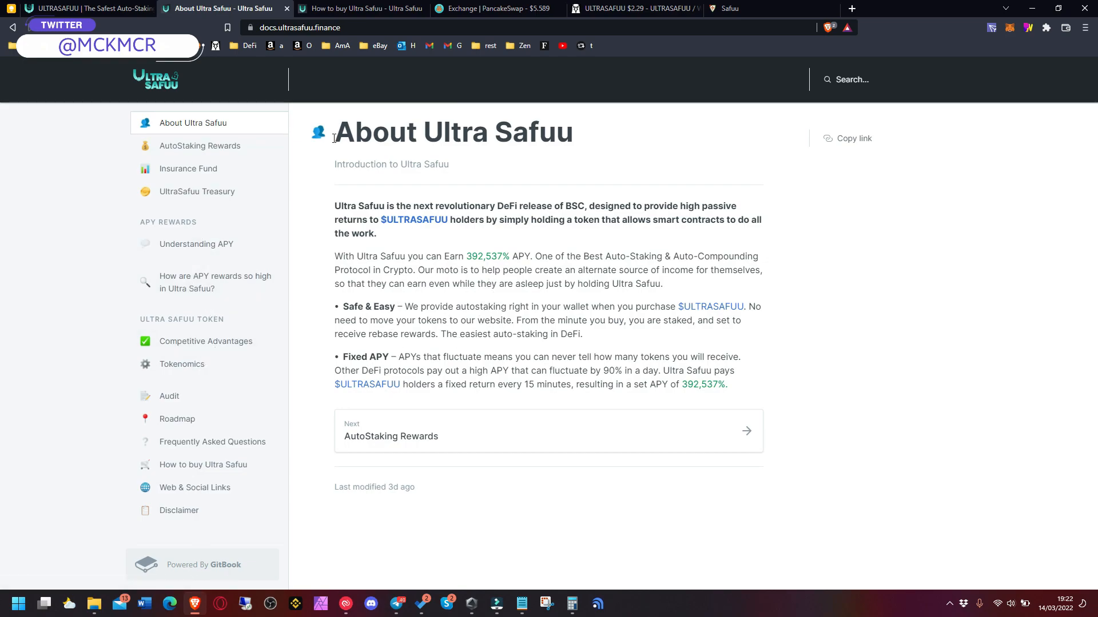
left_click(356, 8)
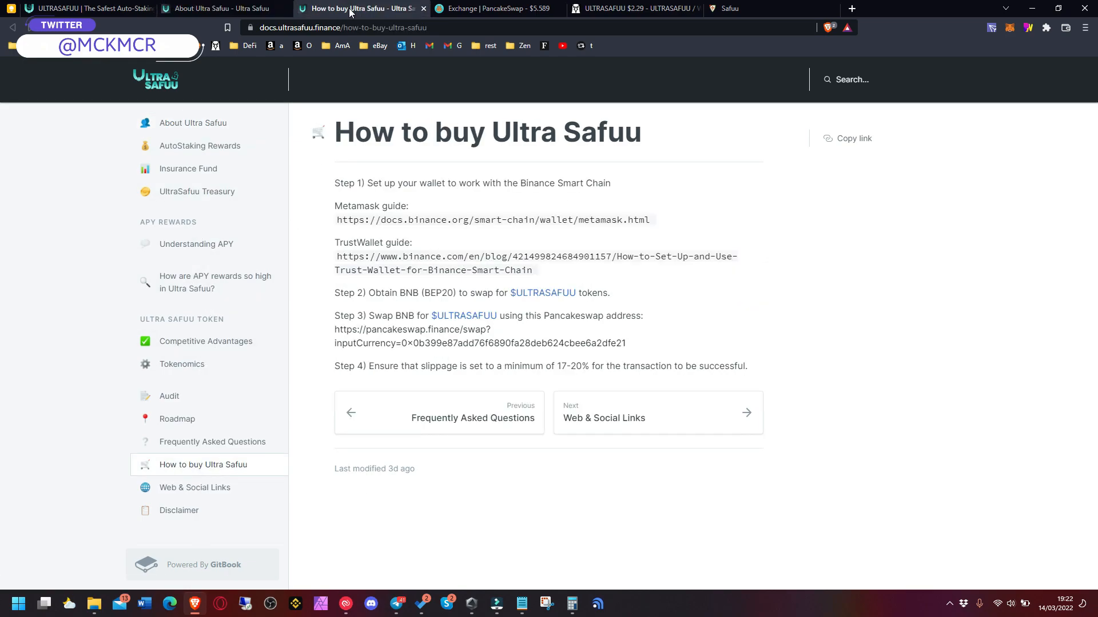
mouse_move(175, 468)
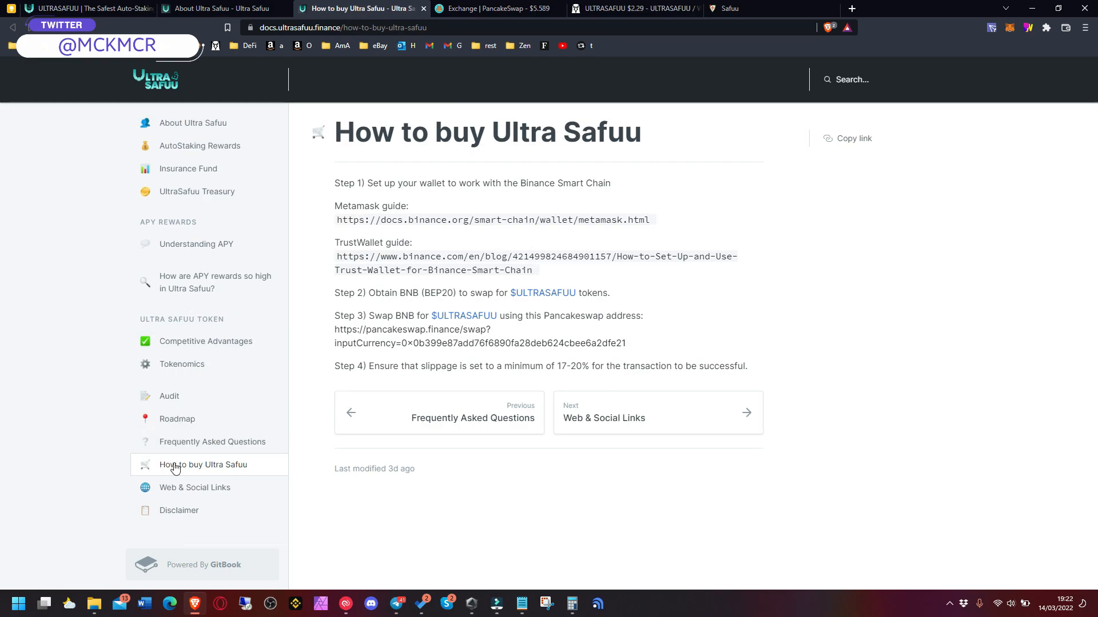
mouse_move(534, 208)
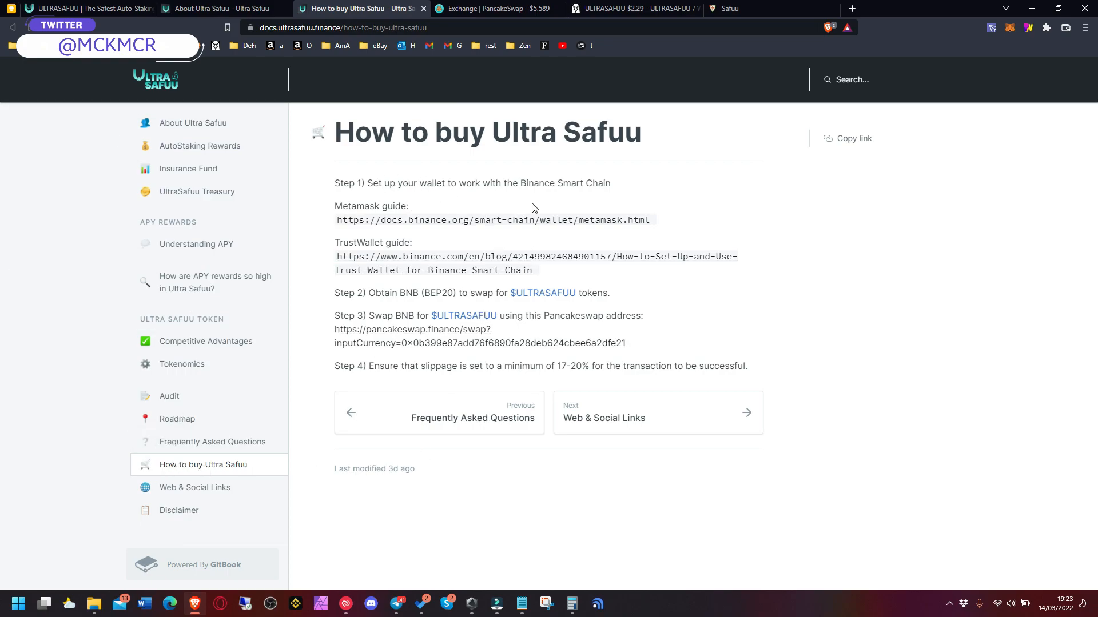
Highlight the Metamask and TrustWallet guide headings, then follow the Step 3 pancakeswap.finance/swap link.
double_click(369, 206)
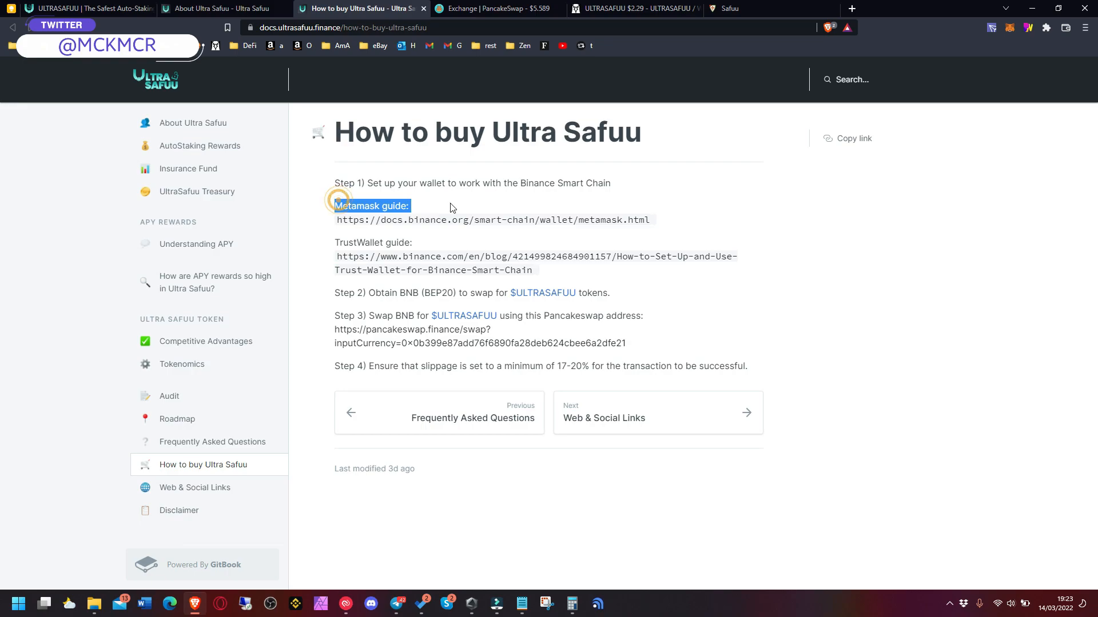
double_click(373, 243)
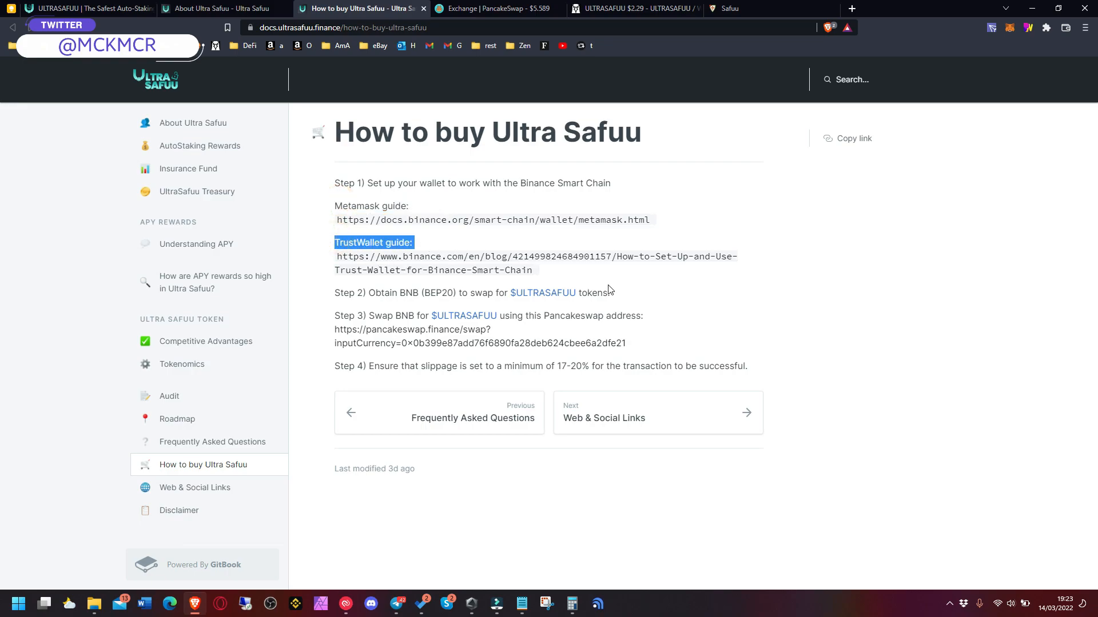
mouse_move(842, 92)
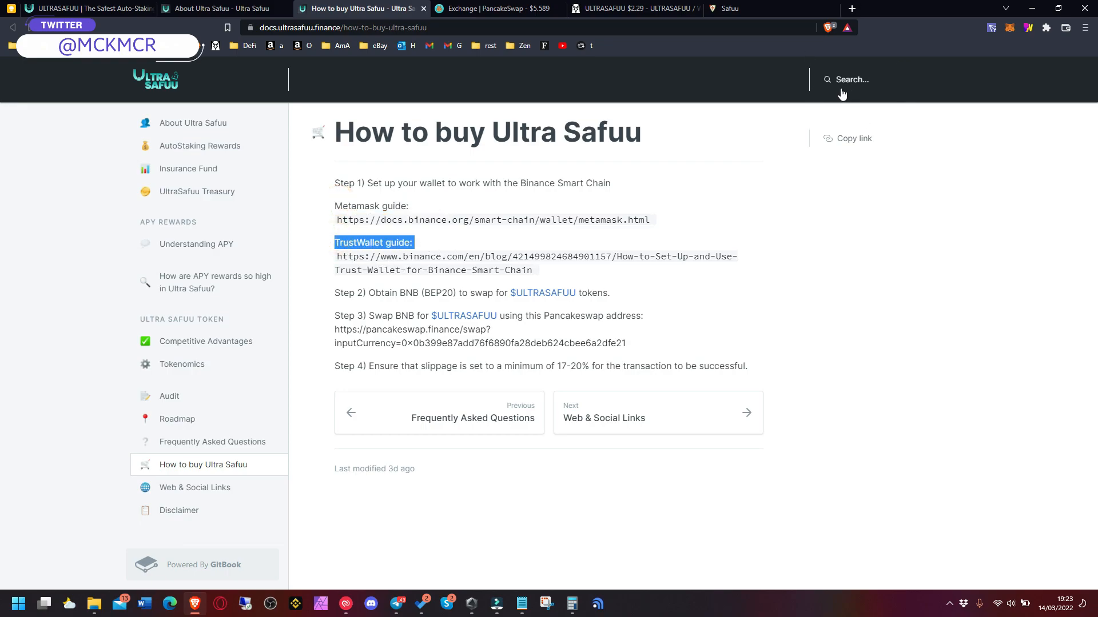
mouse_move(835, 94)
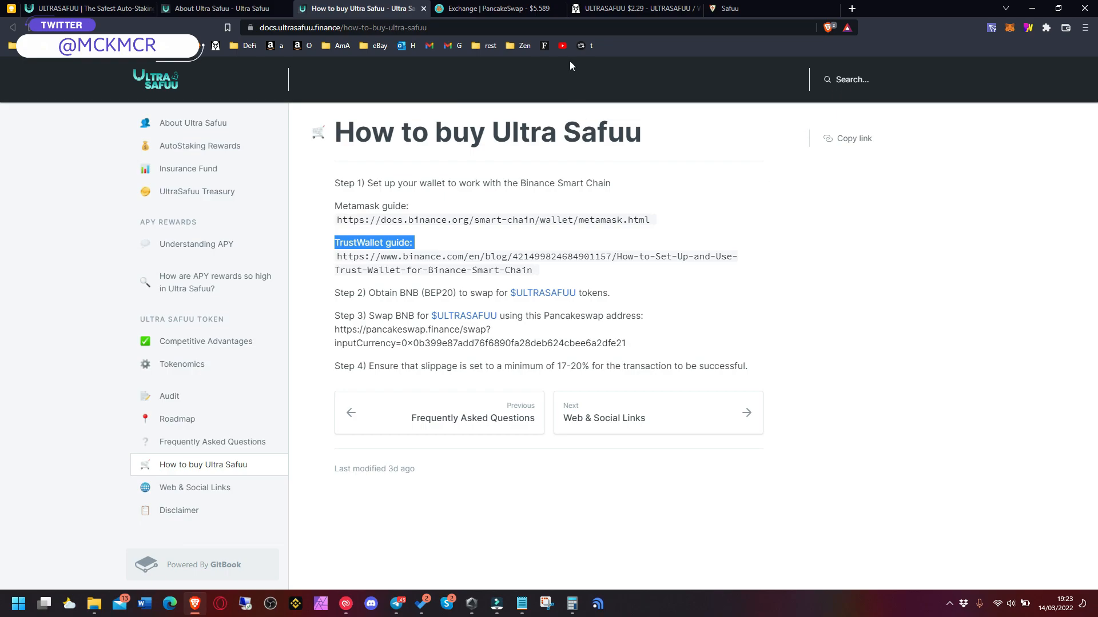
mouse_move(328, 221)
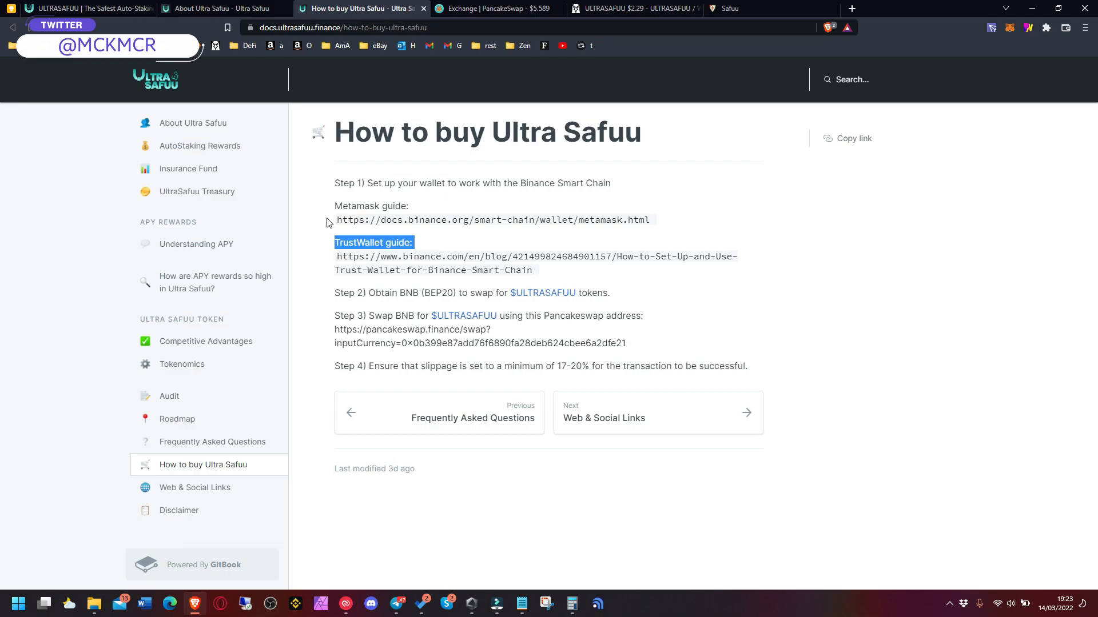
left_click(356, 245)
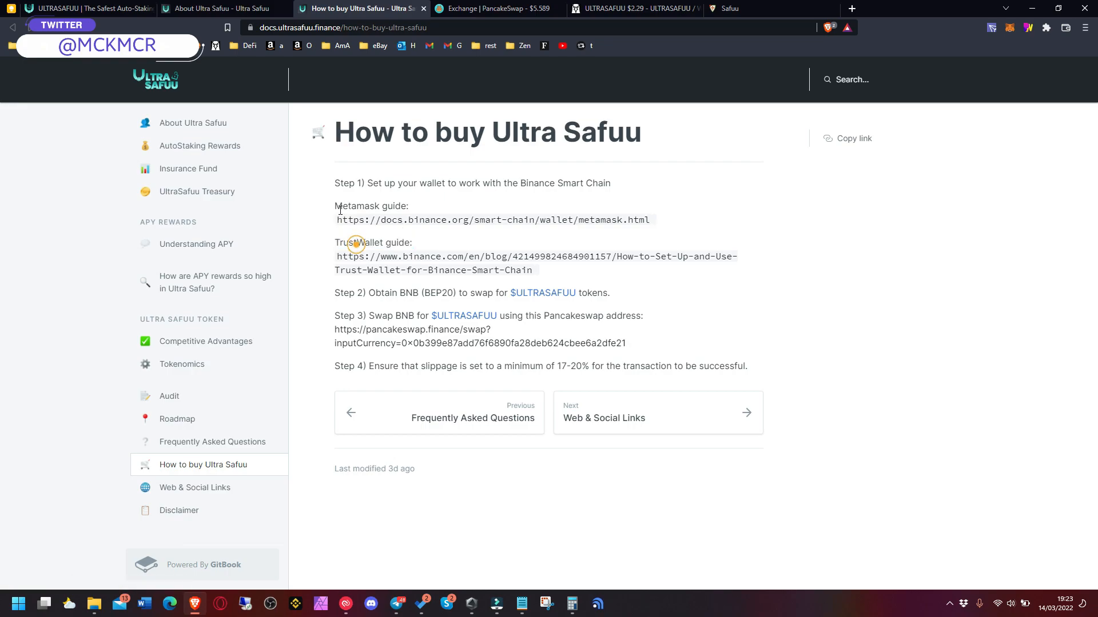
double_click(356, 206)
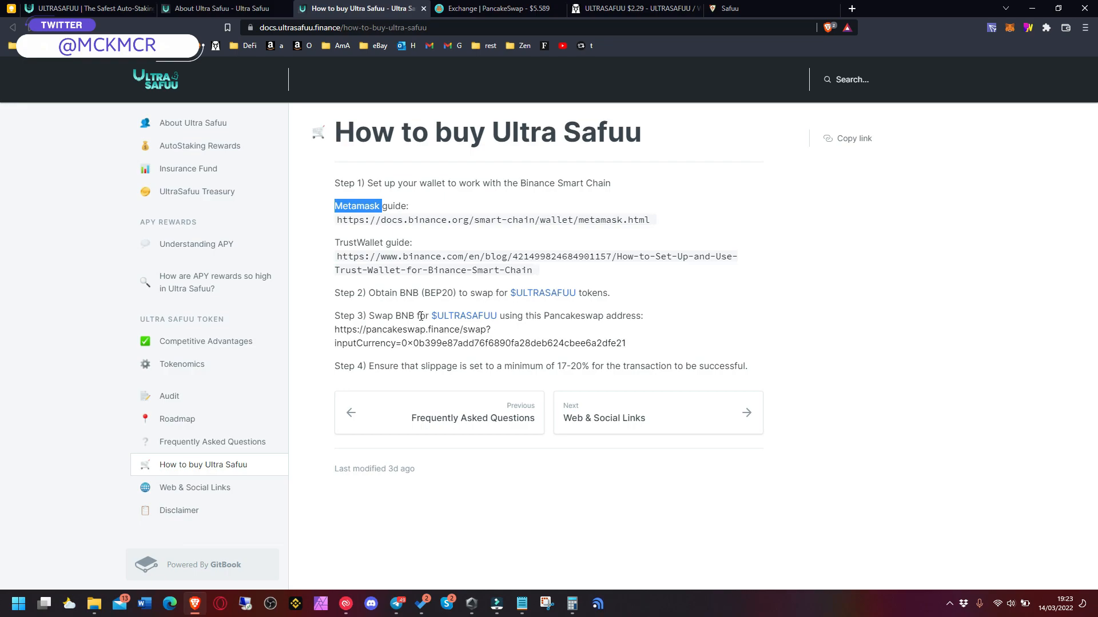
mouse_move(388, 340)
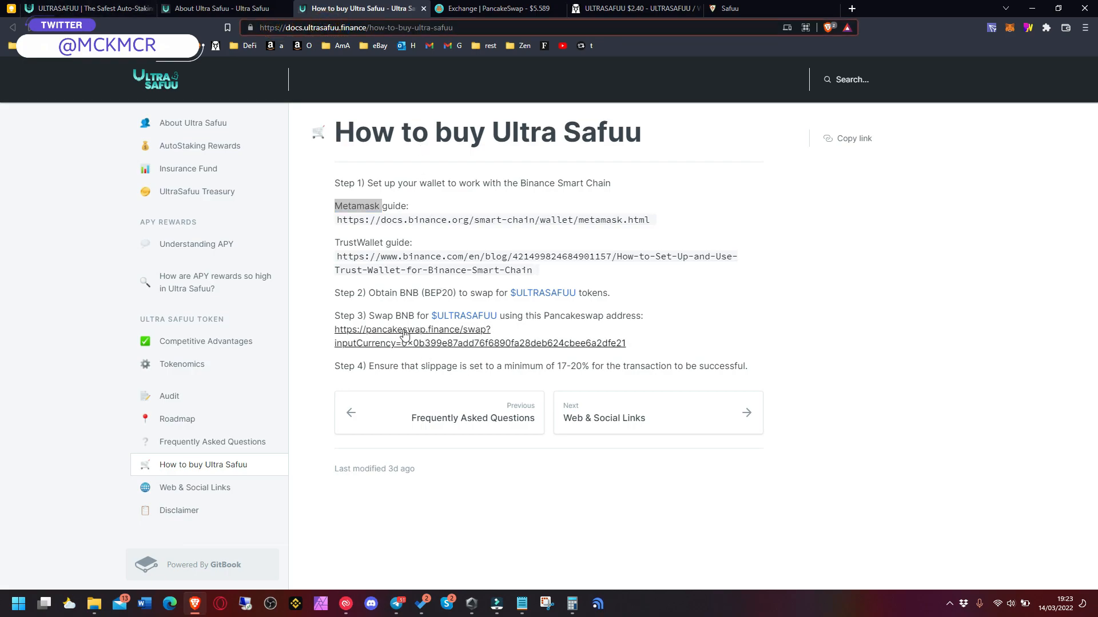
left_click(403, 330)
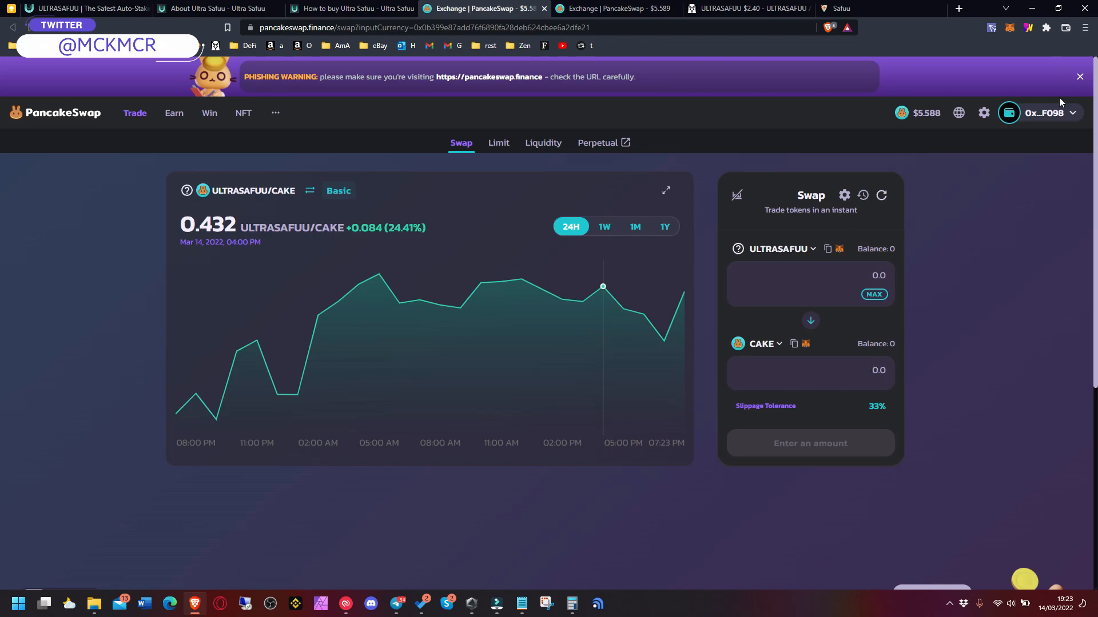
mouse_move(926, 352)
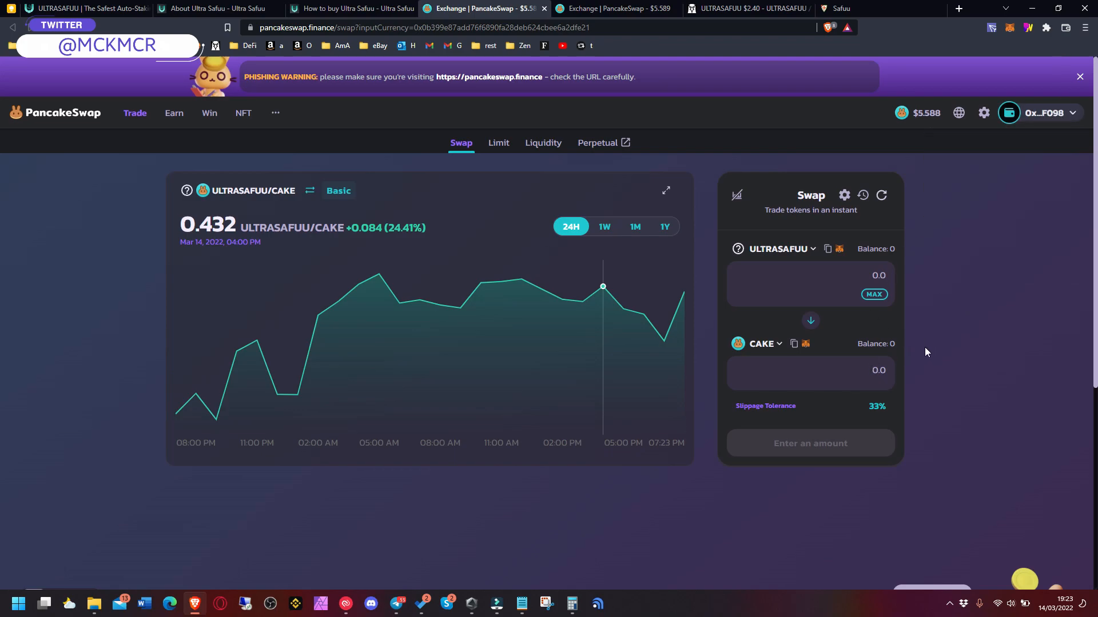
Replace CAKE with BUSD and reverse the pair so BUSD pays for ULTRASAFUU.
left_click(764, 343)
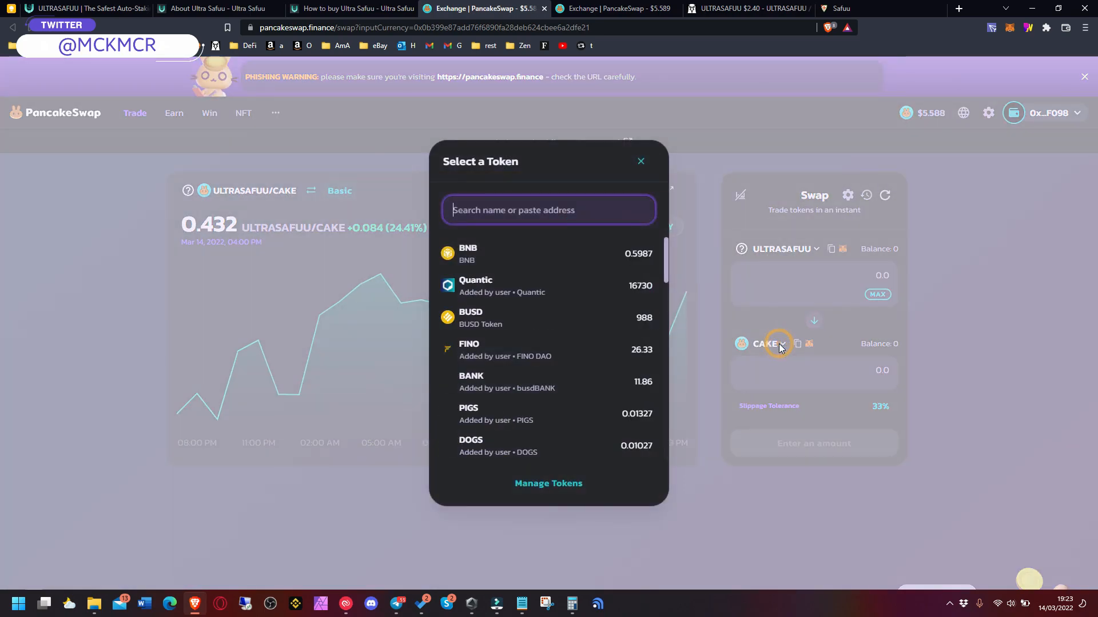
mouse_move(568, 327)
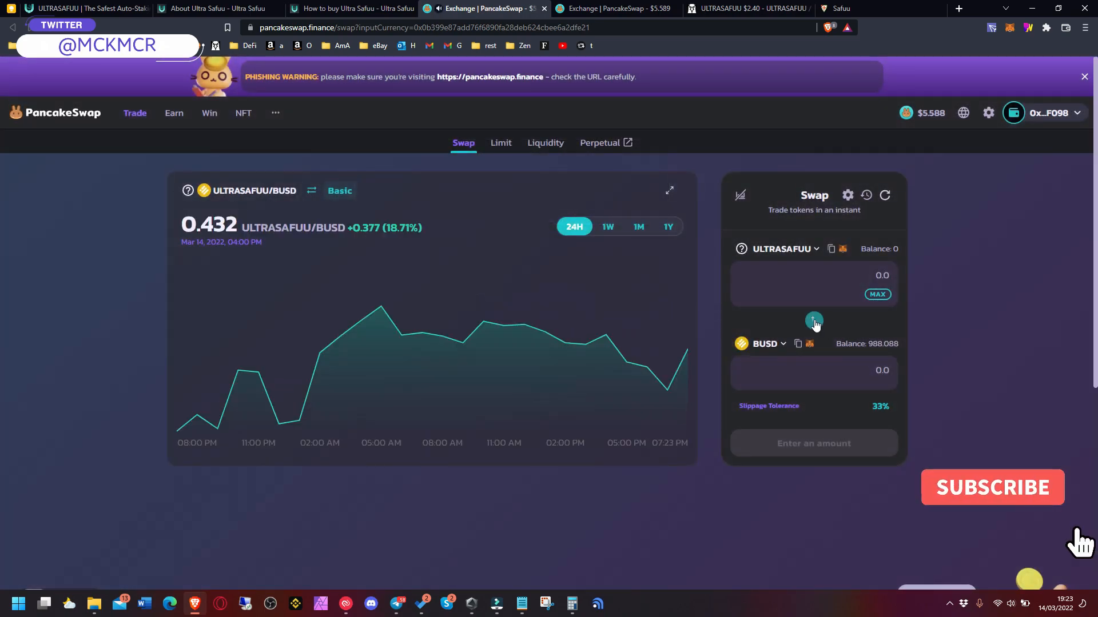
left_click(813, 321)
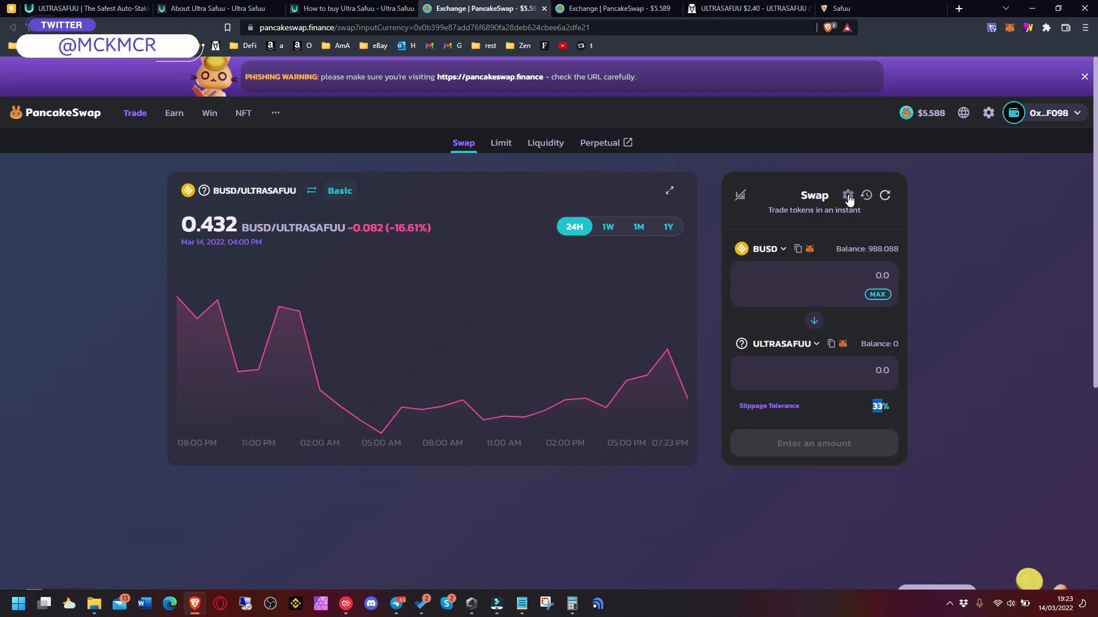
Set 18% slippage tolerance and enter 120 BUSD, quoting about 49.56 ULTRASAFUU.
left_click(848, 195)
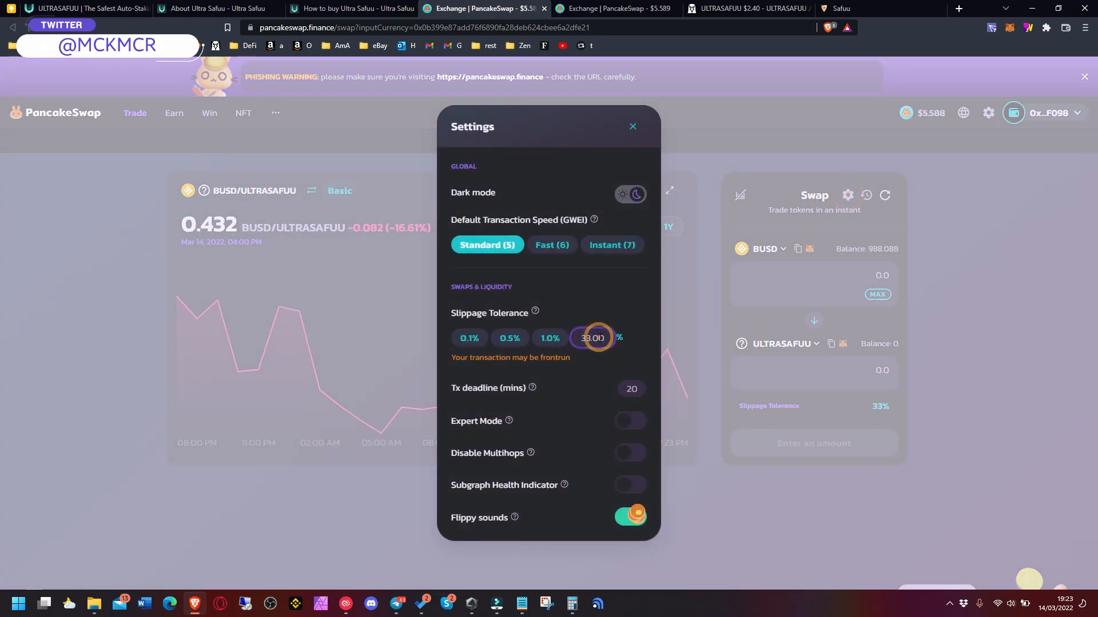
type("18")
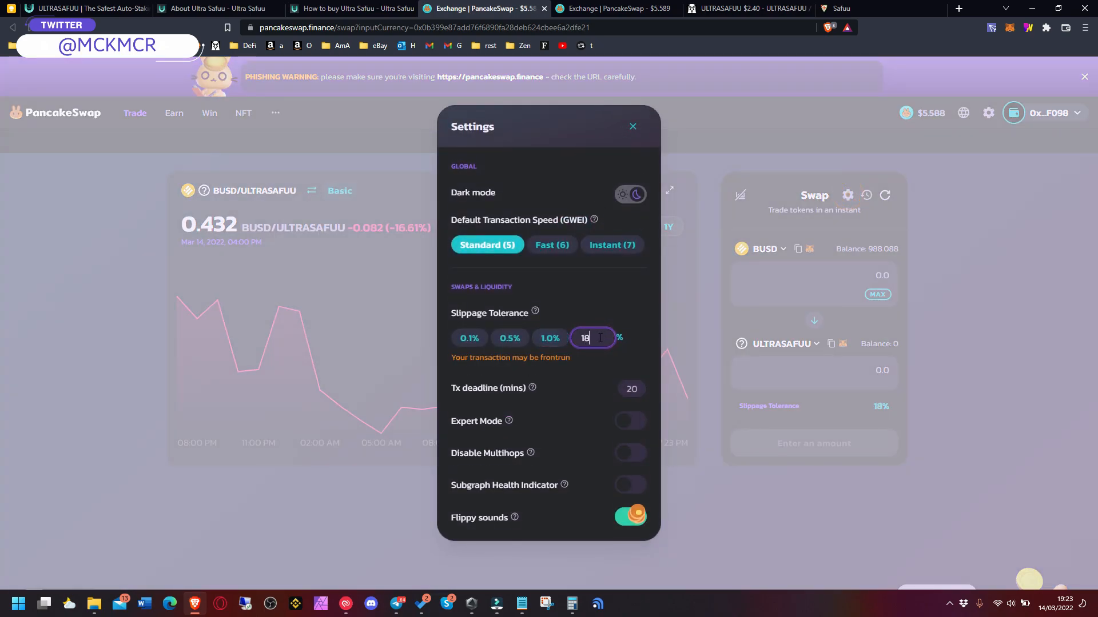
left_click(633, 126)
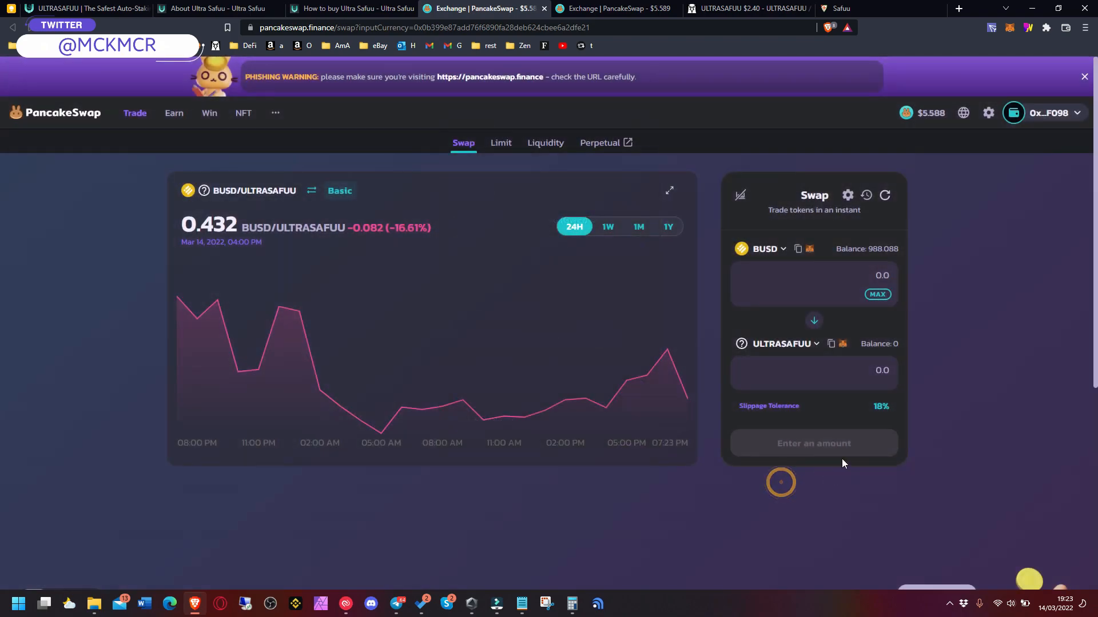
left_click(863, 276)
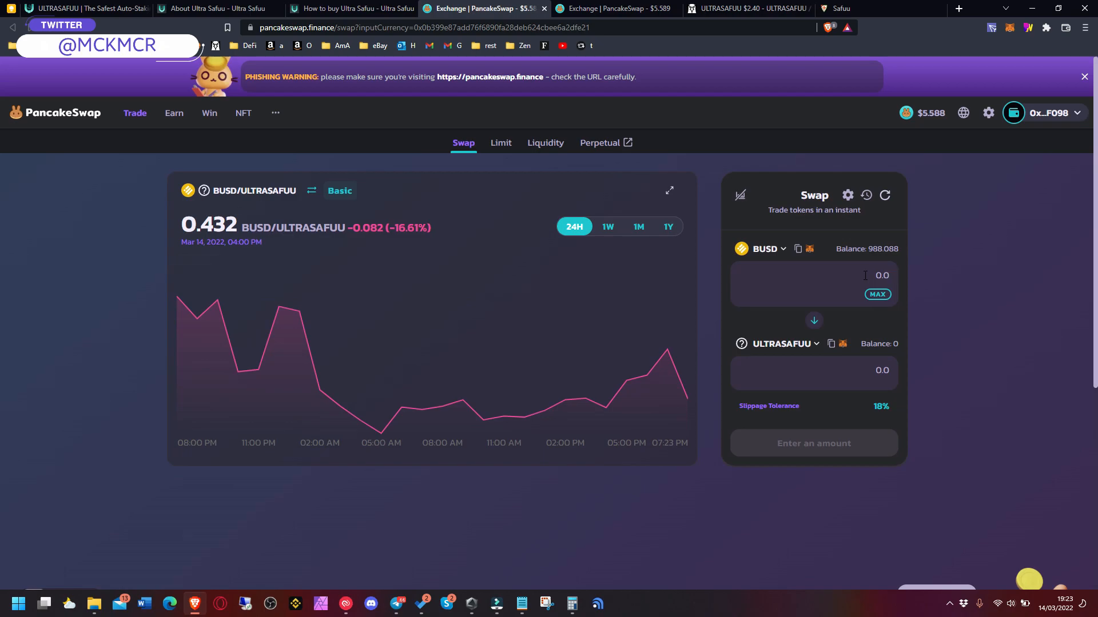
type("120")
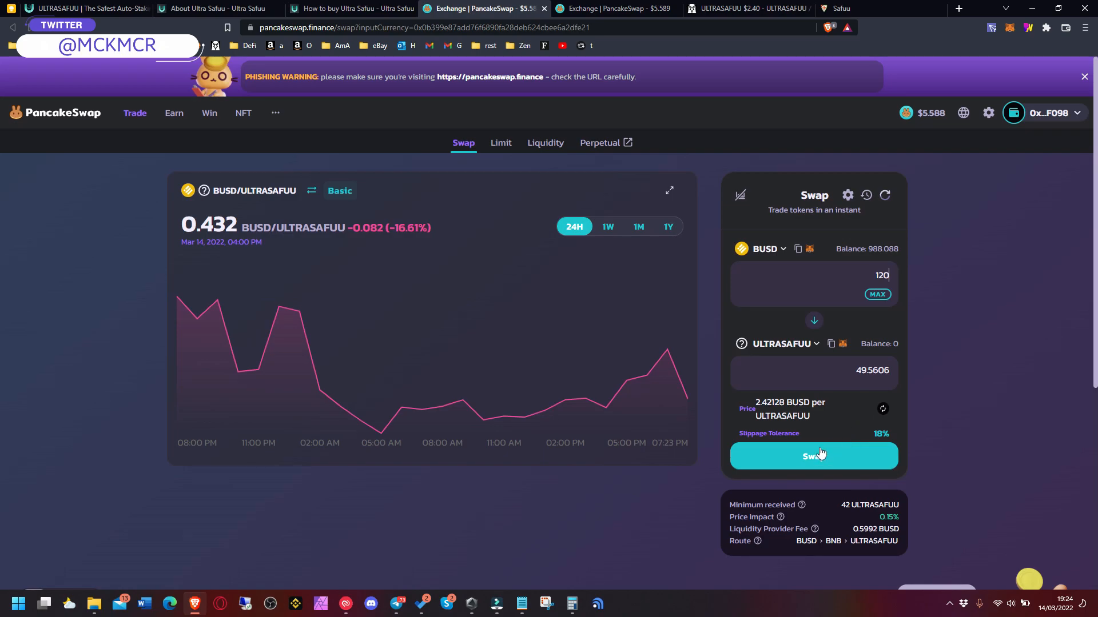
Confirm the 120 BUSD swap, approve it in MetaMask, and dismiss the submitted notice.
left_click(815, 455)
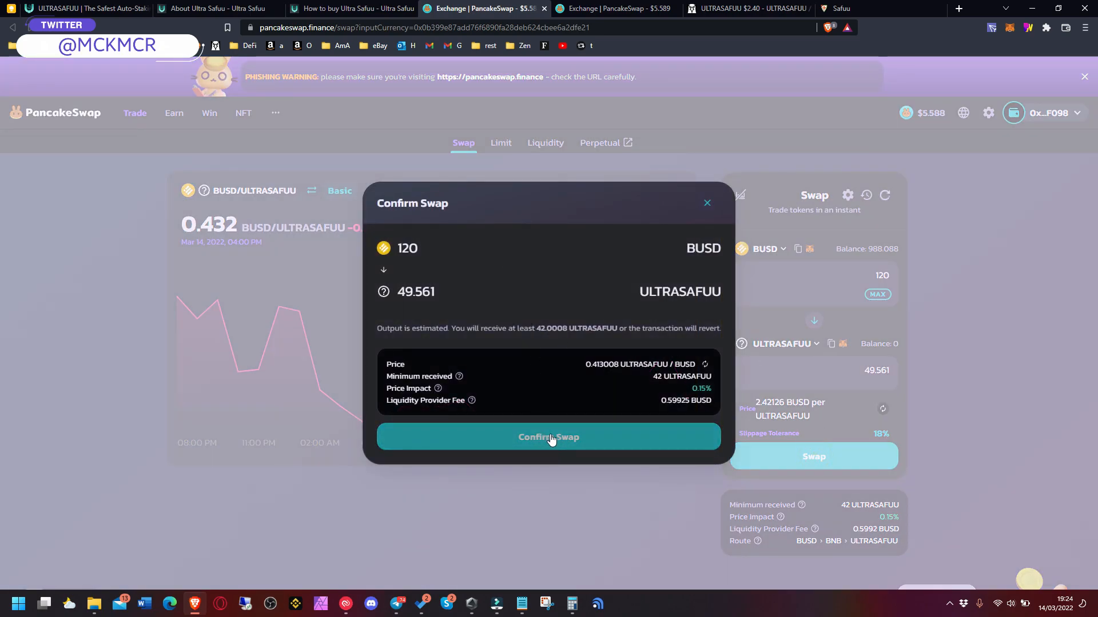
left_click(548, 437)
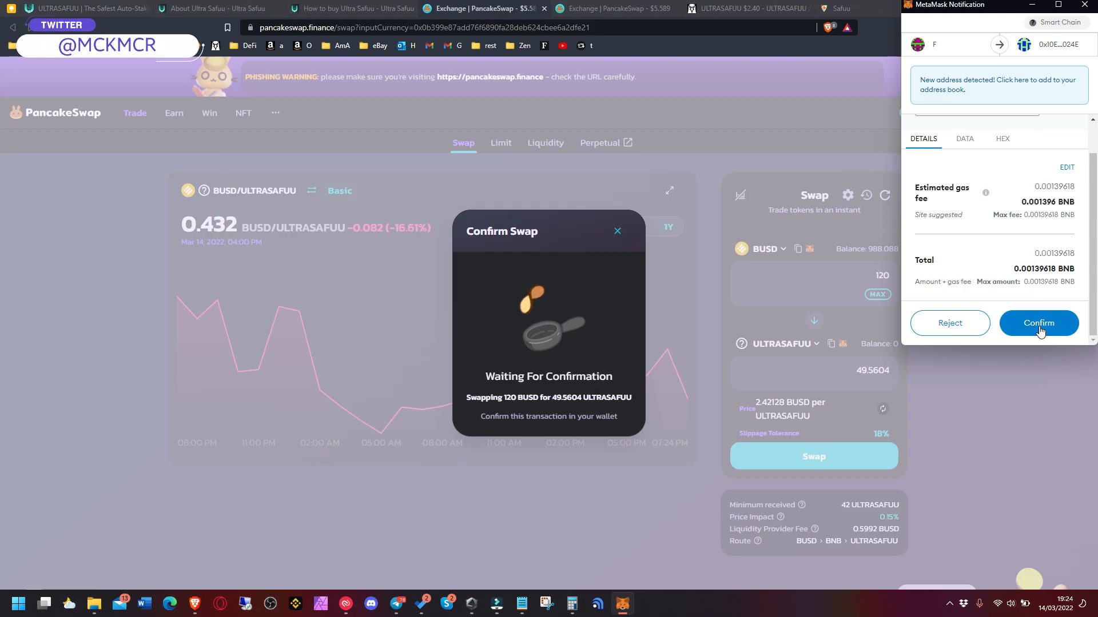
left_click(1037, 323)
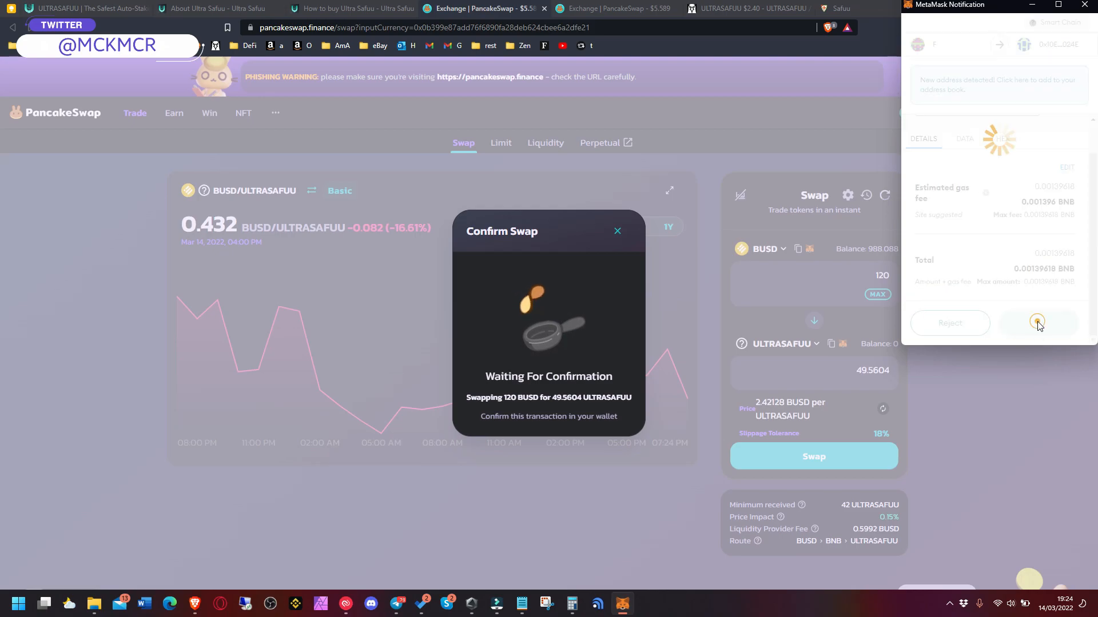
left_click(1037, 321)
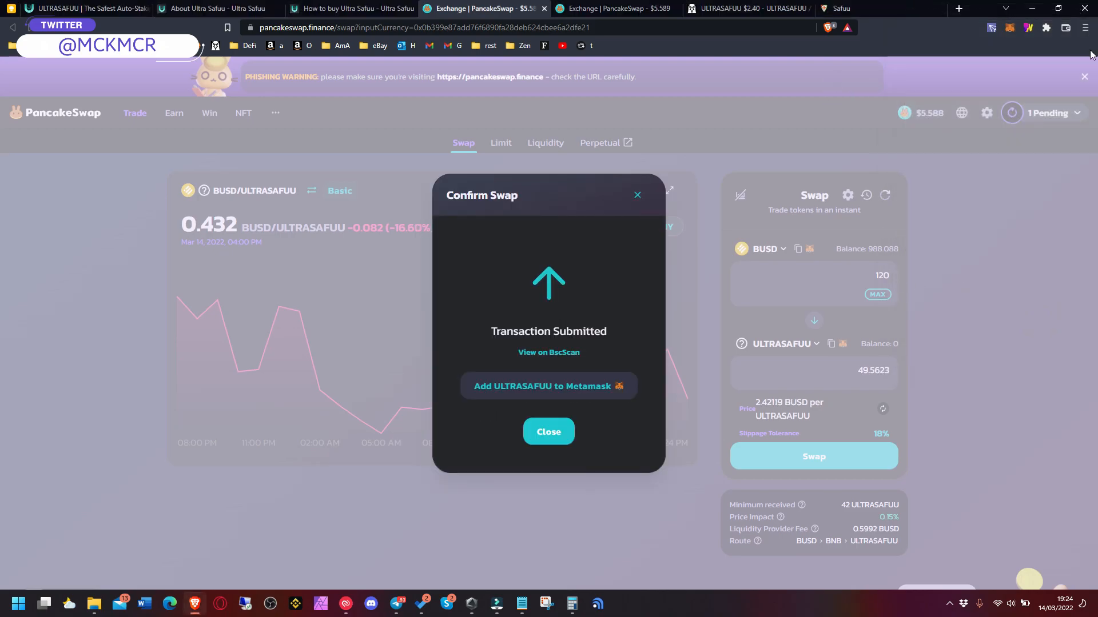
mouse_move(946, 200)
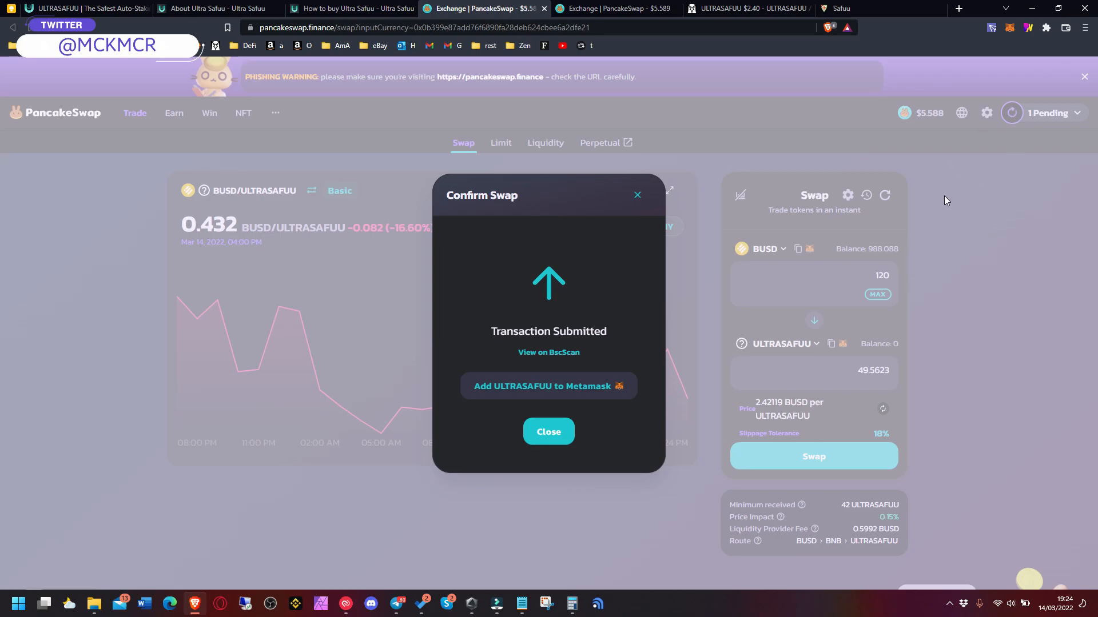
mouse_move(602, 443)
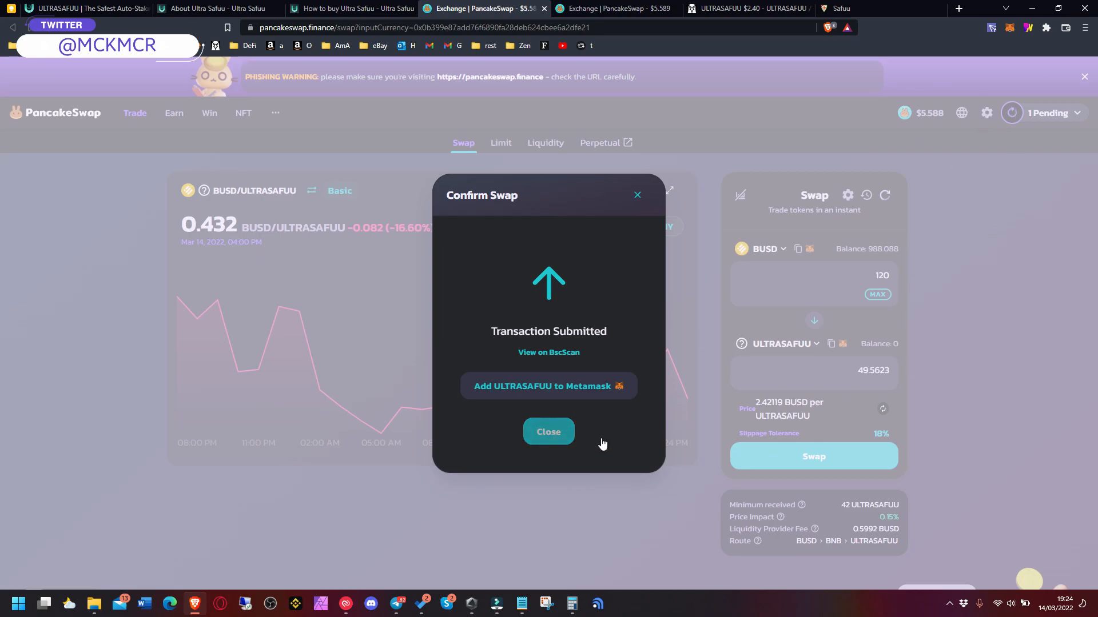
left_click(548, 431)
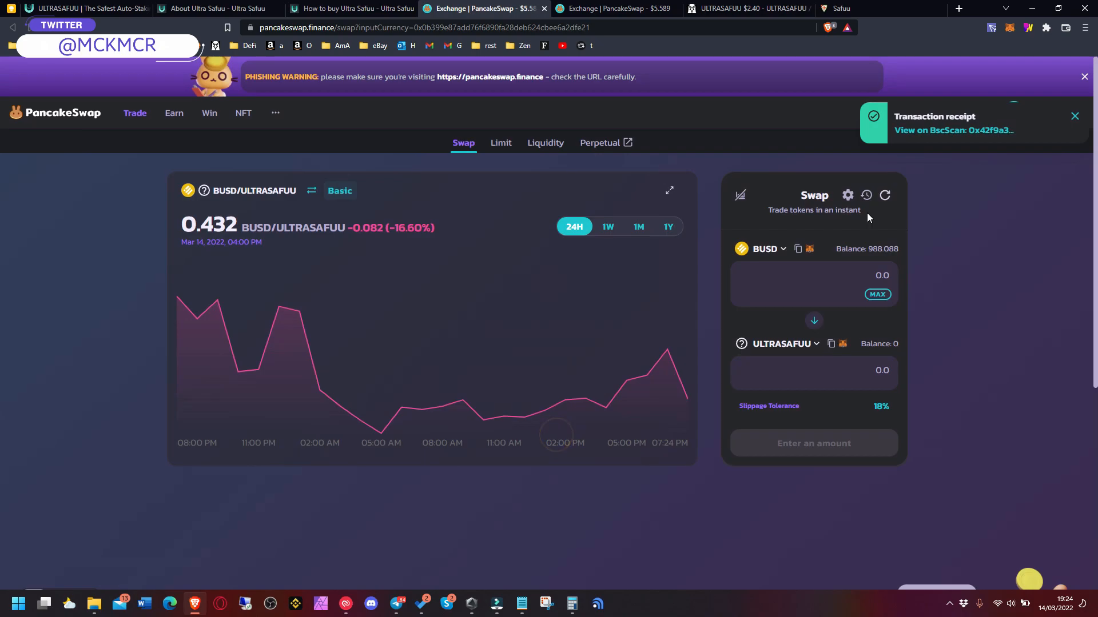
left_click(847, 195)
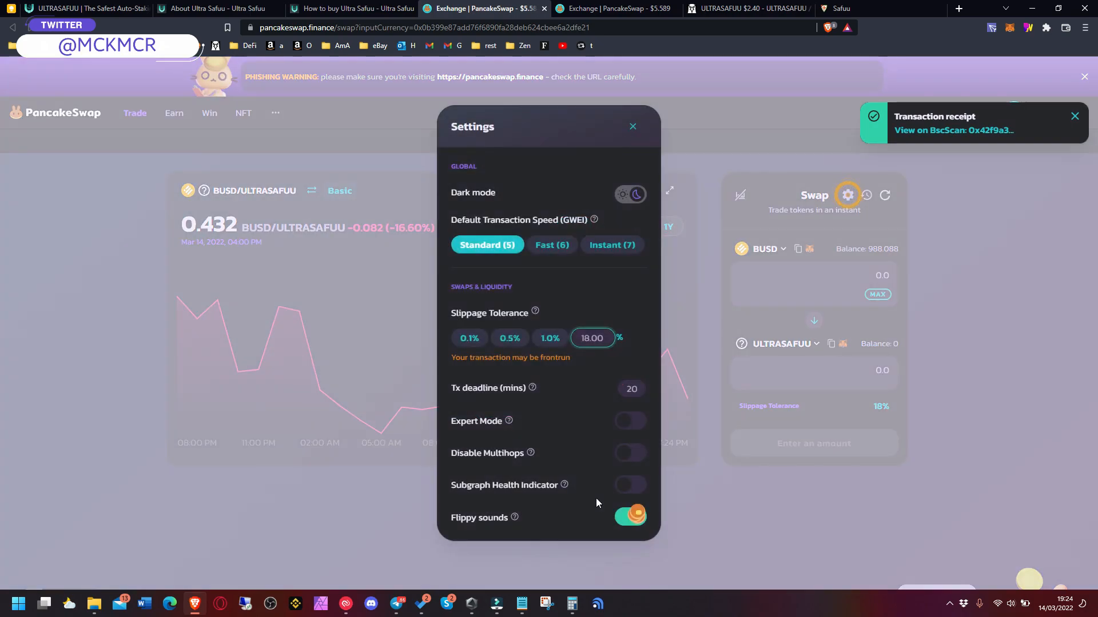
left_click(593, 338)
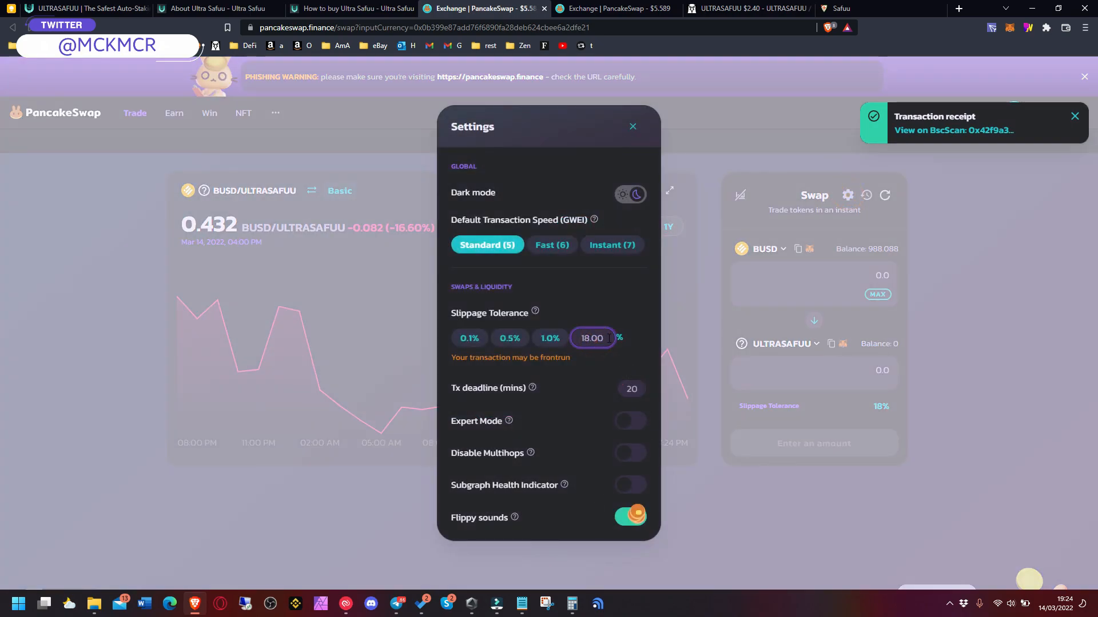
left_click(632, 126)
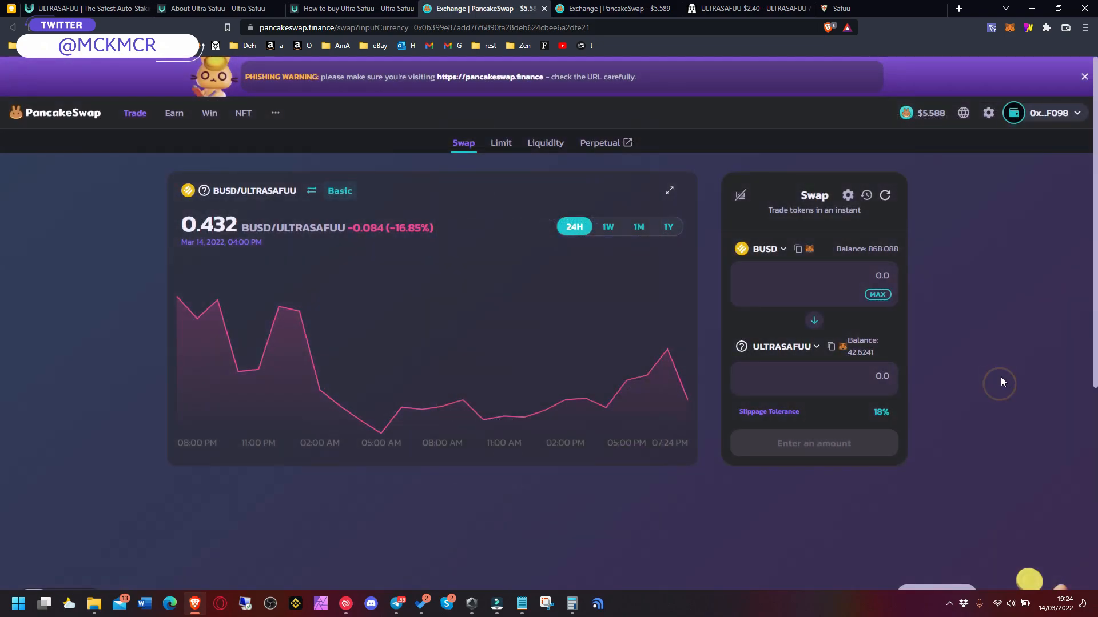
mouse_move(900, 258)
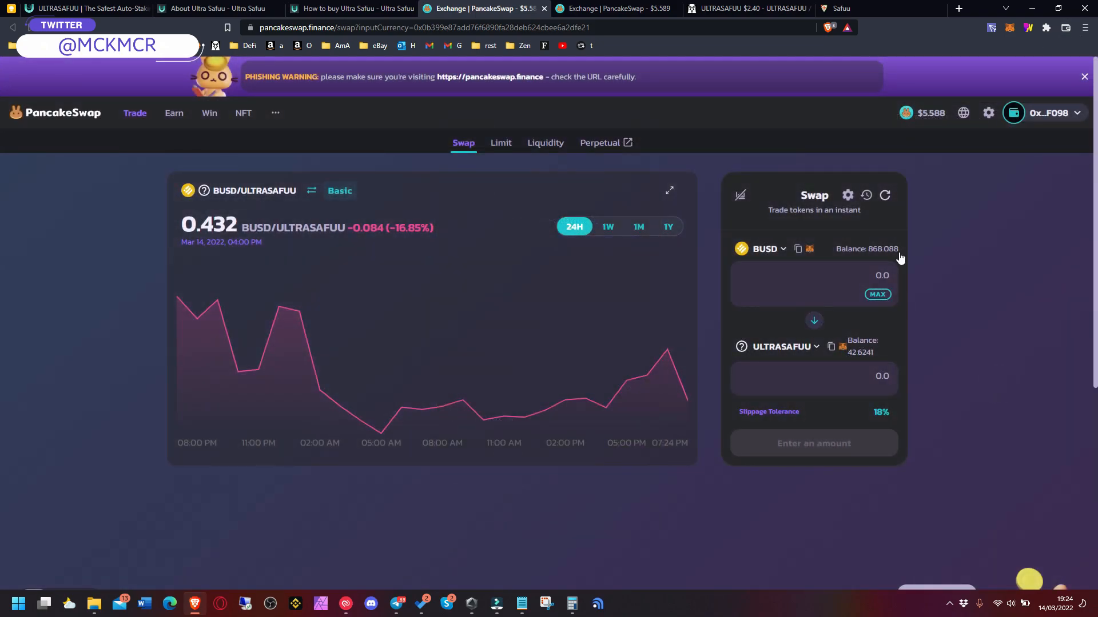
mouse_move(868, 358)
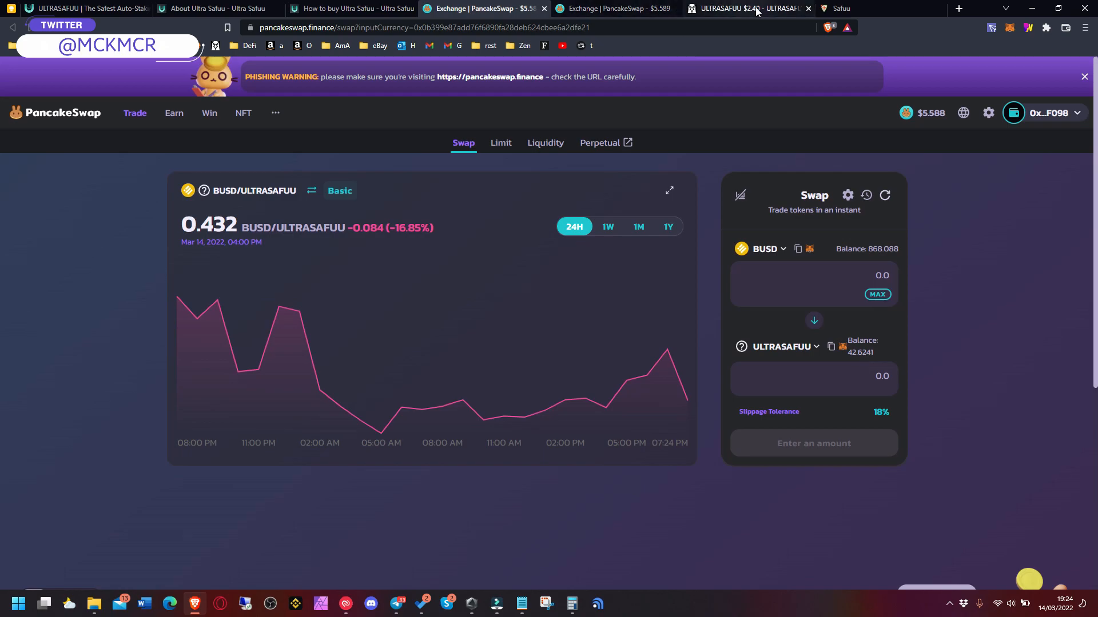
mouse_move(757, 8)
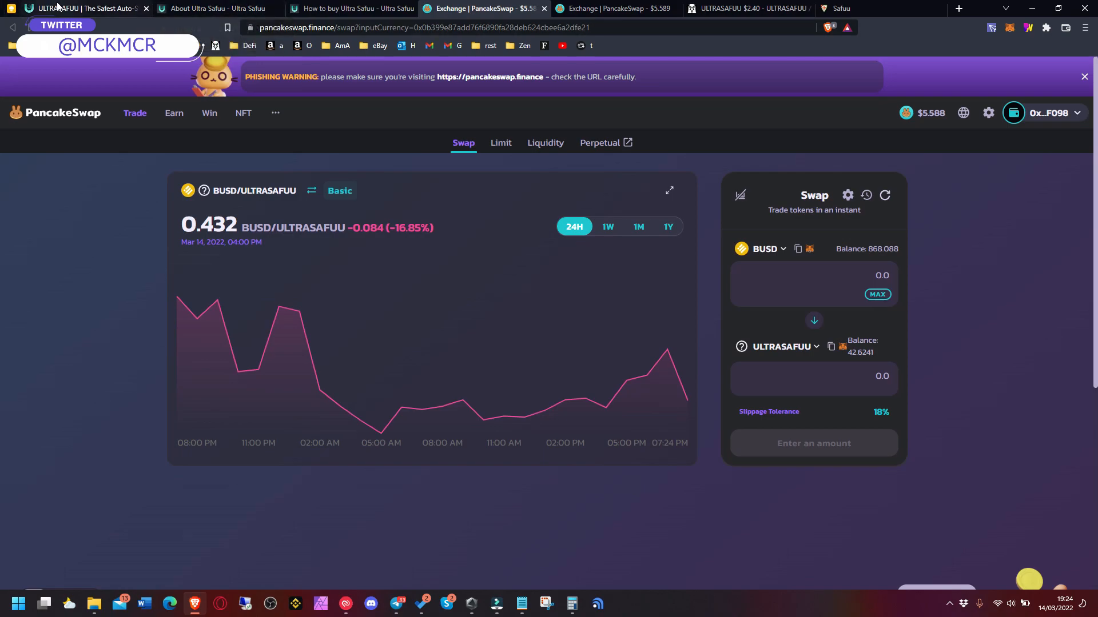
left_click(214, 8)
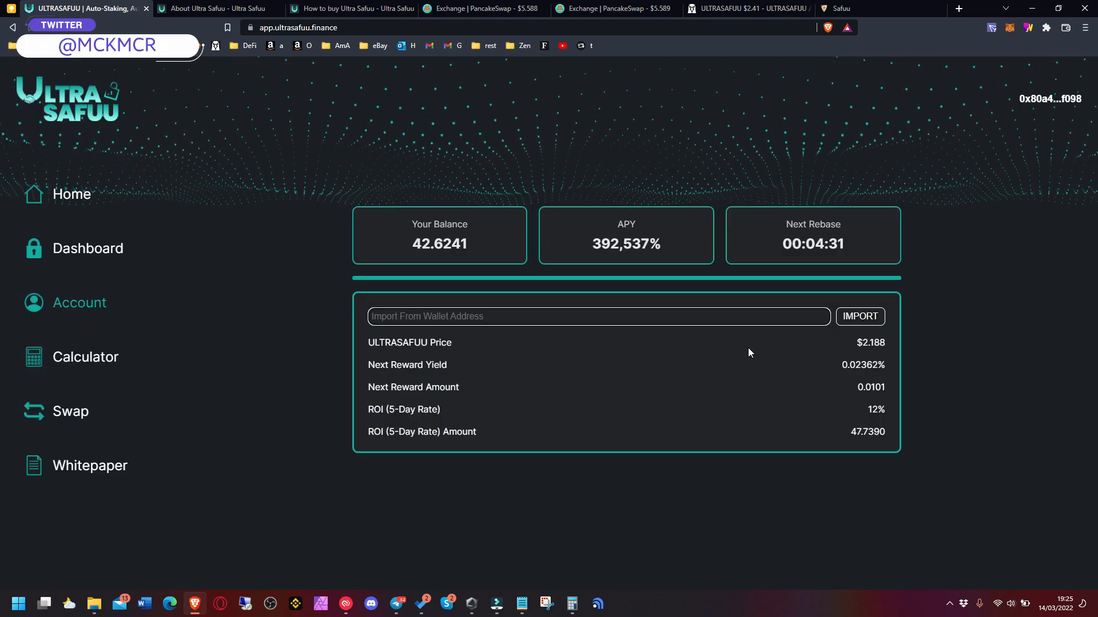
double_click(439, 244)
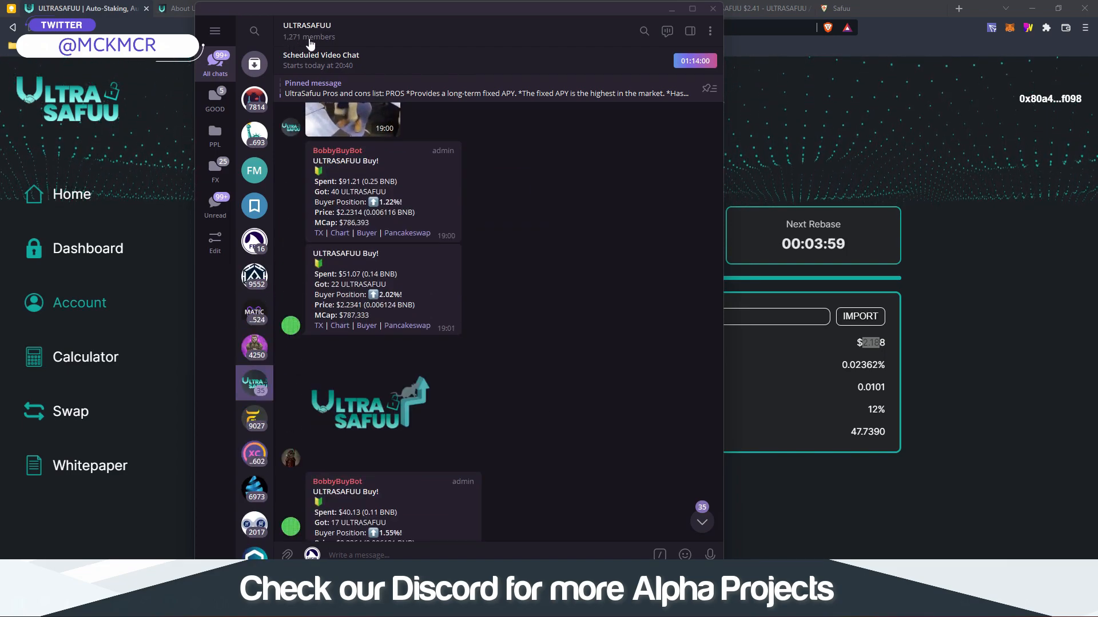
mouse_move(361, 80)
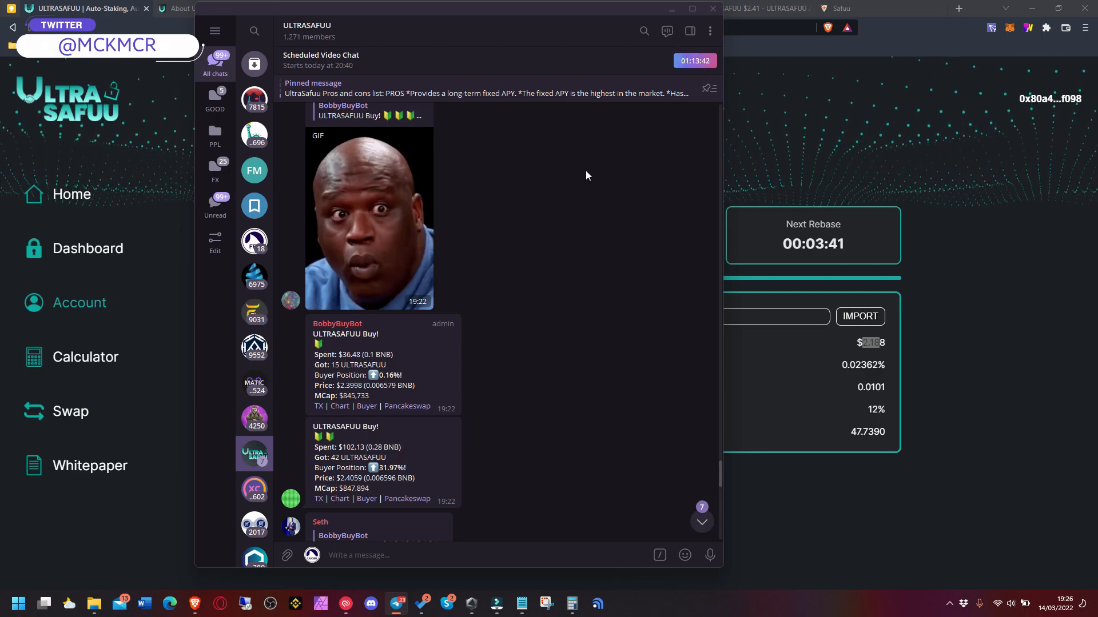
mouse_move(658, 99)
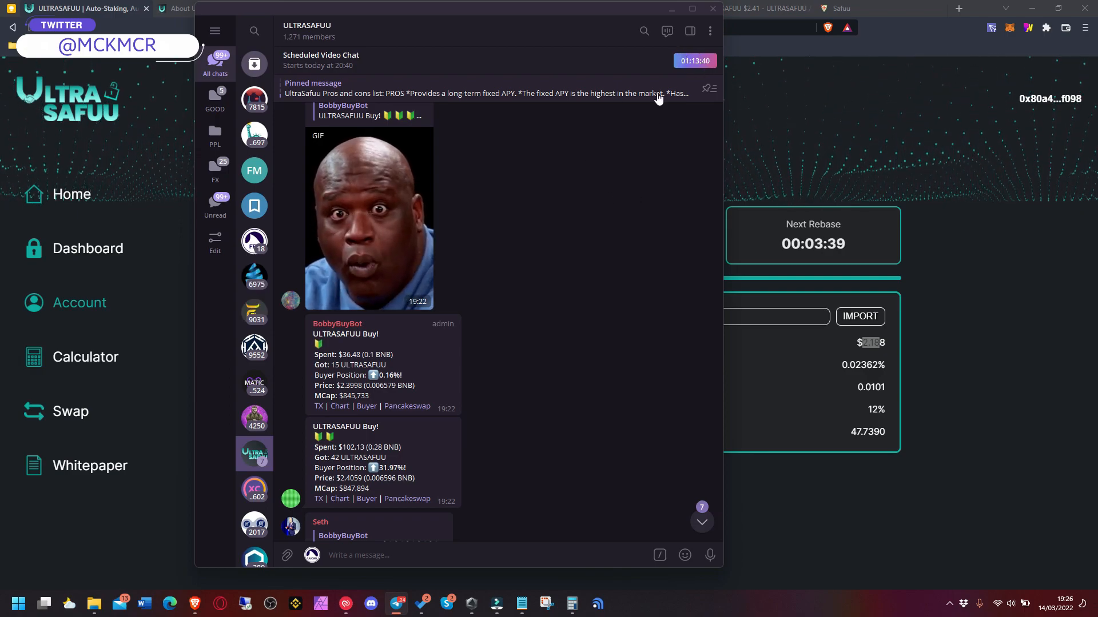
Scroll the ULTRASAFUU group's BobbyBuyBot buy alerts to newer ones near $850K market cap.
scroll("down", 3)
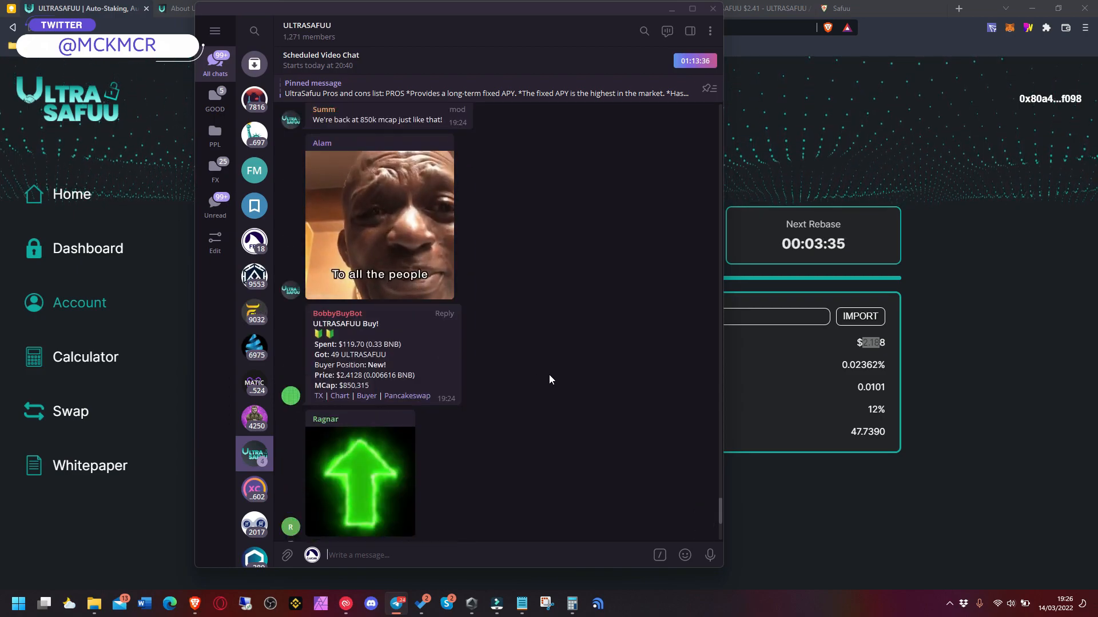
scroll("down", 3)
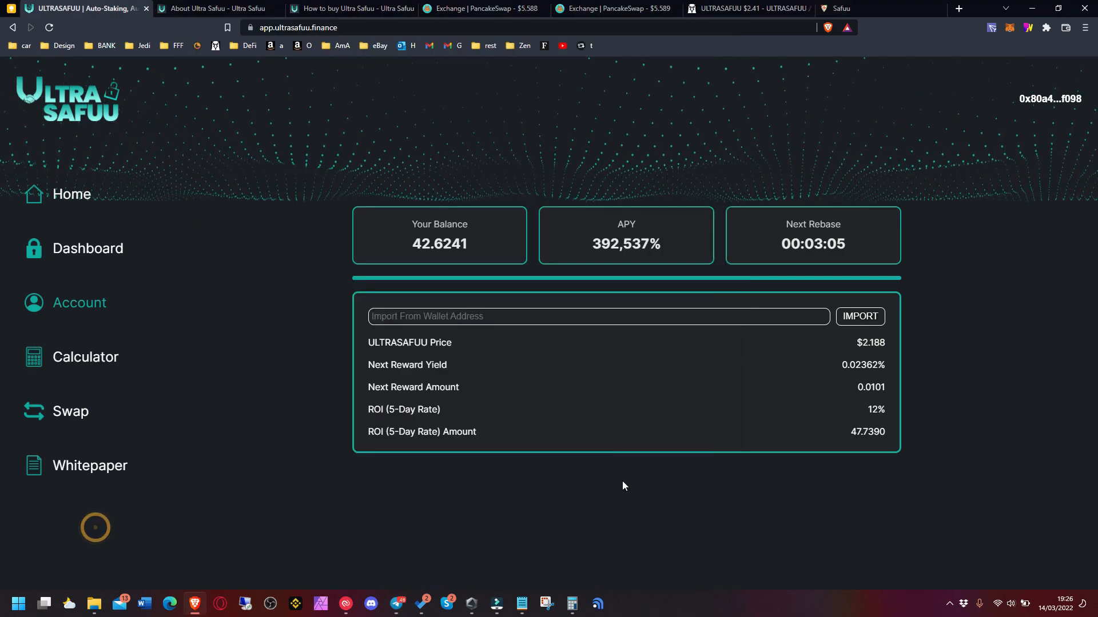
mouse_move(452, 380)
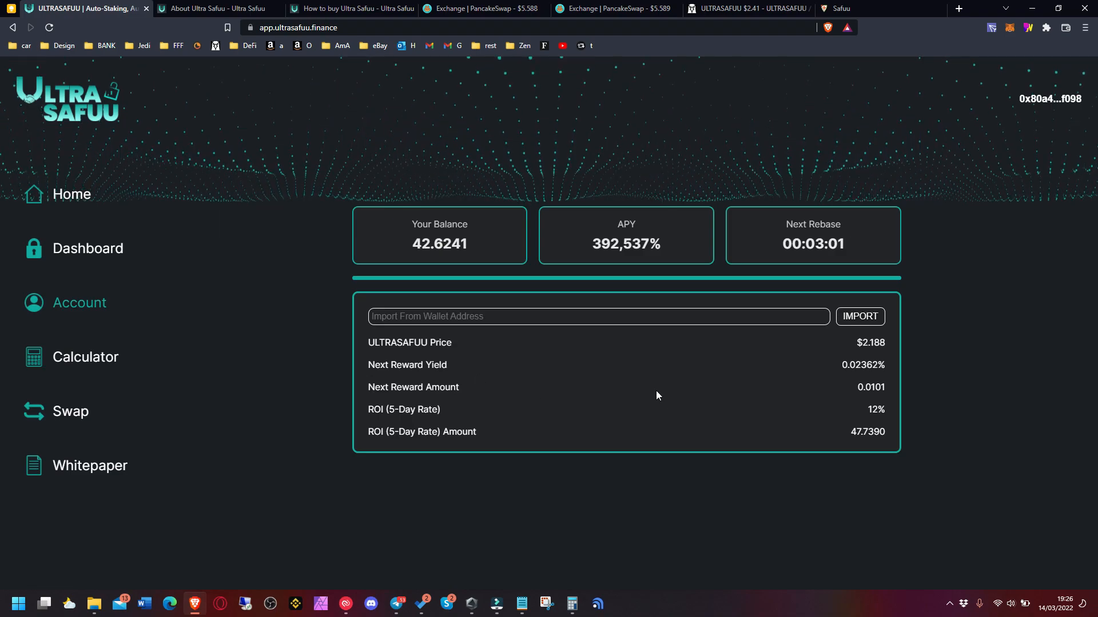
mouse_move(675, 396)
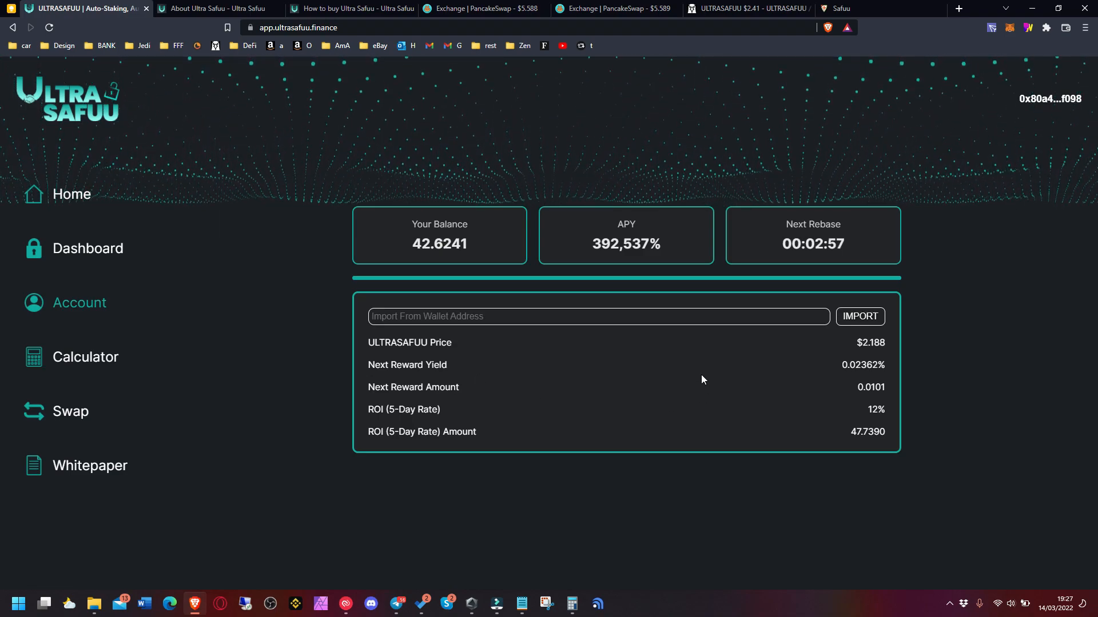
mouse_move(747, 376)
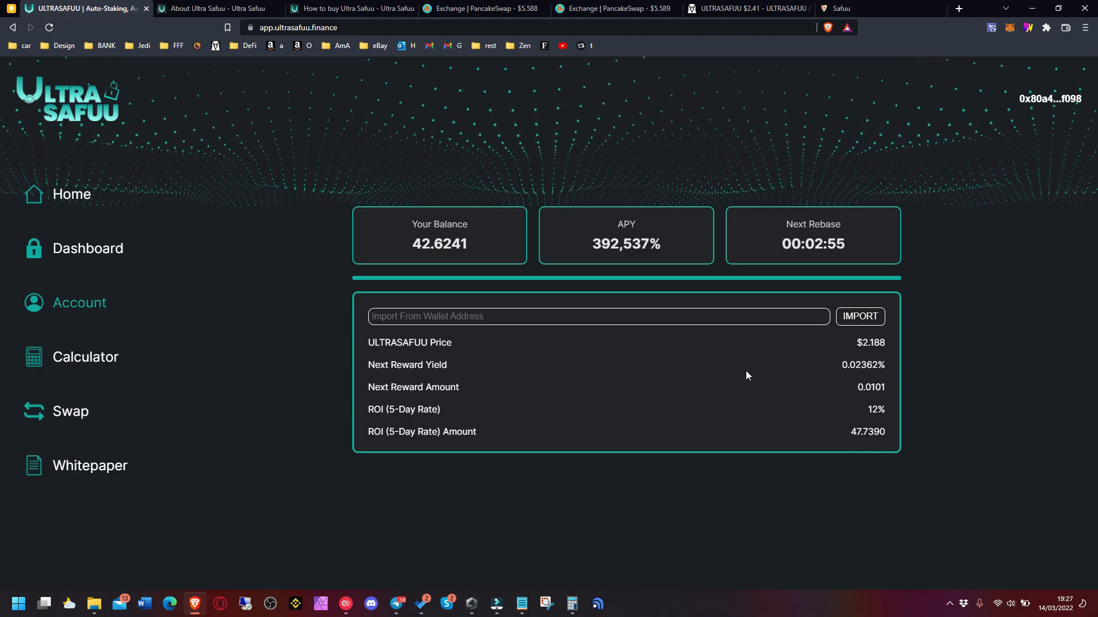
mouse_move(689, 353)
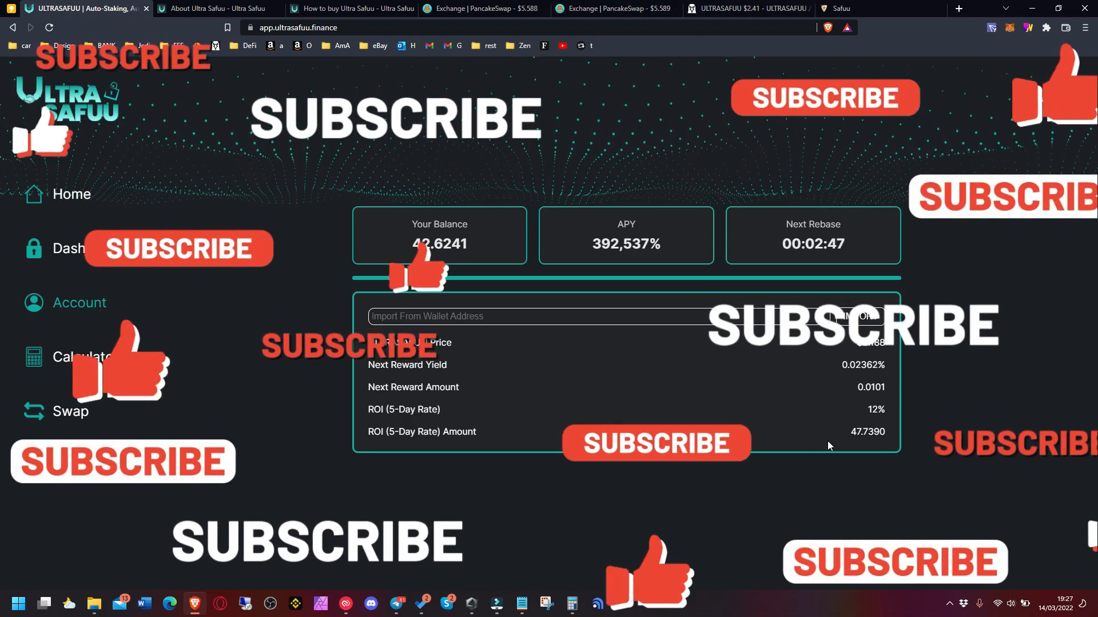
mouse_move(908, 463)
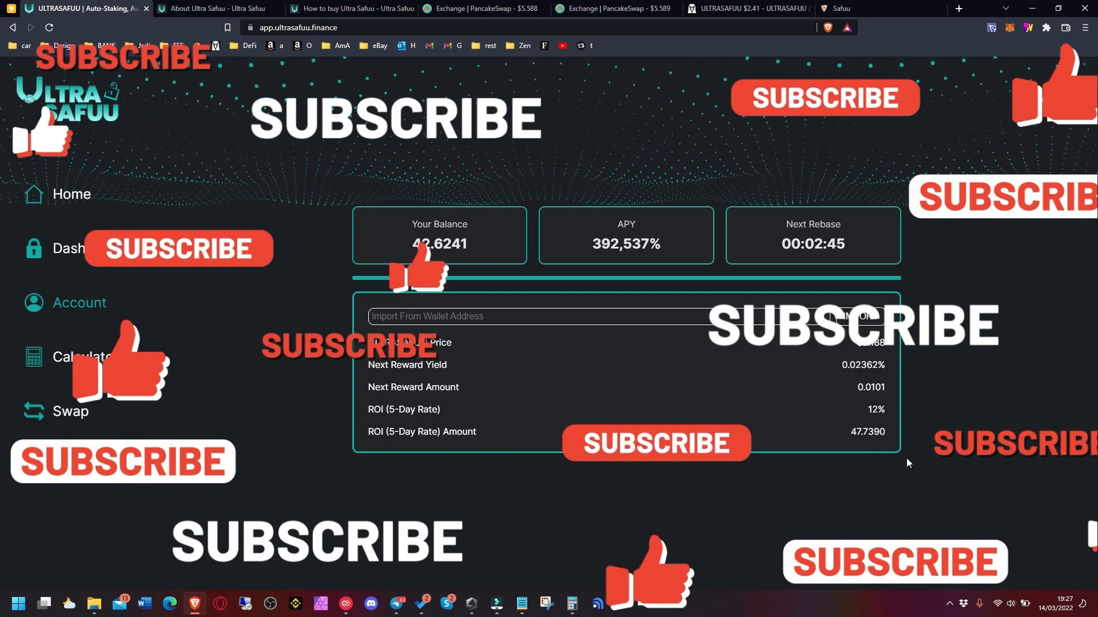